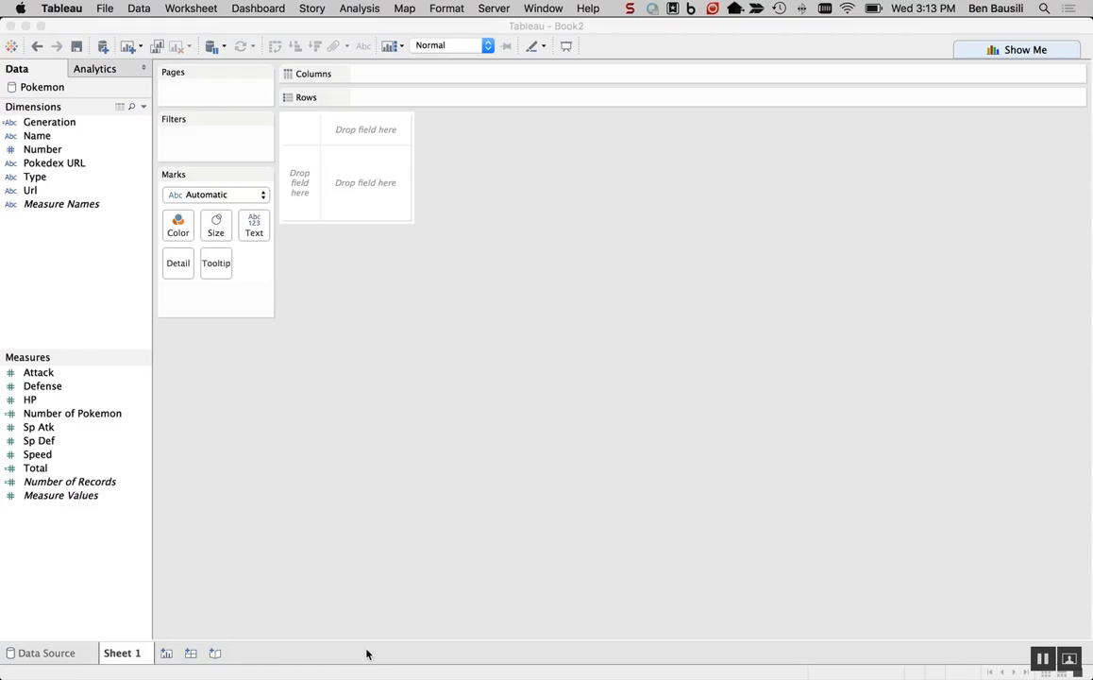
mouse_move(287, 585)
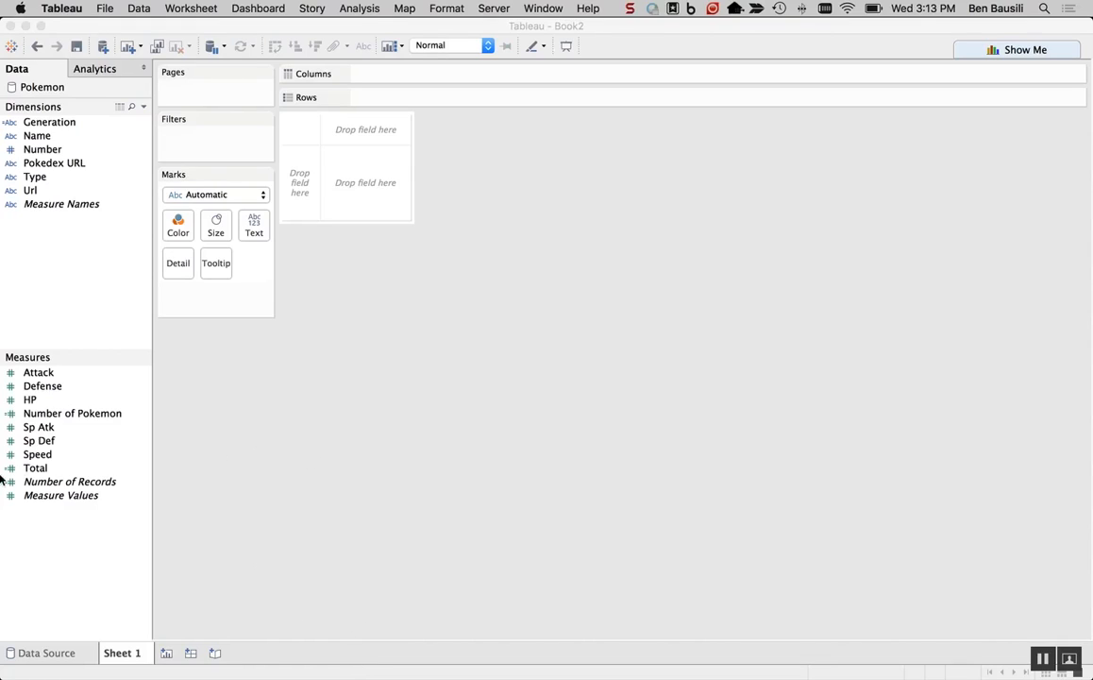
mouse_move(226, 502)
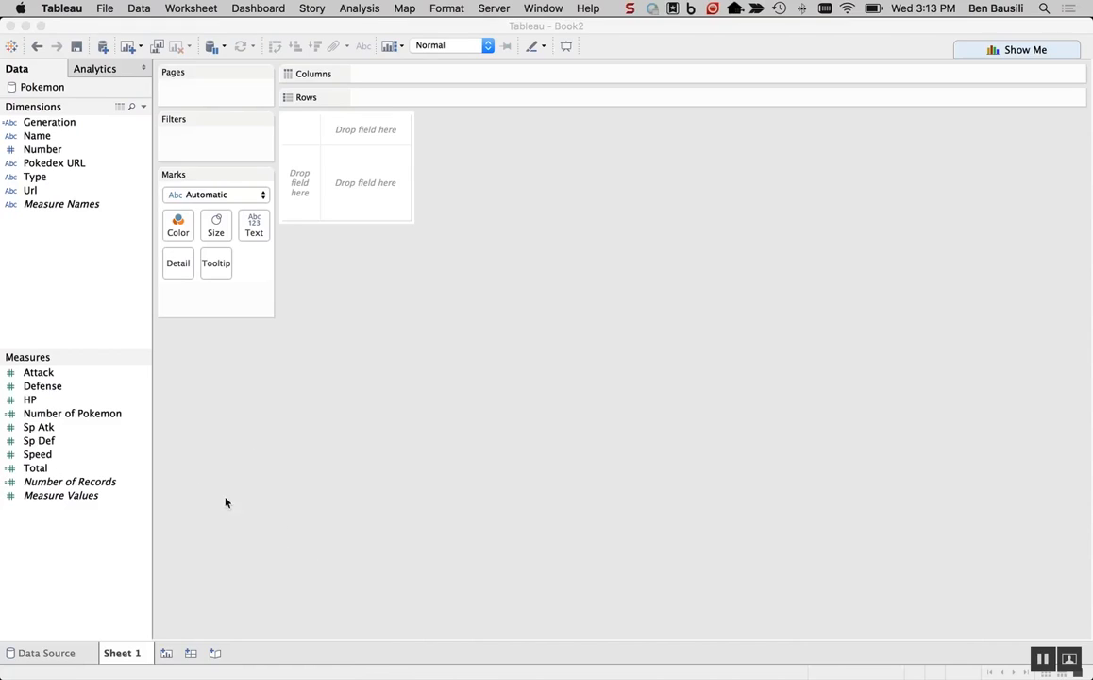
mouse_move(272, 480)
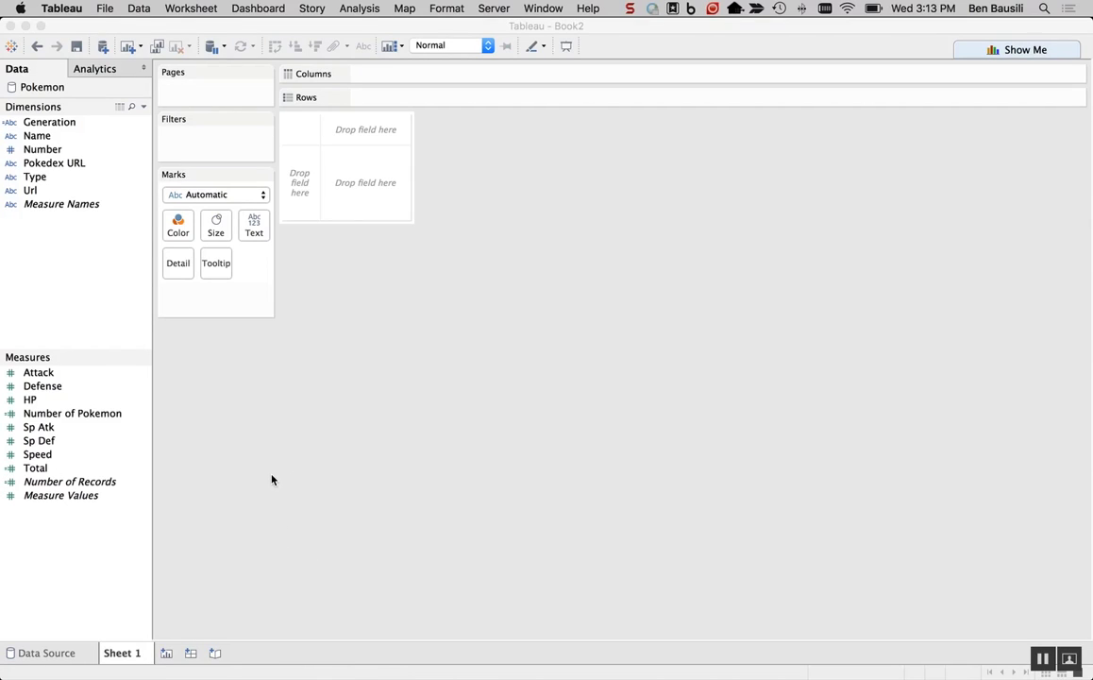
mouse_move(216, 472)
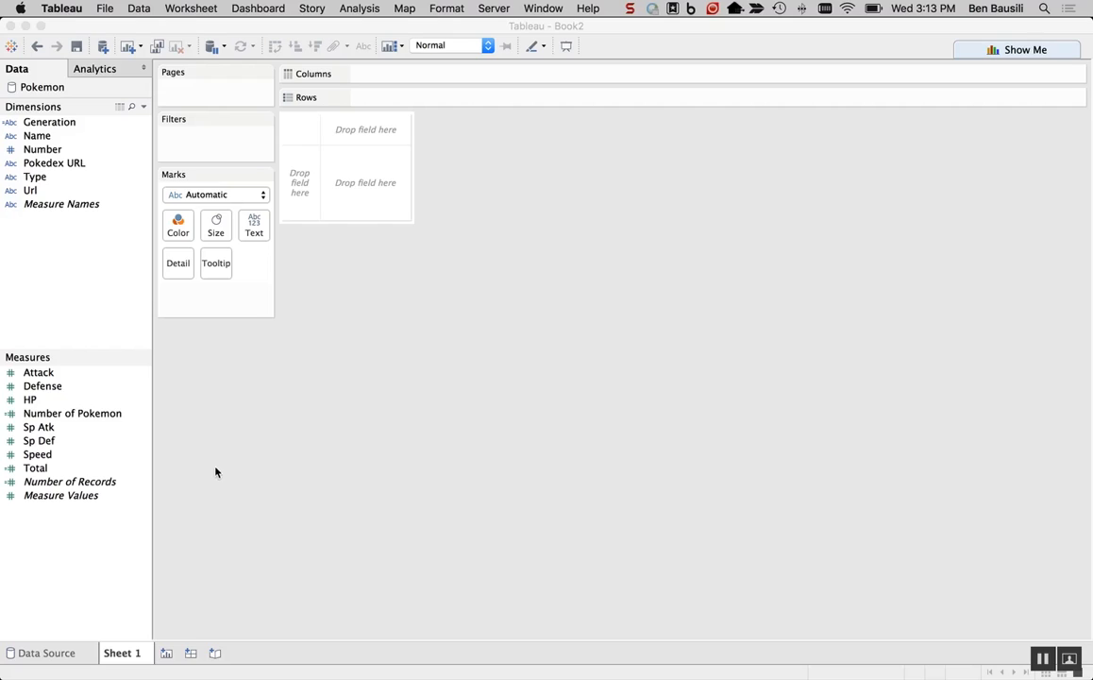
mouse_move(14, 411)
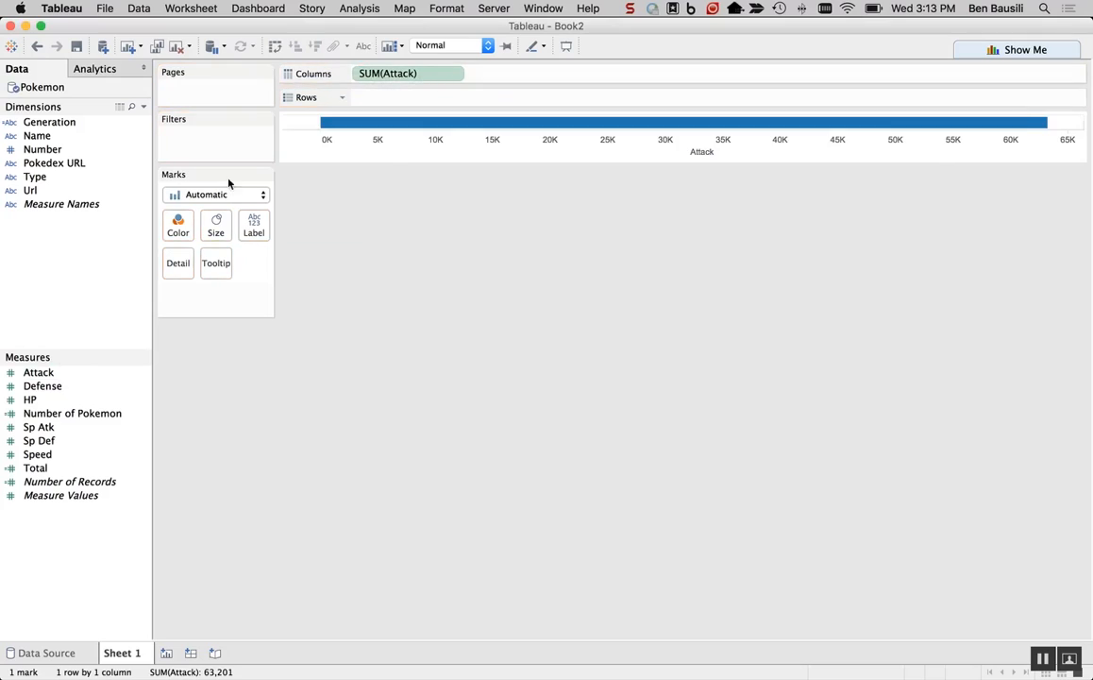
Break the Attack bars out by Pokémon Name and sort descending, Deoxys on top.
click(38, 136)
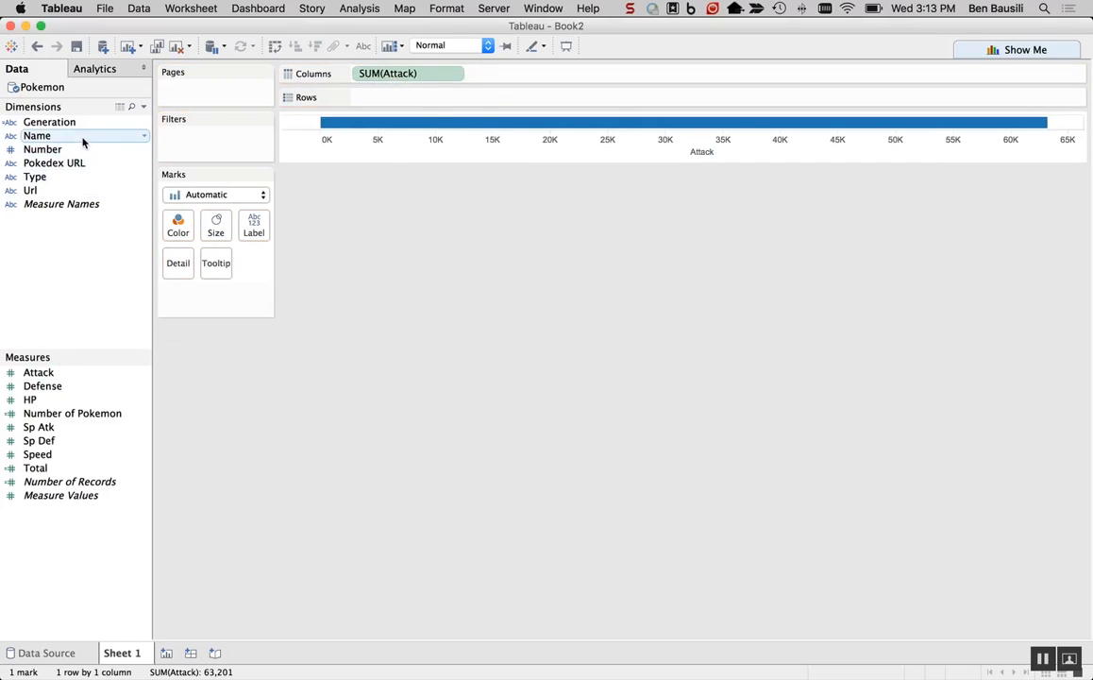
drag(38, 136, 407, 98)
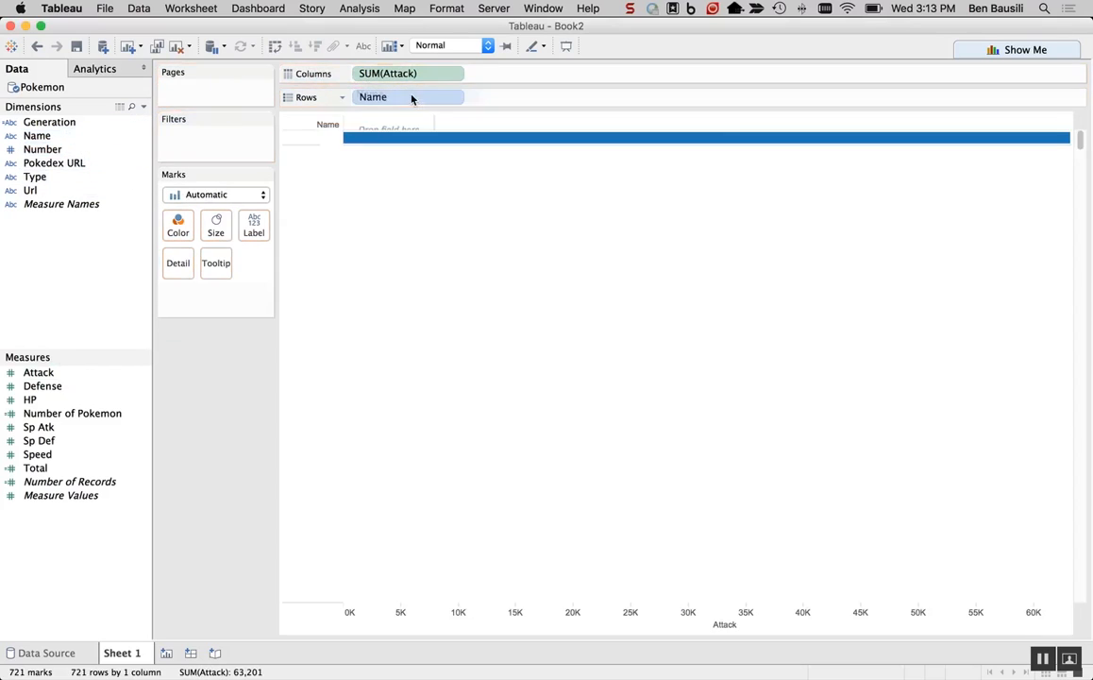
click(294, 45)
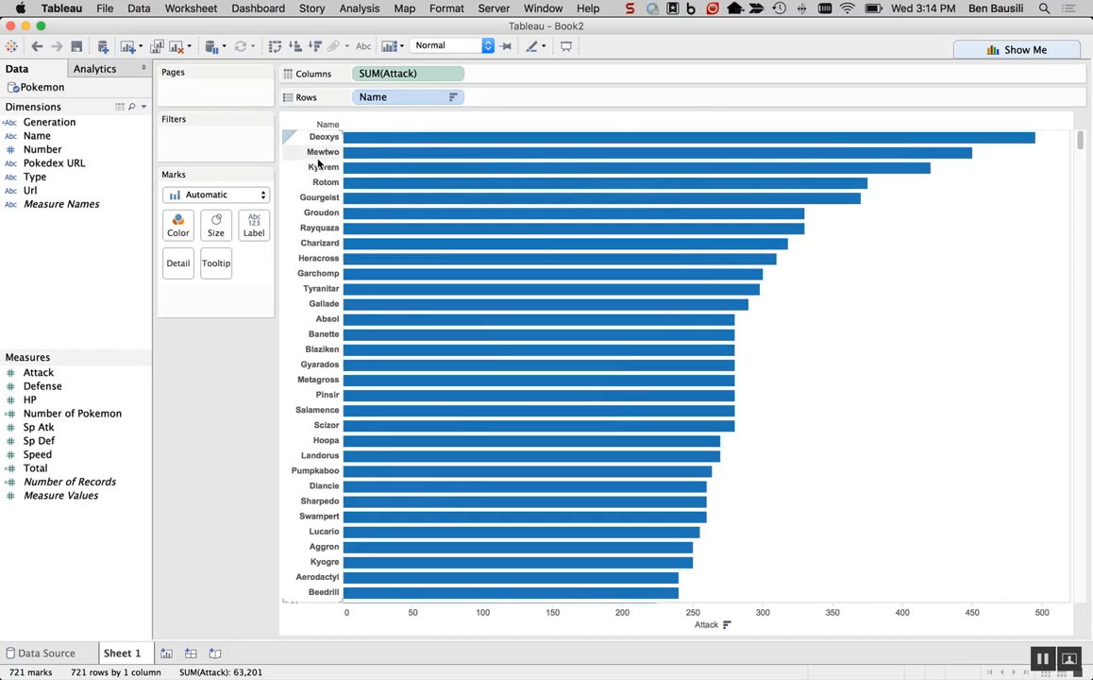
mouse_move(362, 168)
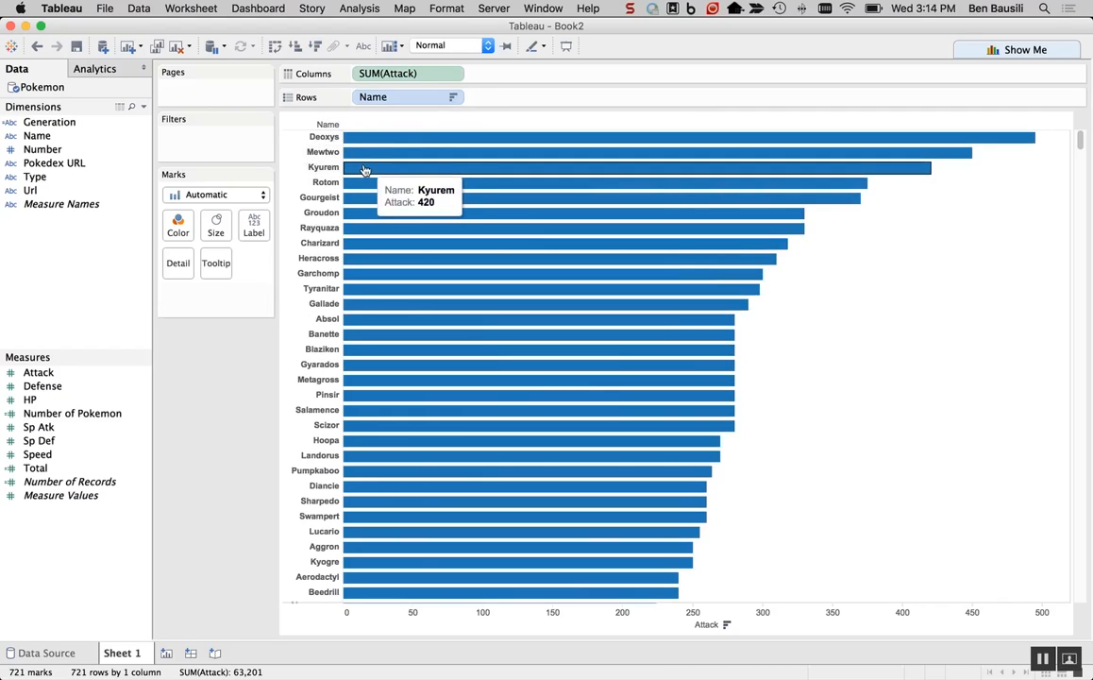
mouse_move(368, 151)
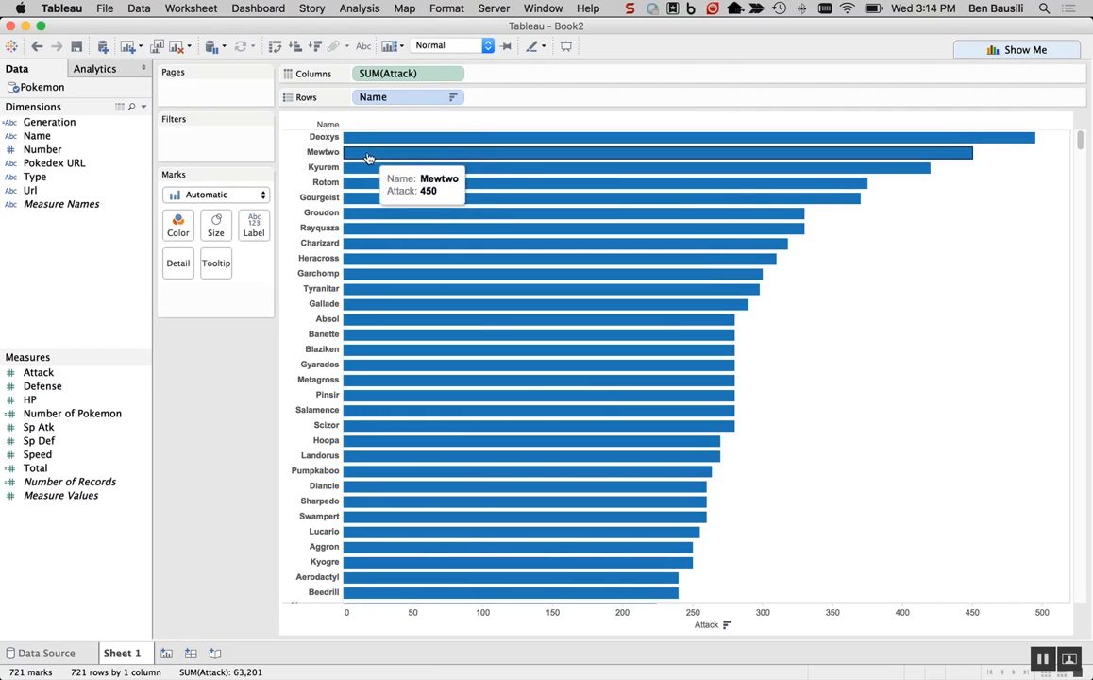
mouse_move(427, 167)
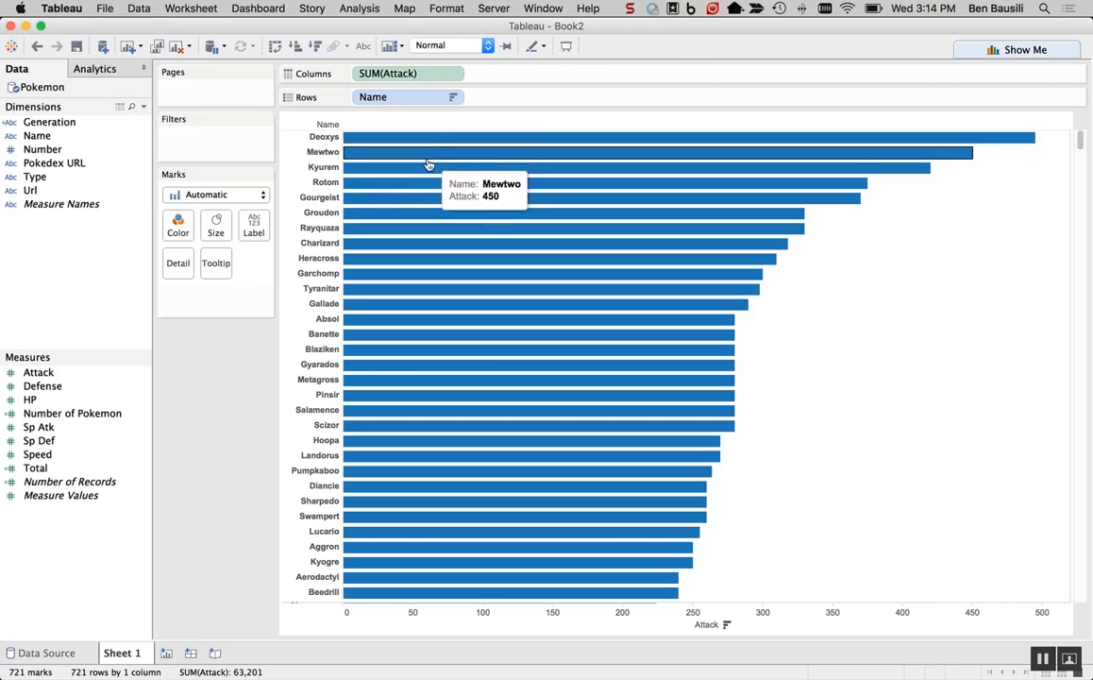
mouse_move(387, 157)
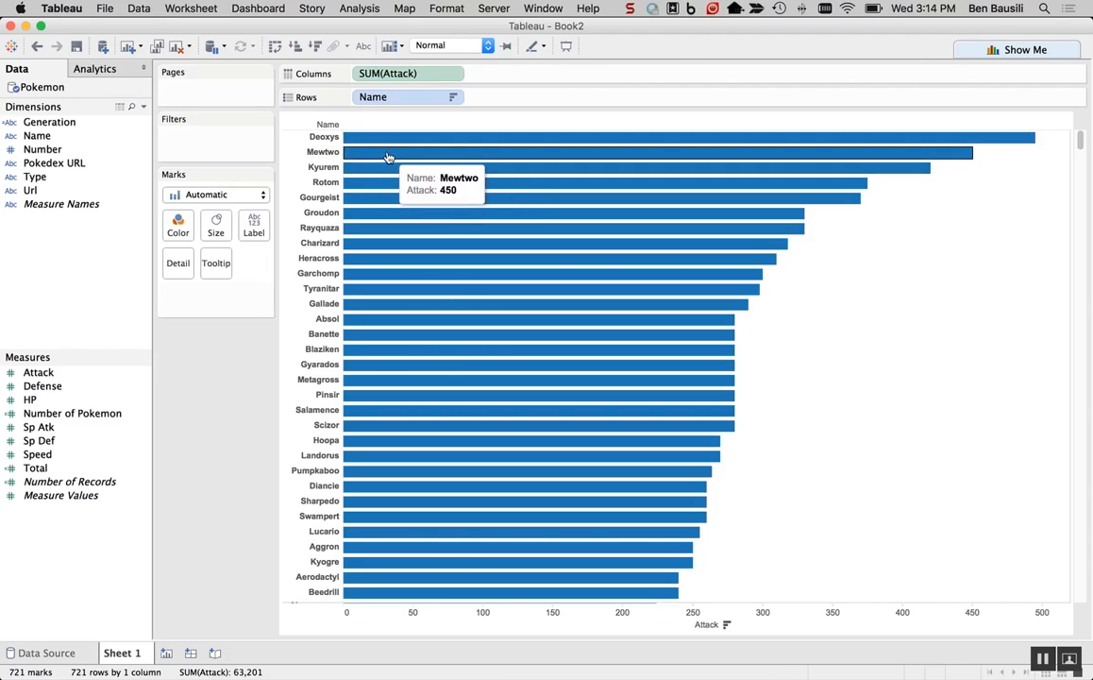
mouse_move(392, 155)
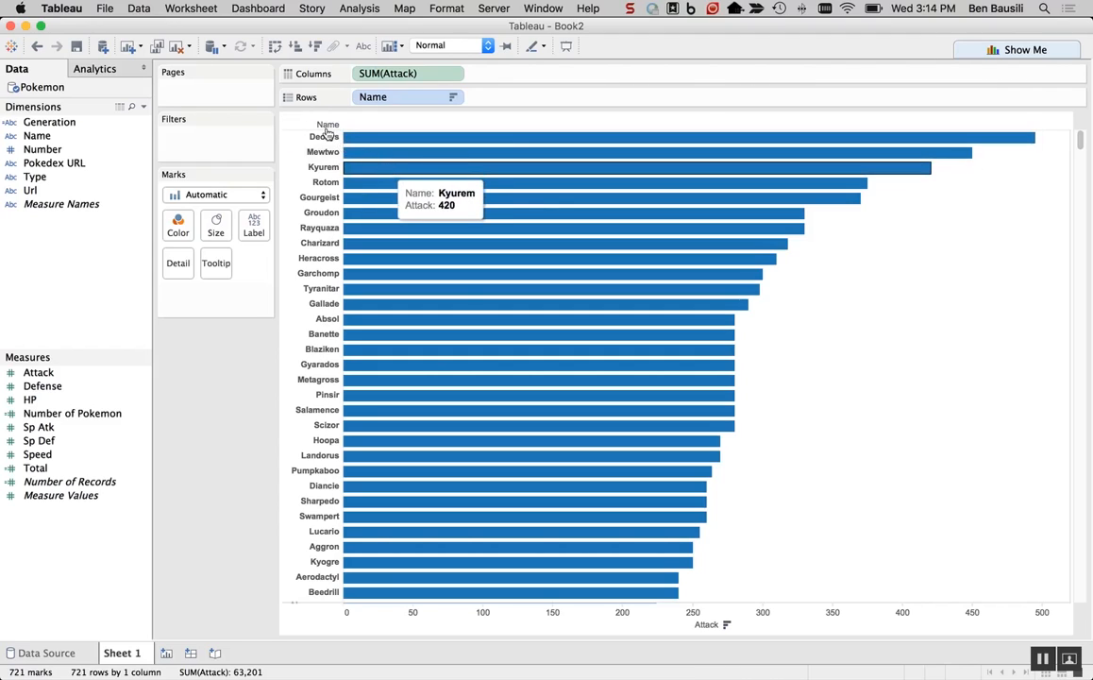
mouse_move(390, 147)
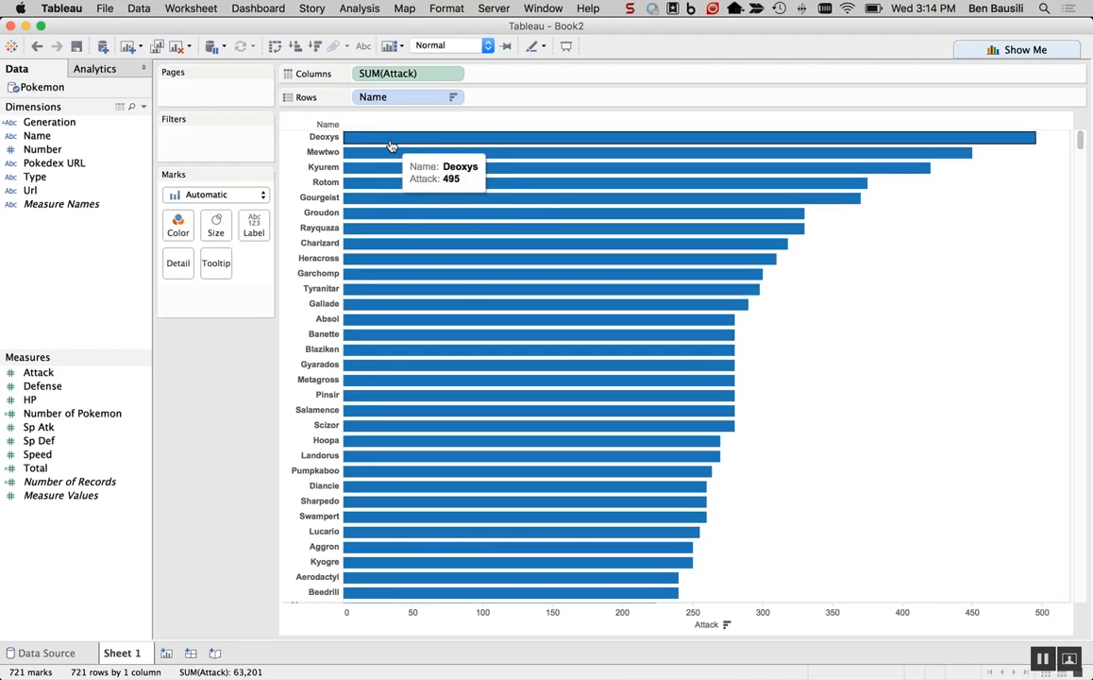
mouse_move(377, 659)
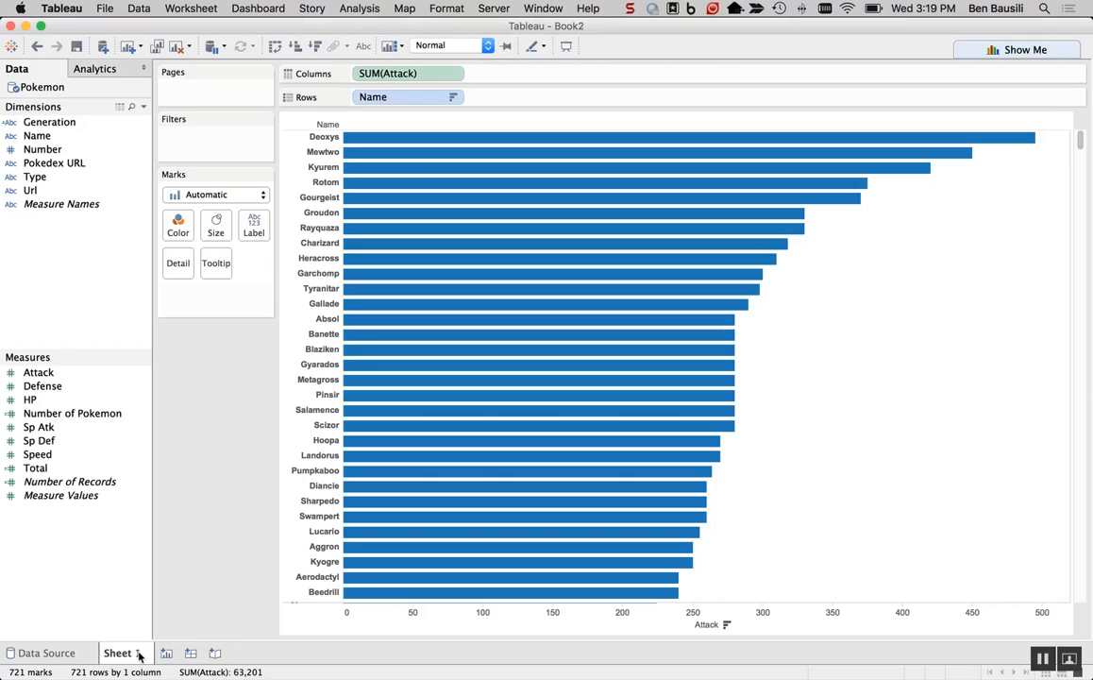
On a new worksheet, chart Measure Values as bars with each Pokémon Name as a row.
click(215, 653)
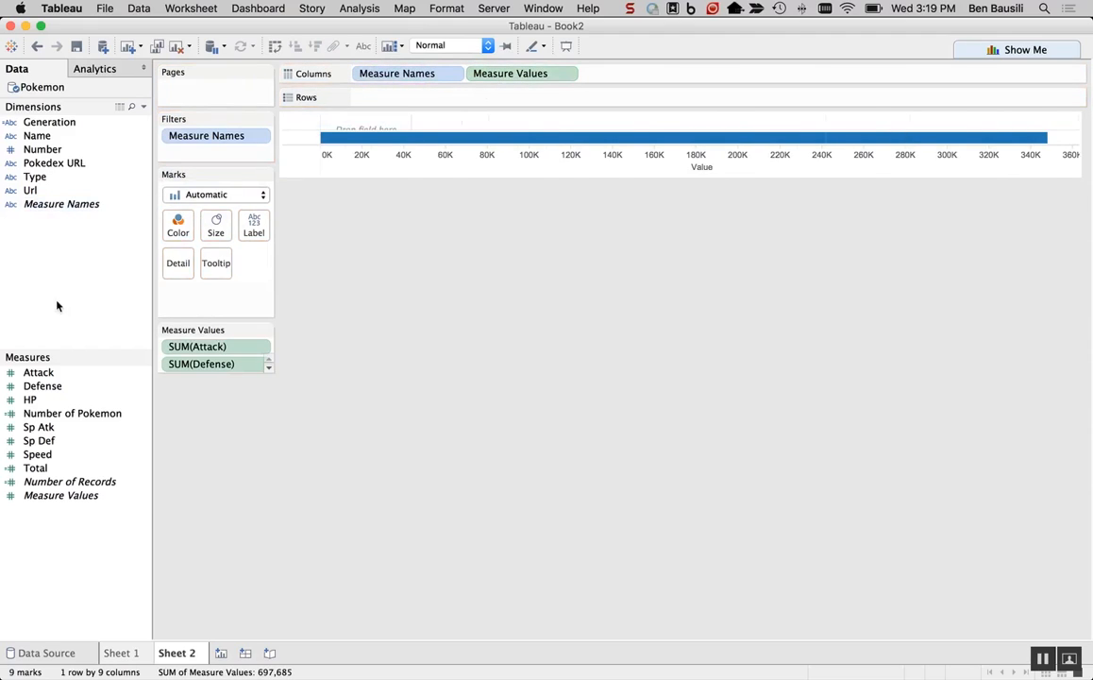
drag(38, 136, 361, 94)
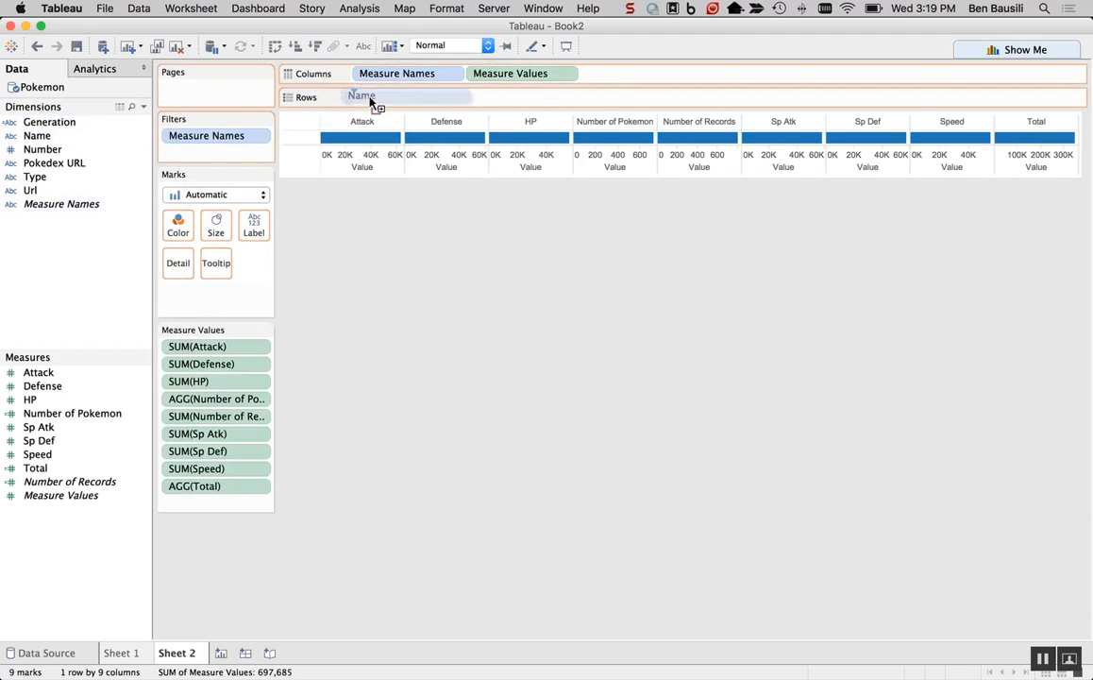
click(374, 96)
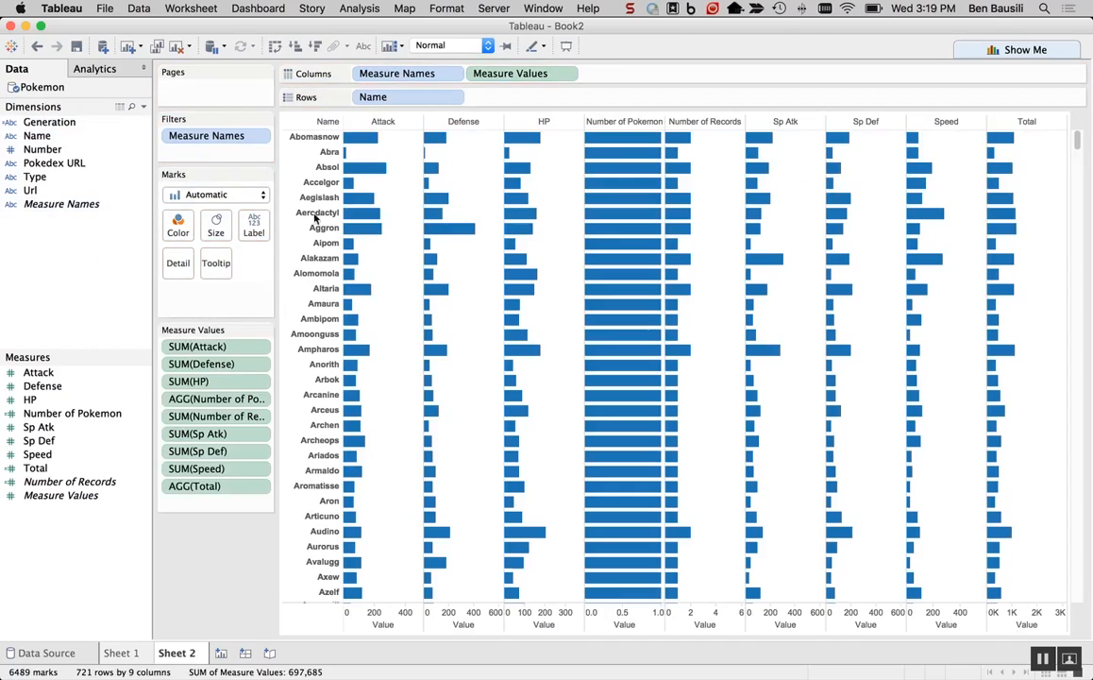
mouse_move(128, 231)
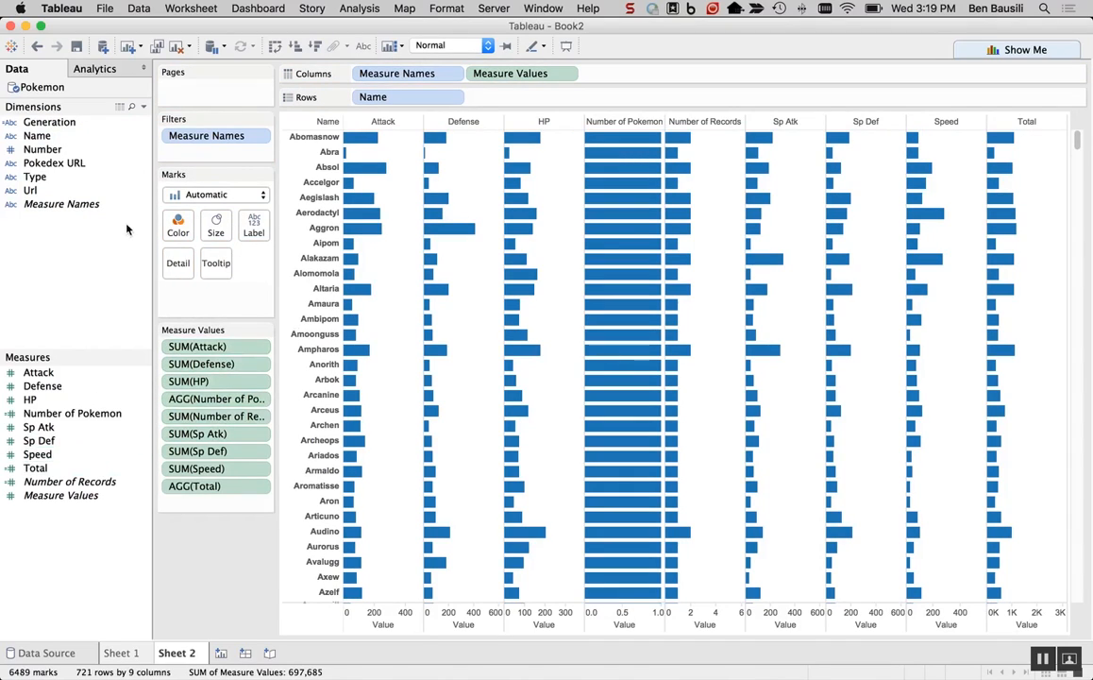
mouse_move(187, 298)
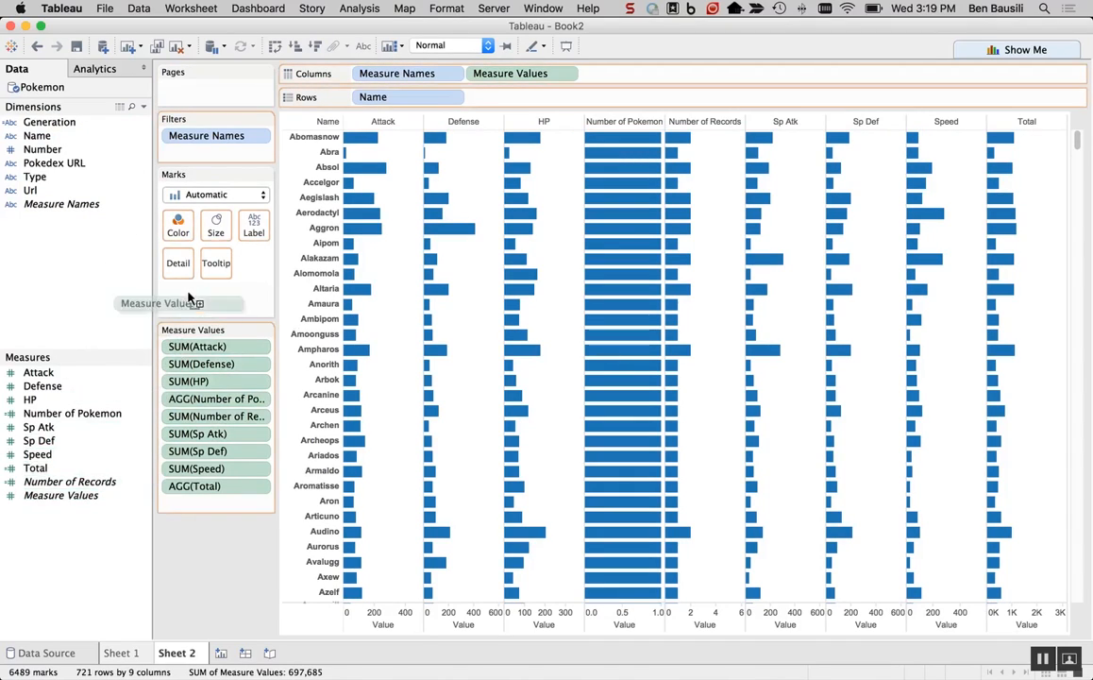
Colour the stat bars by Measure Names so each stat has its own colour and legend.
click(178, 225)
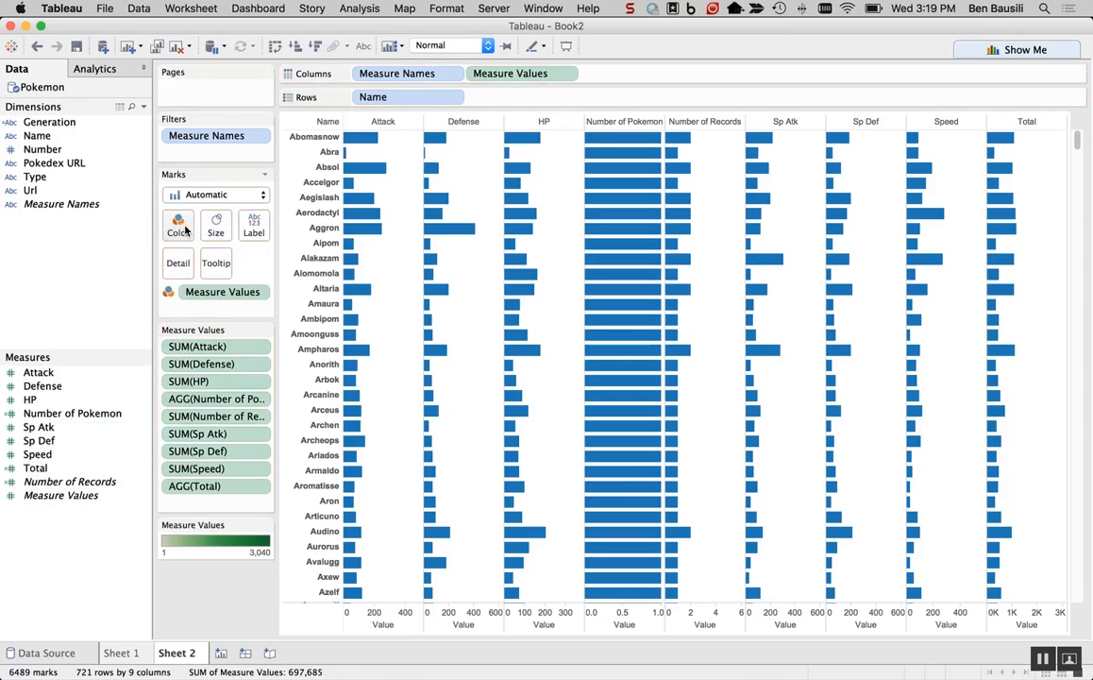
click(177, 222)
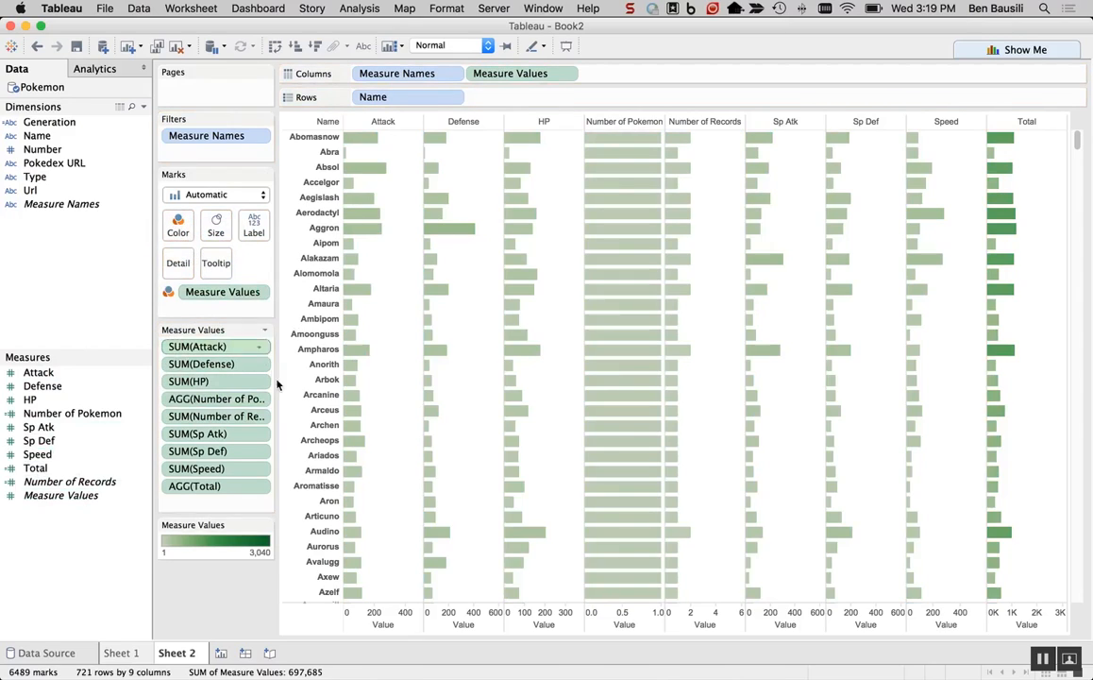
click(61, 203)
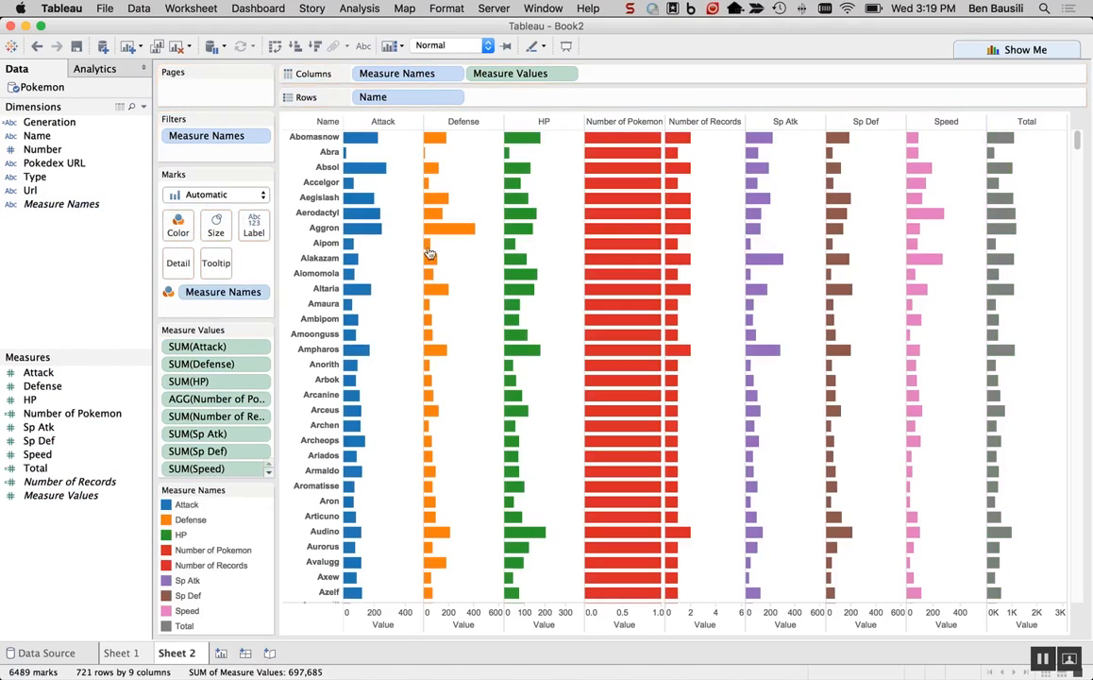
mouse_move(536, 268)
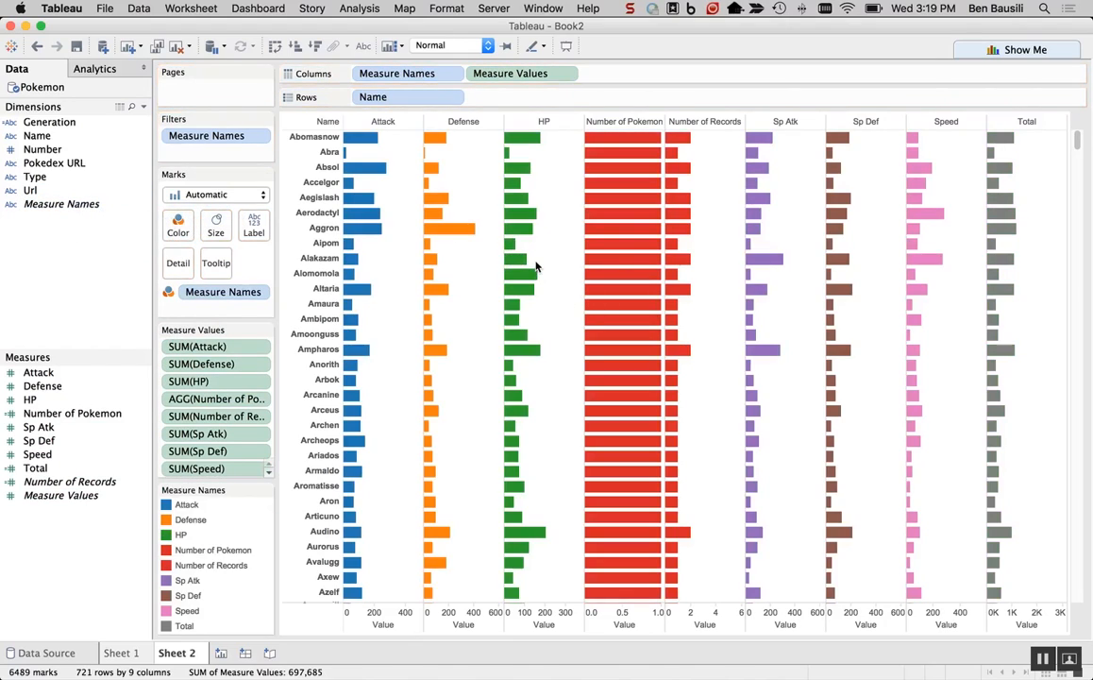
mouse_move(608, 159)
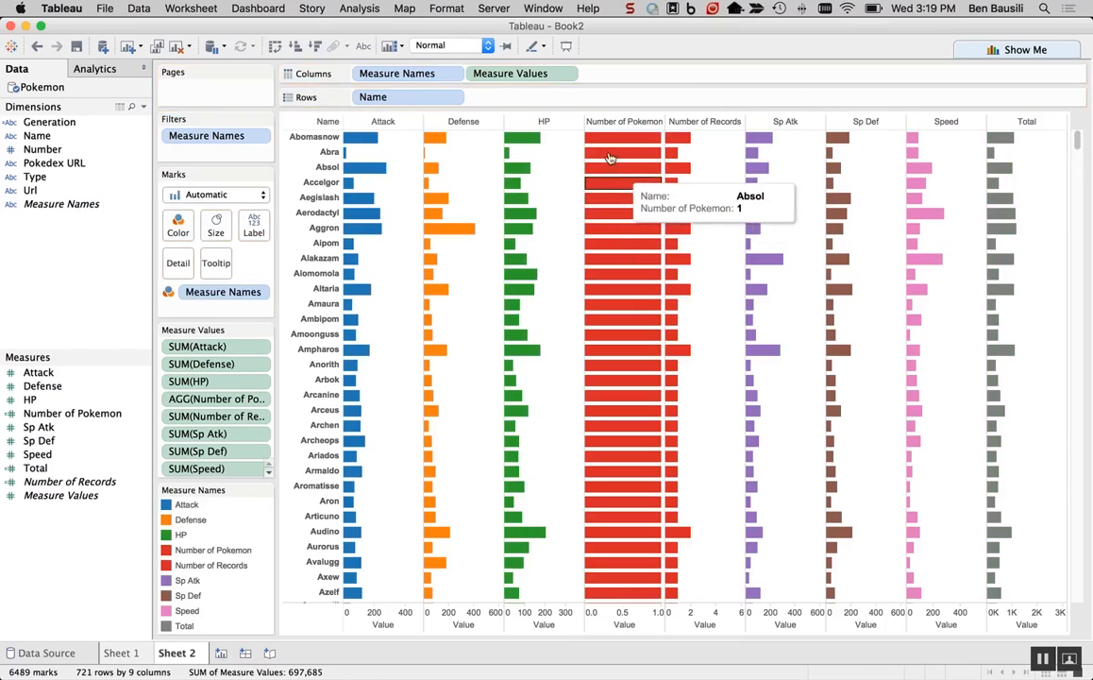
mouse_move(518, 227)
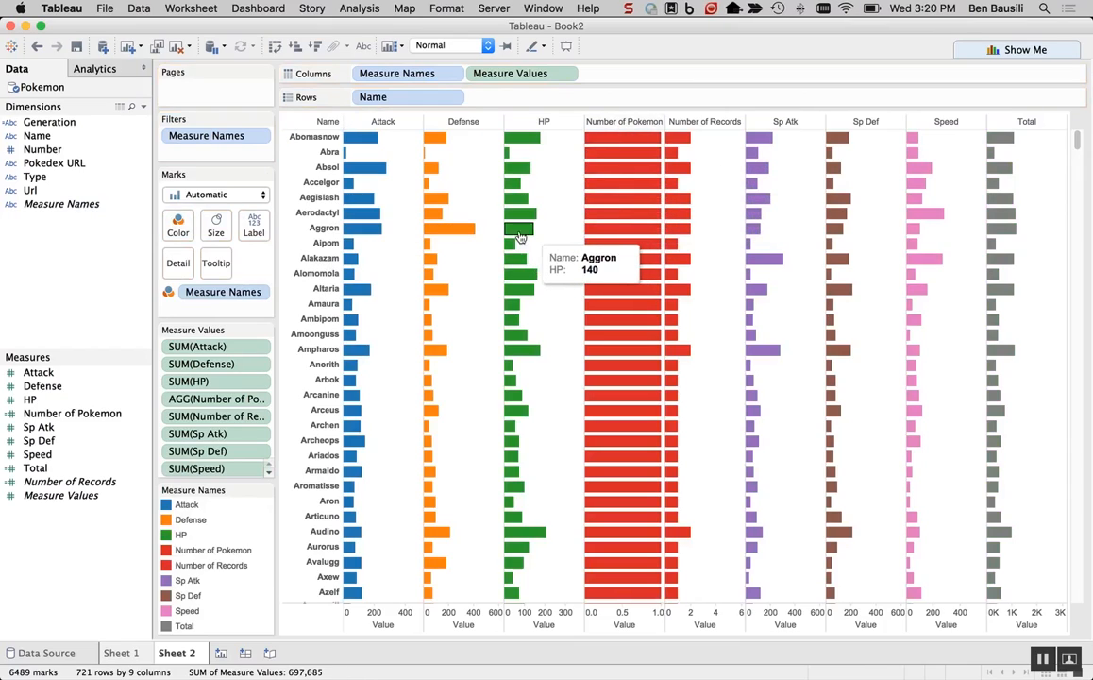
mouse_move(215, 398)
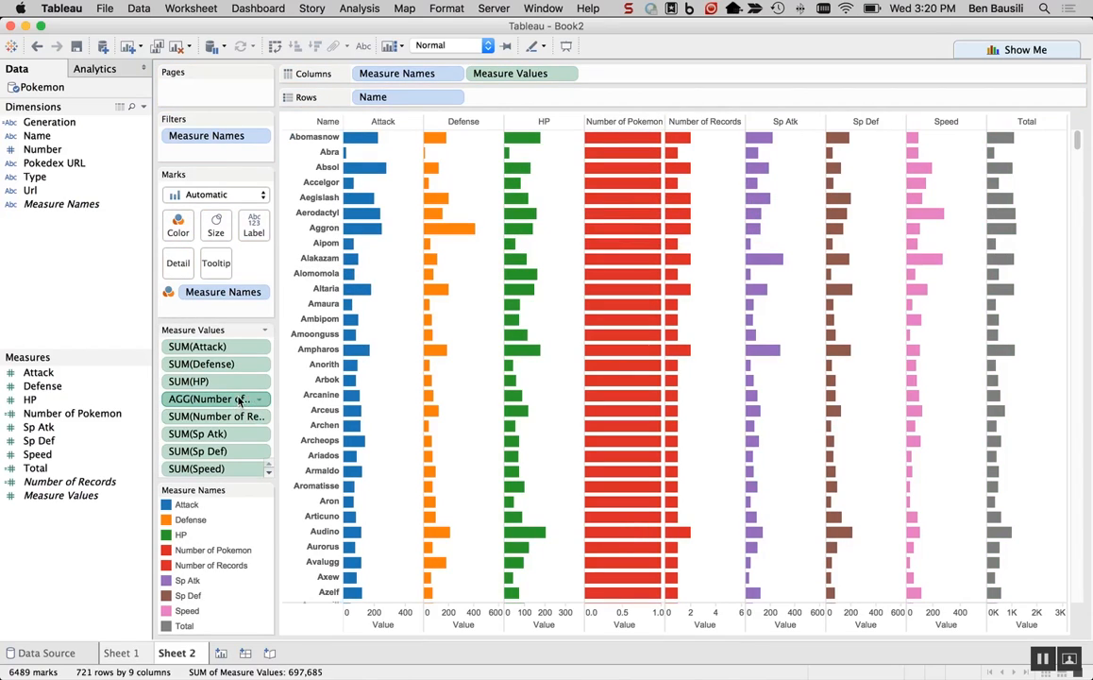
Remove Number of Pokemon, Number of Records and Total, leaving the six stat bars.
right_click(208, 399)
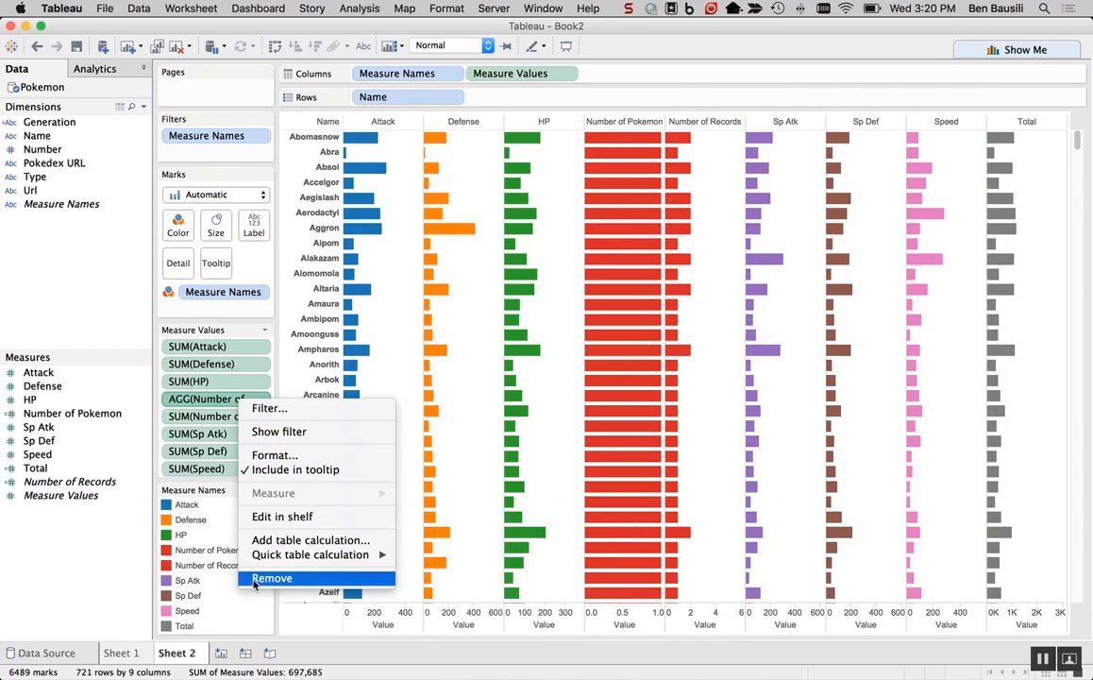
click(272, 578)
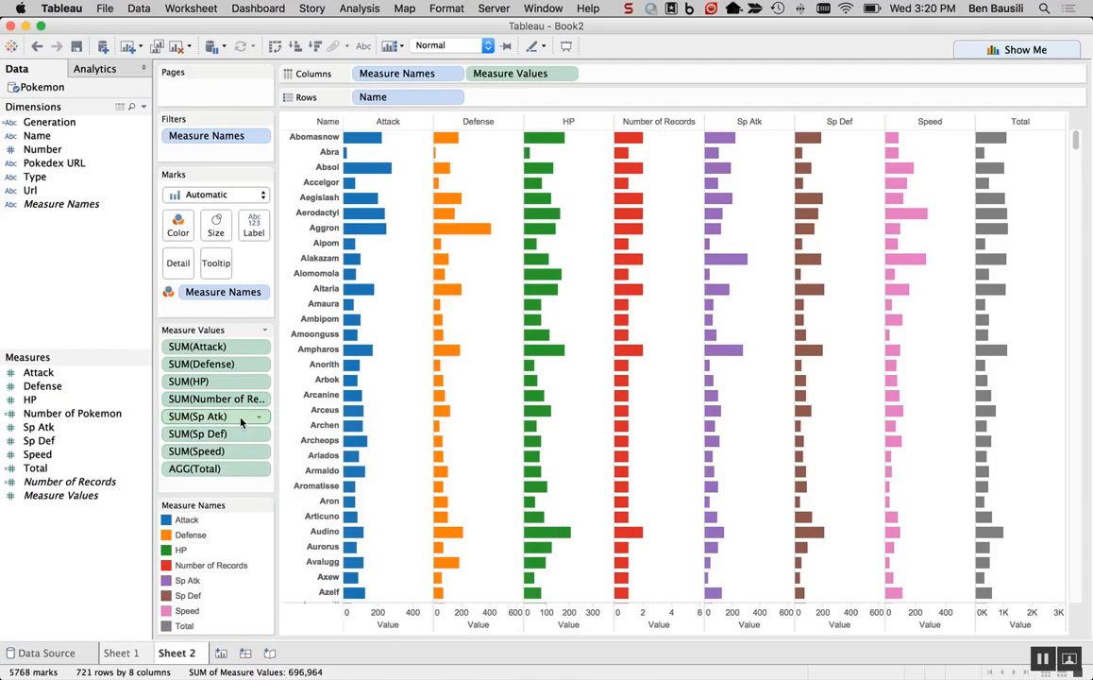
right_click(215, 397)
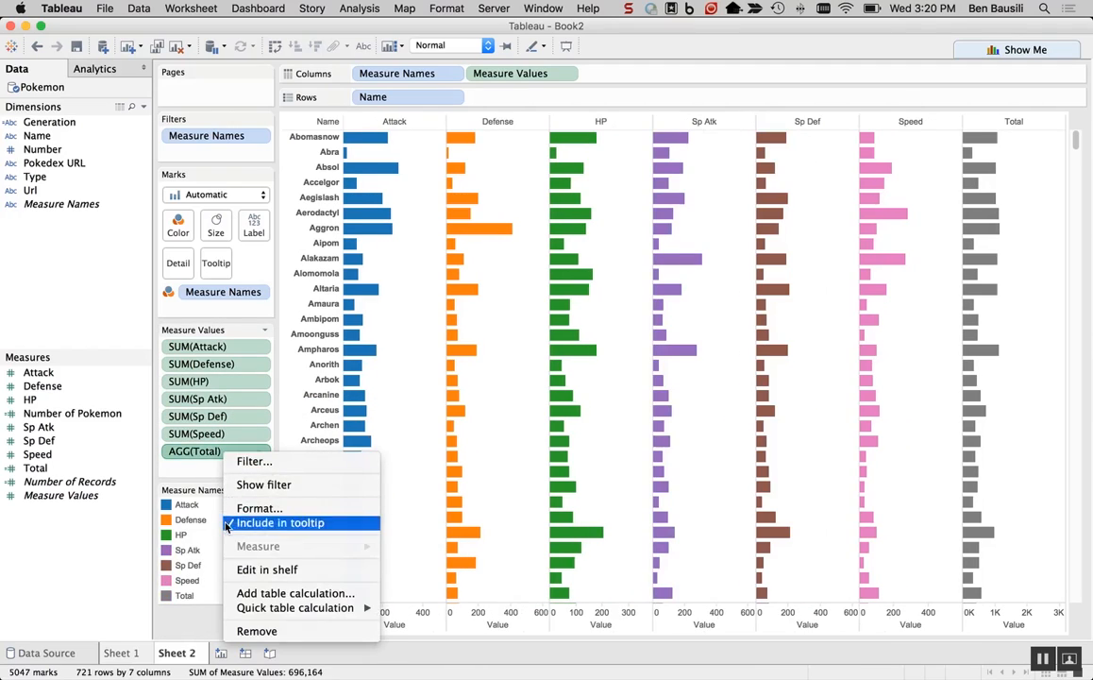
click(257, 631)
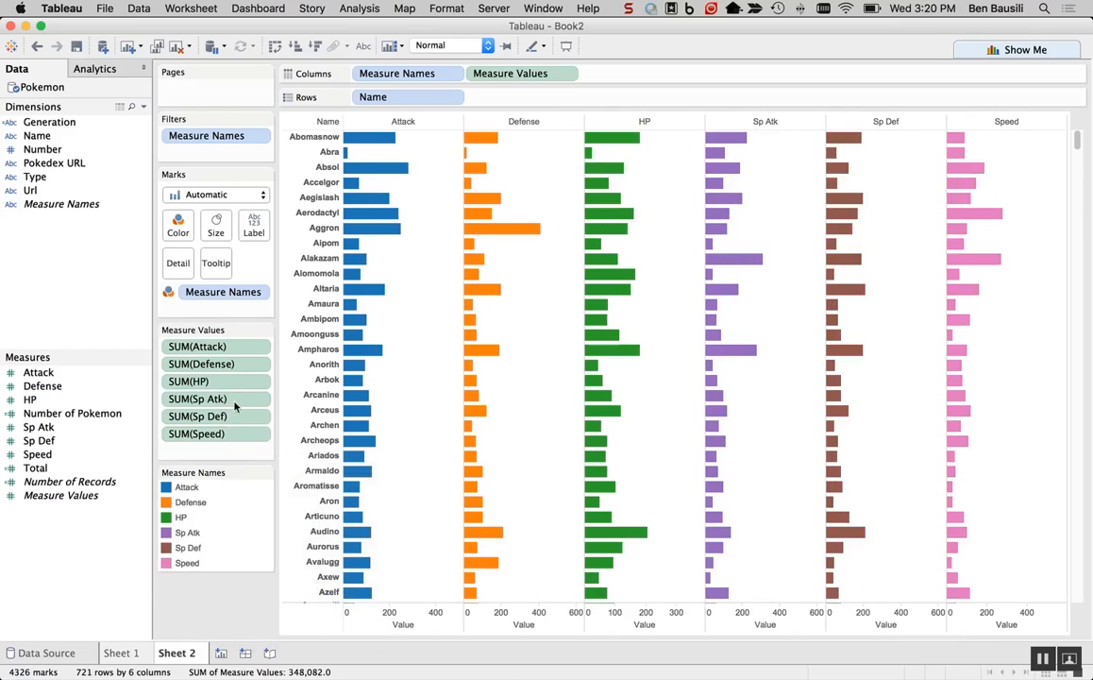
mouse_move(227, 398)
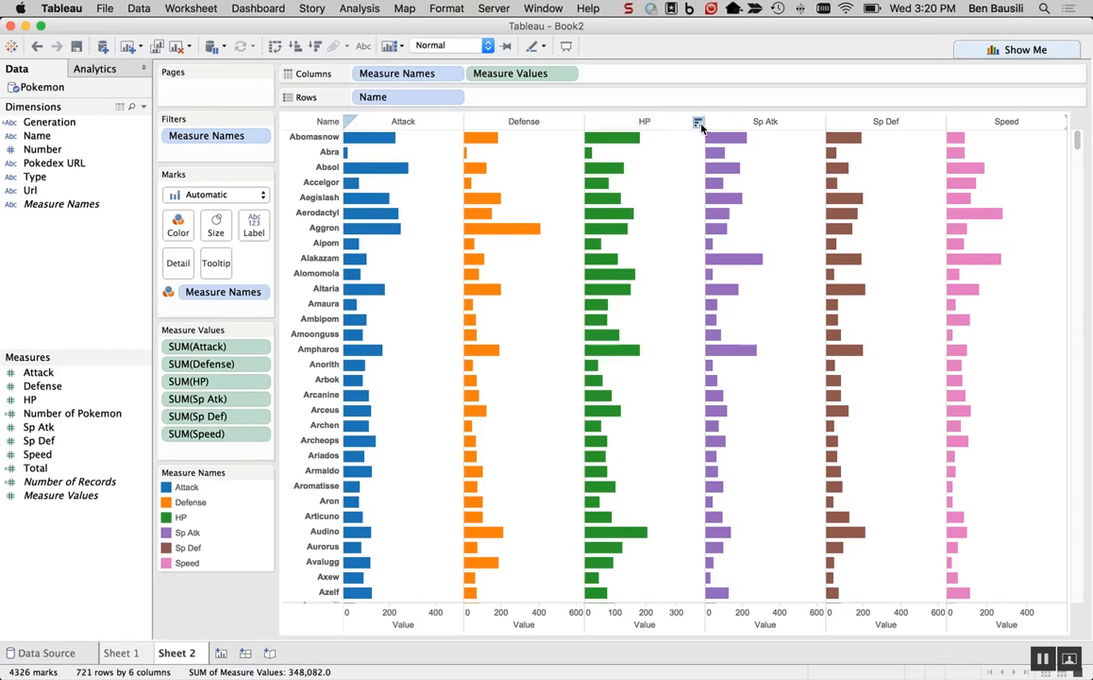
Sort the Pokémon rows by HP descending, Kyurem at the top.
click(700, 125)
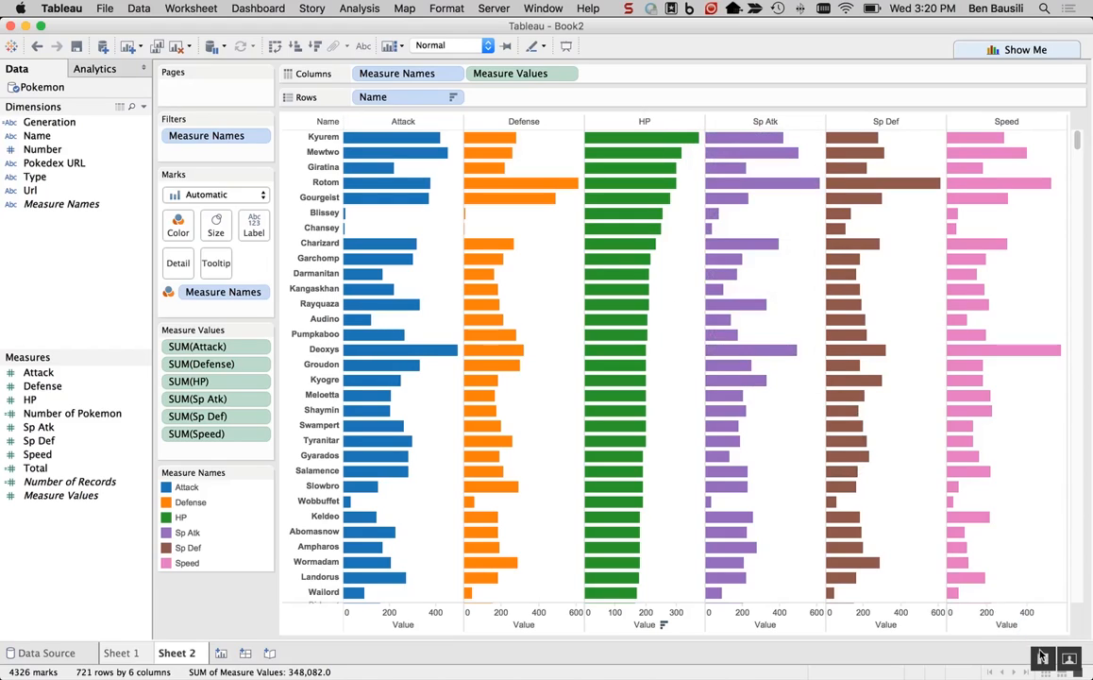
mouse_move(1042, 657)
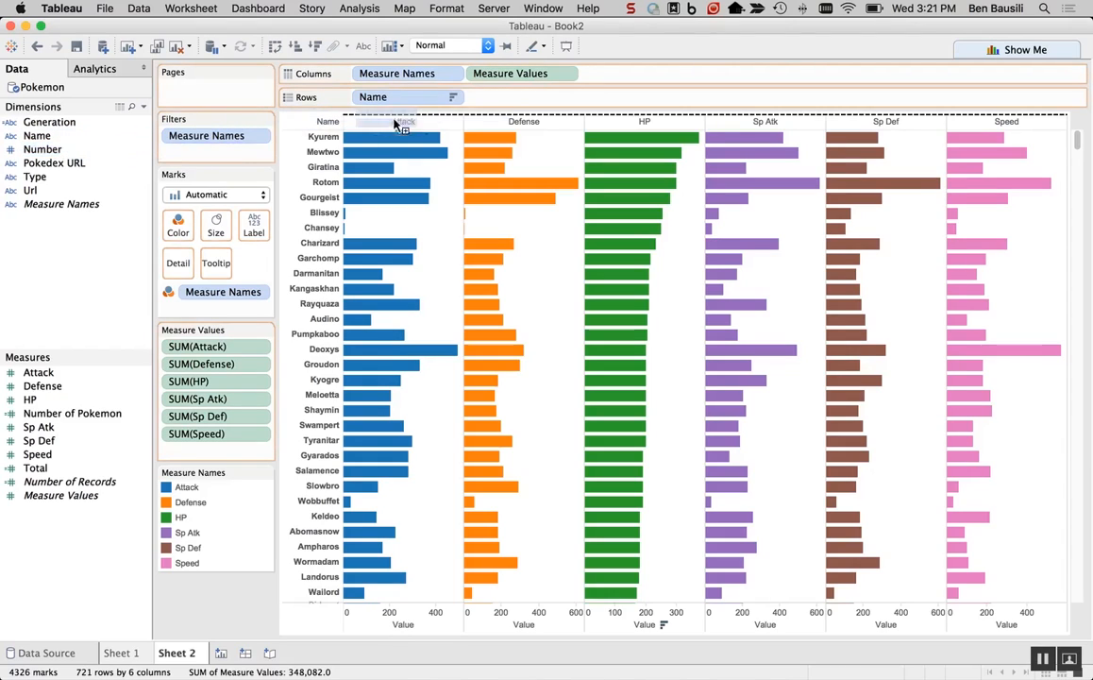
Show each Pokémon's Number beside its Name, dropping the Type column from Rows.
drag(41, 150, 506, 100)
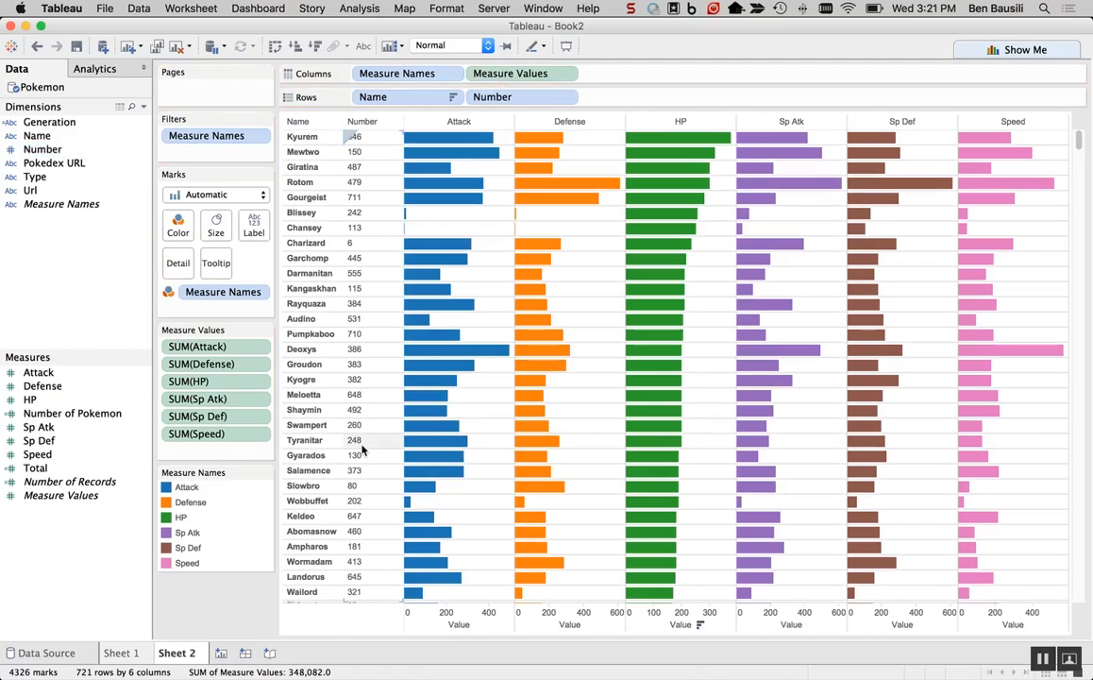
mouse_move(361, 432)
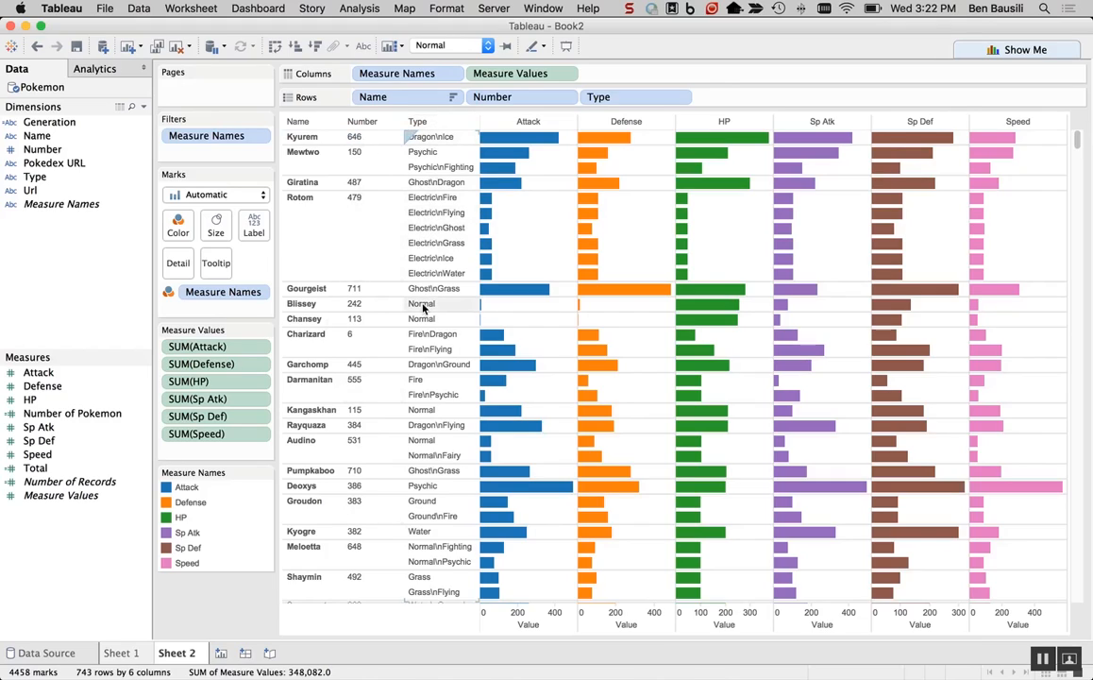
click(598, 97)
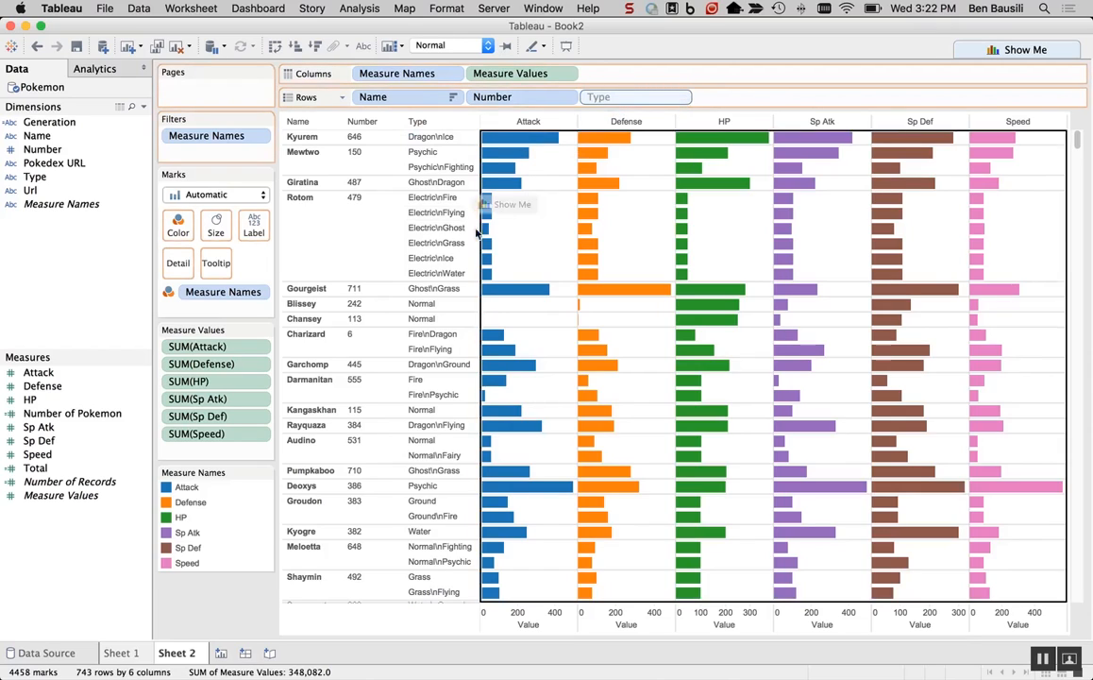
mouse_move(61, 203)
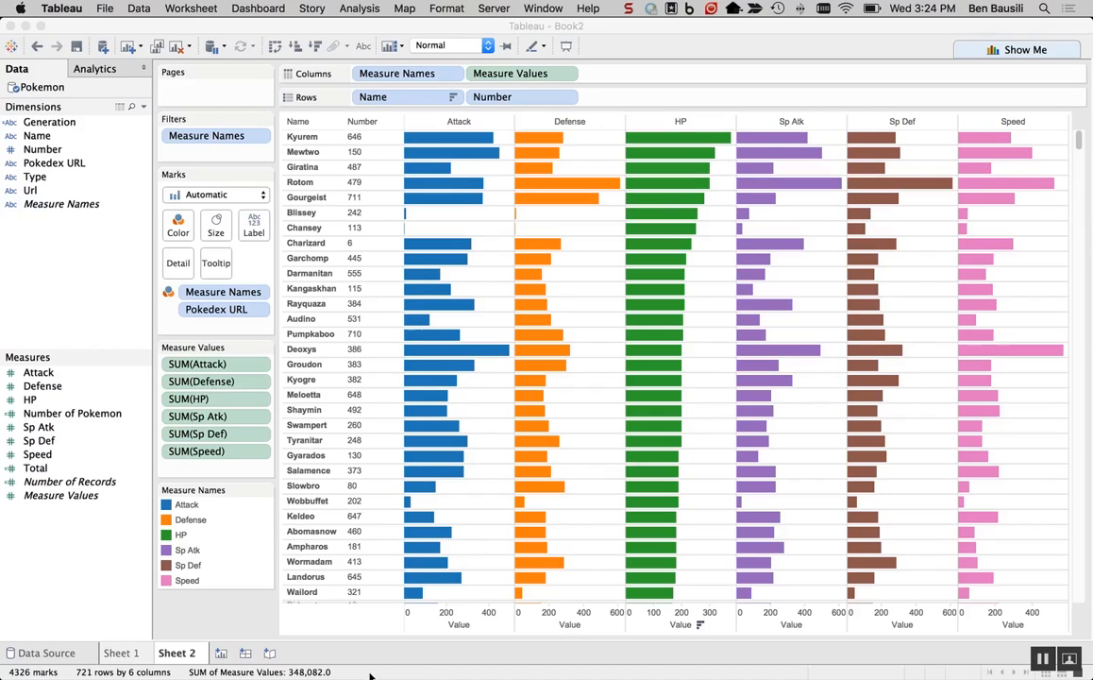
mouse_move(313, 649)
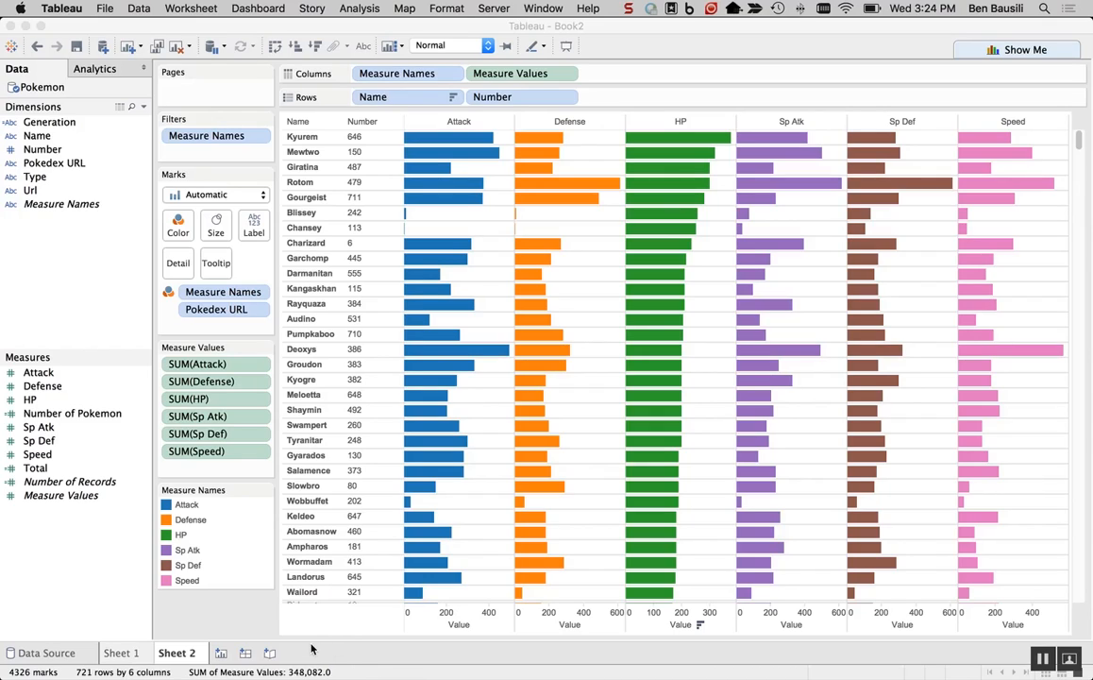
On a new worksheet, place Generation across the columns, Gen 1 through Gen 6.
click(275, 653)
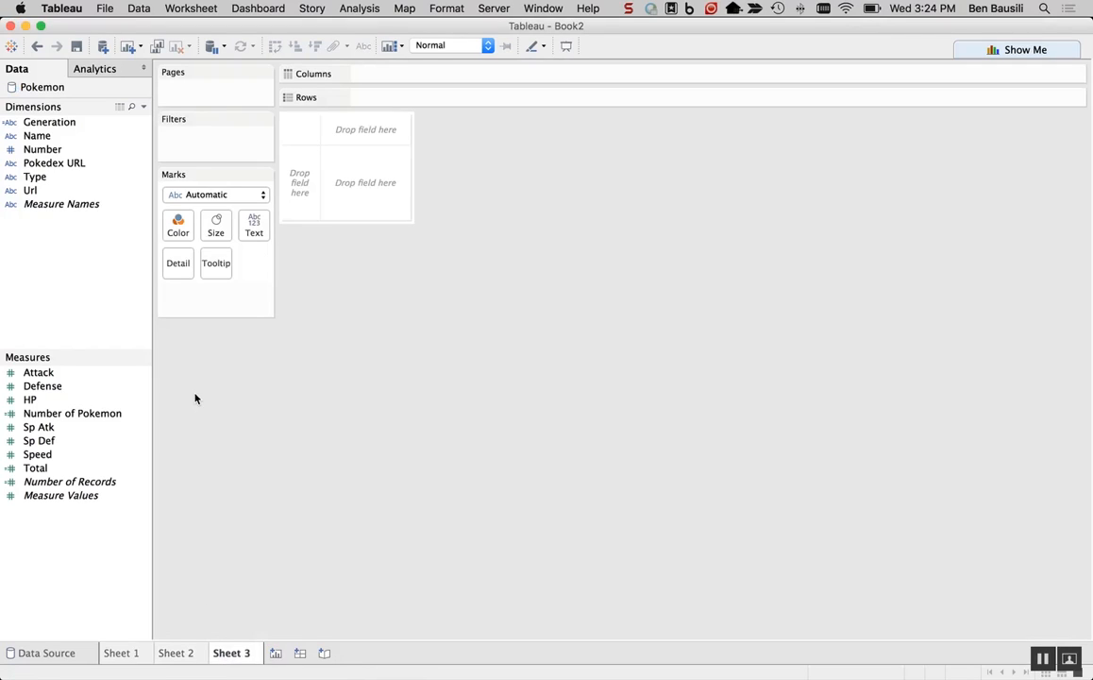
click(48, 120)
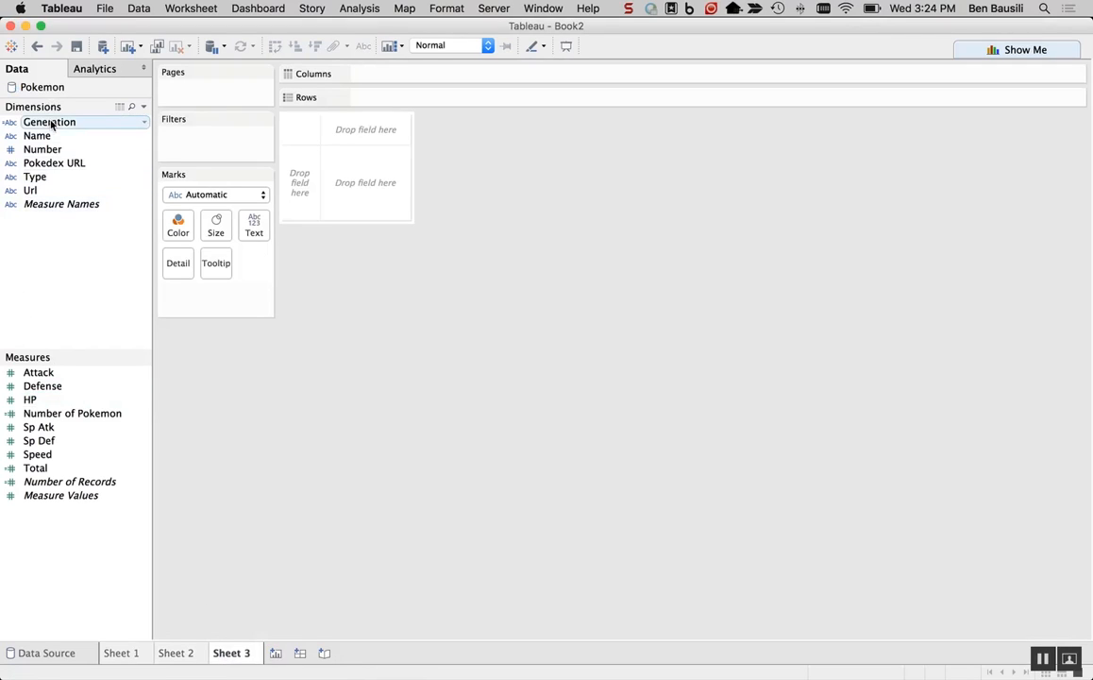
drag(49, 121, 381, 104)
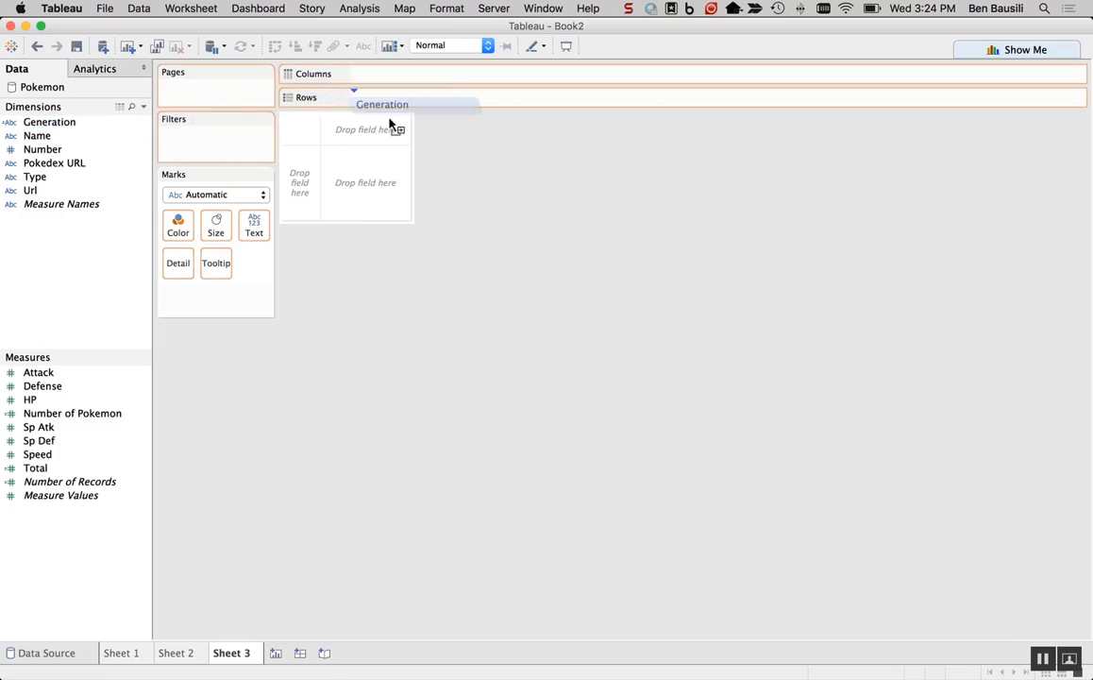
drag(382, 104, 389, 75)
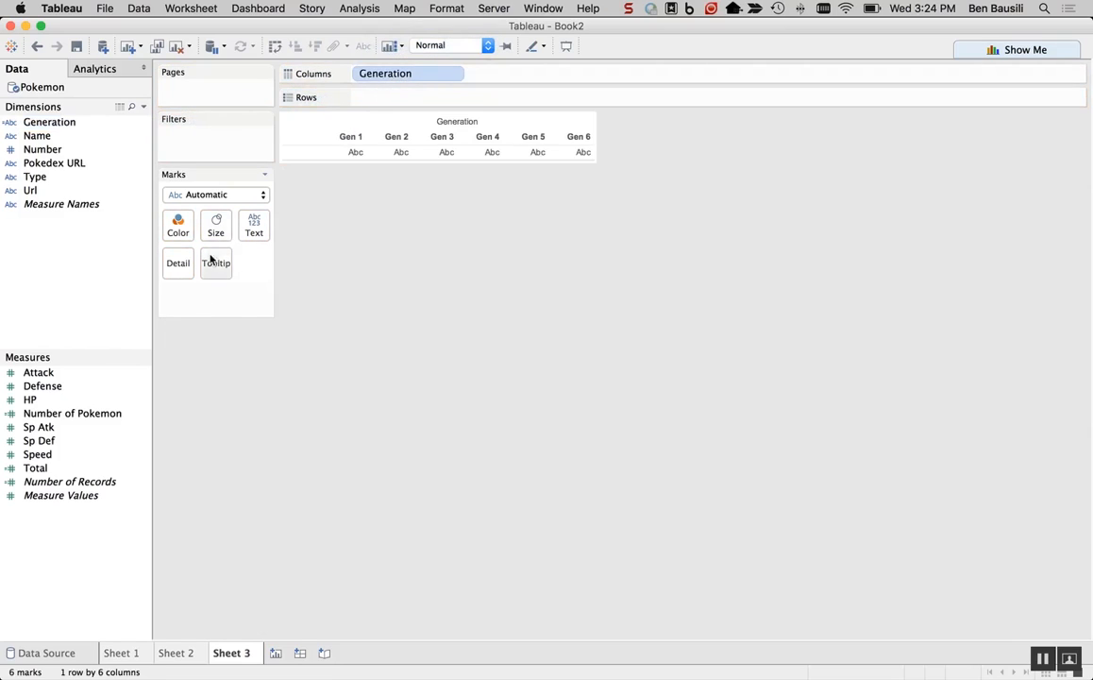
mouse_move(72, 413)
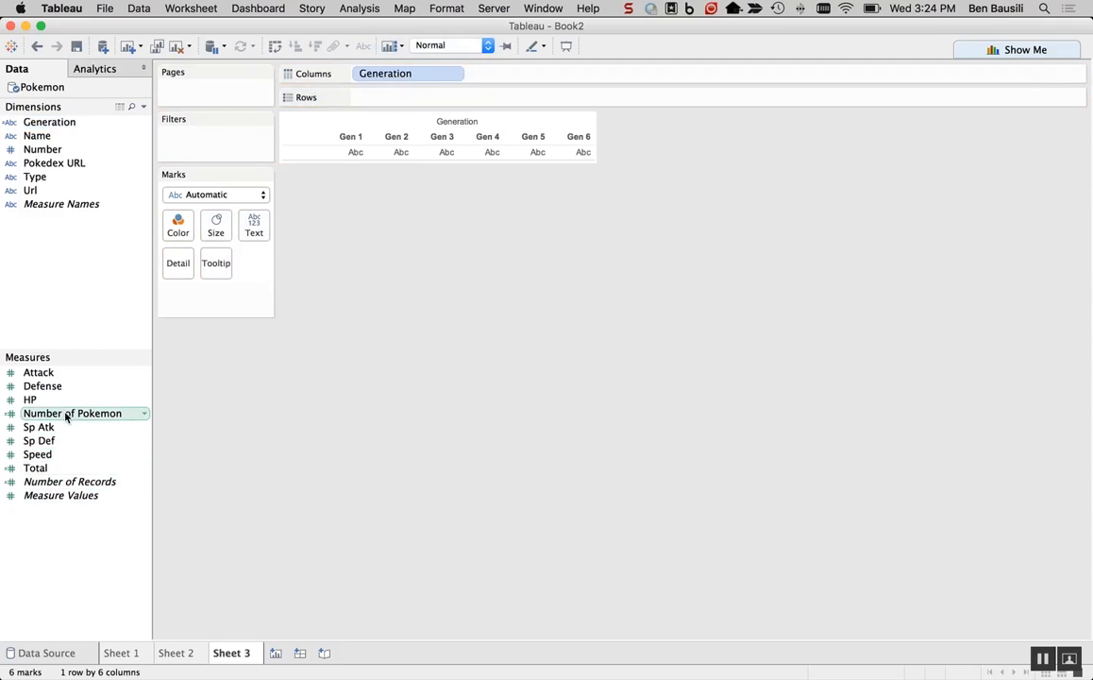
Plot Number of Pokemon per generation as bars totalling 721.
drag(71, 411, 544, 251)
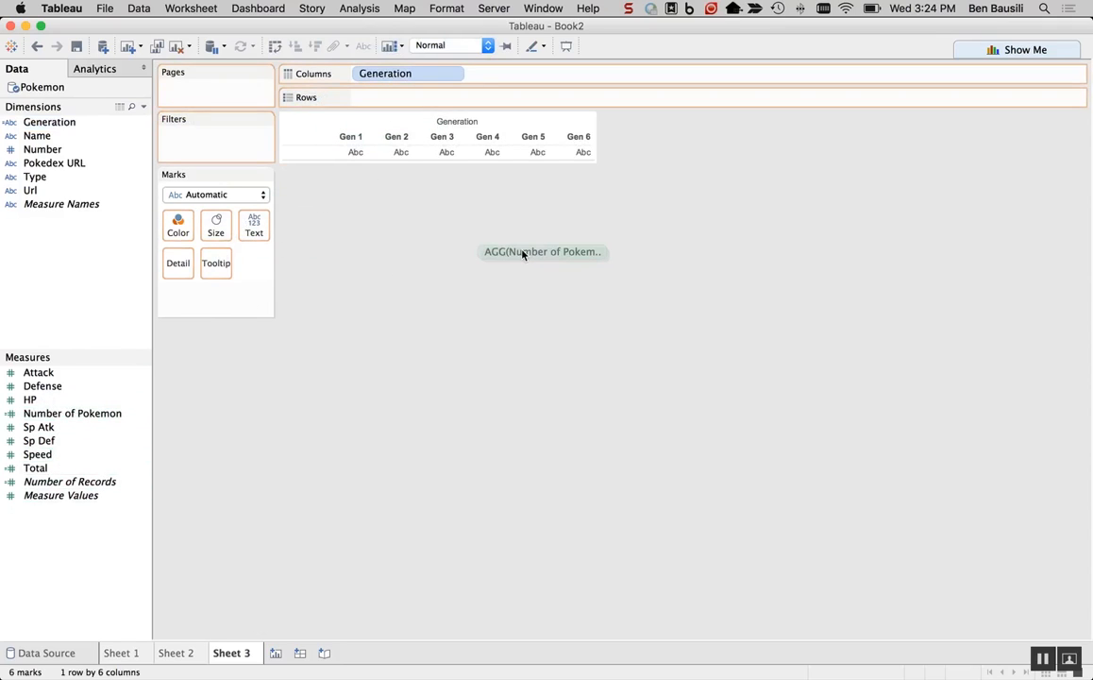
drag(541, 251, 400, 90)
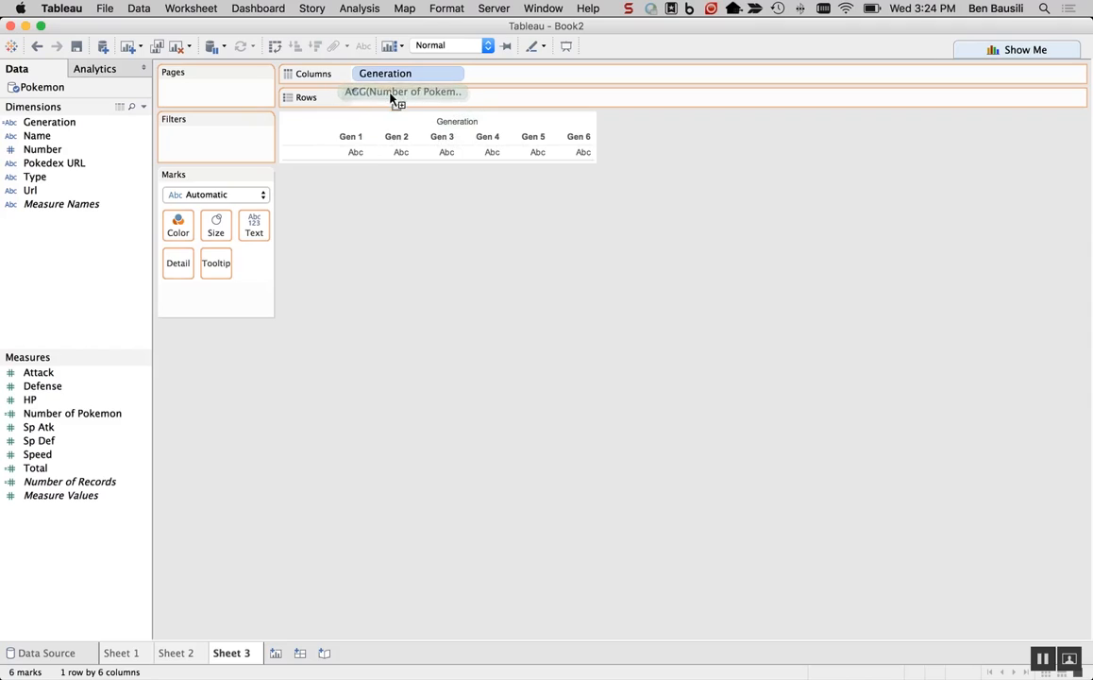
click(405, 90)
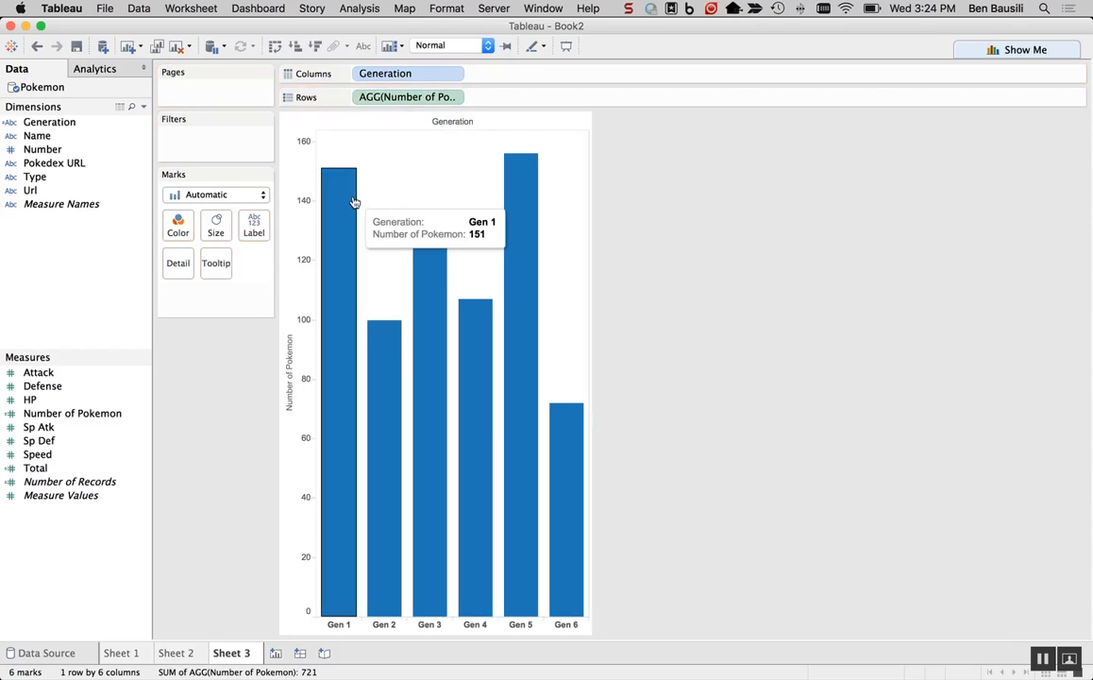
mouse_move(357, 212)
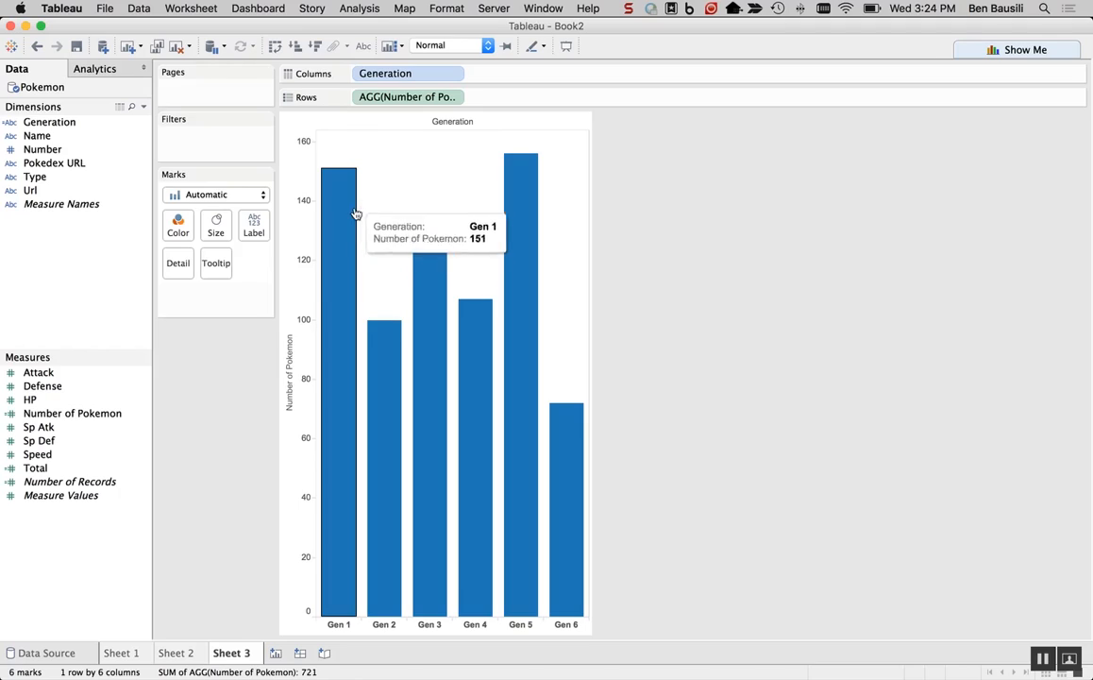
mouse_move(310, 634)
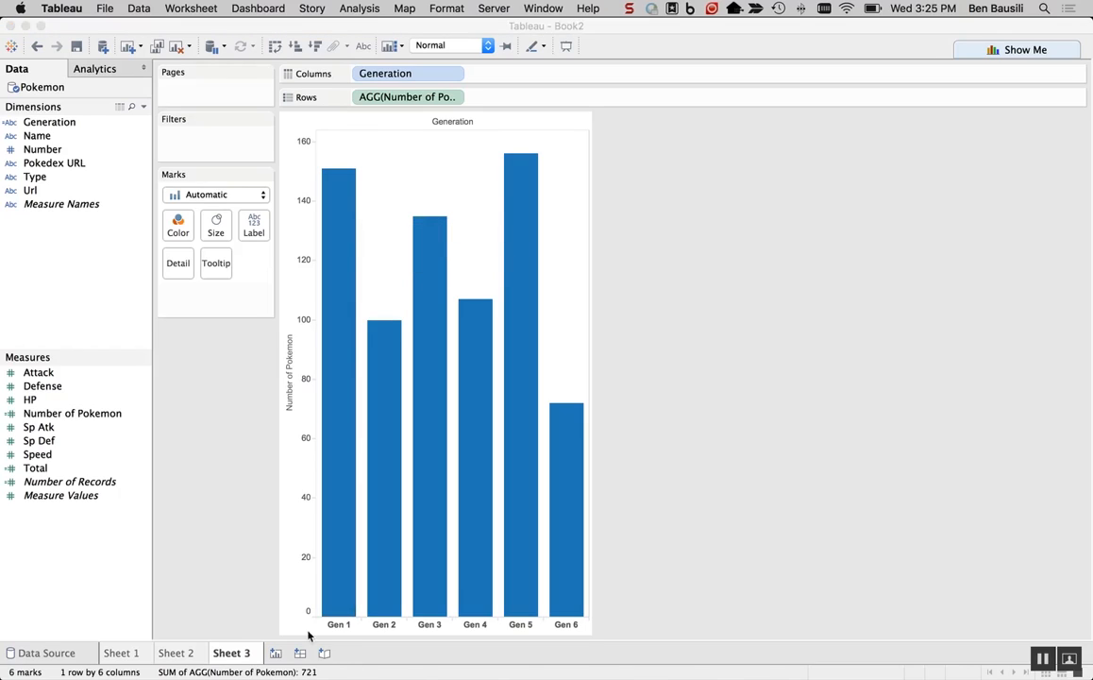
Rename Sheet 1 to Pokemon by Attack.
right_click(231, 654)
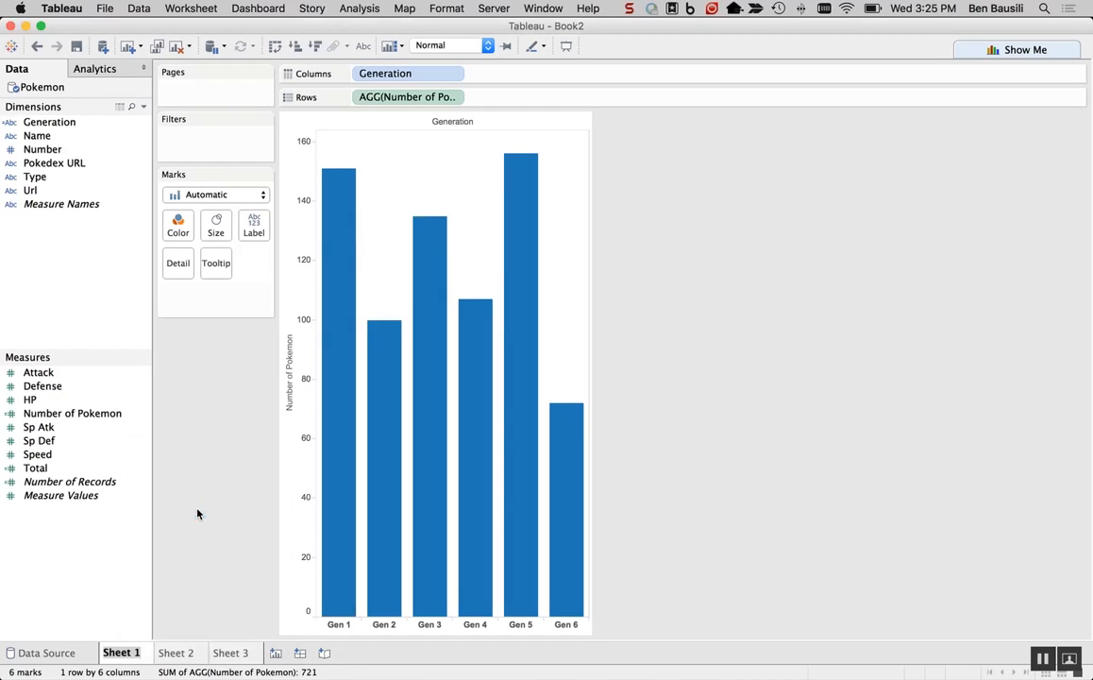
double_click(121, 654)
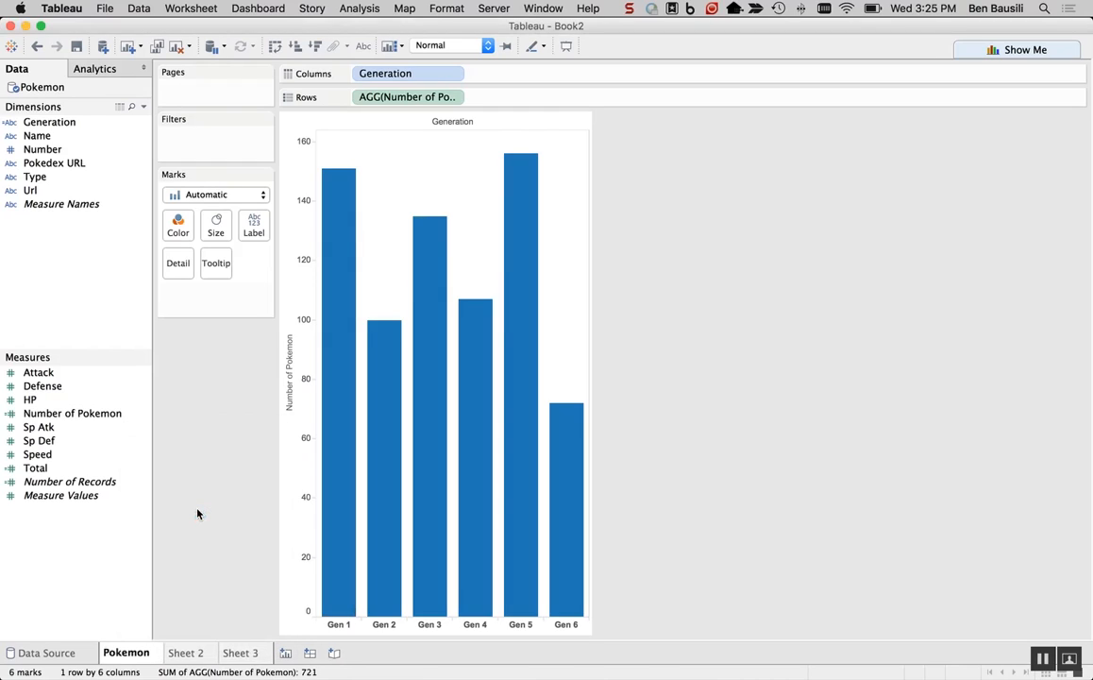
double_click(125, 653)
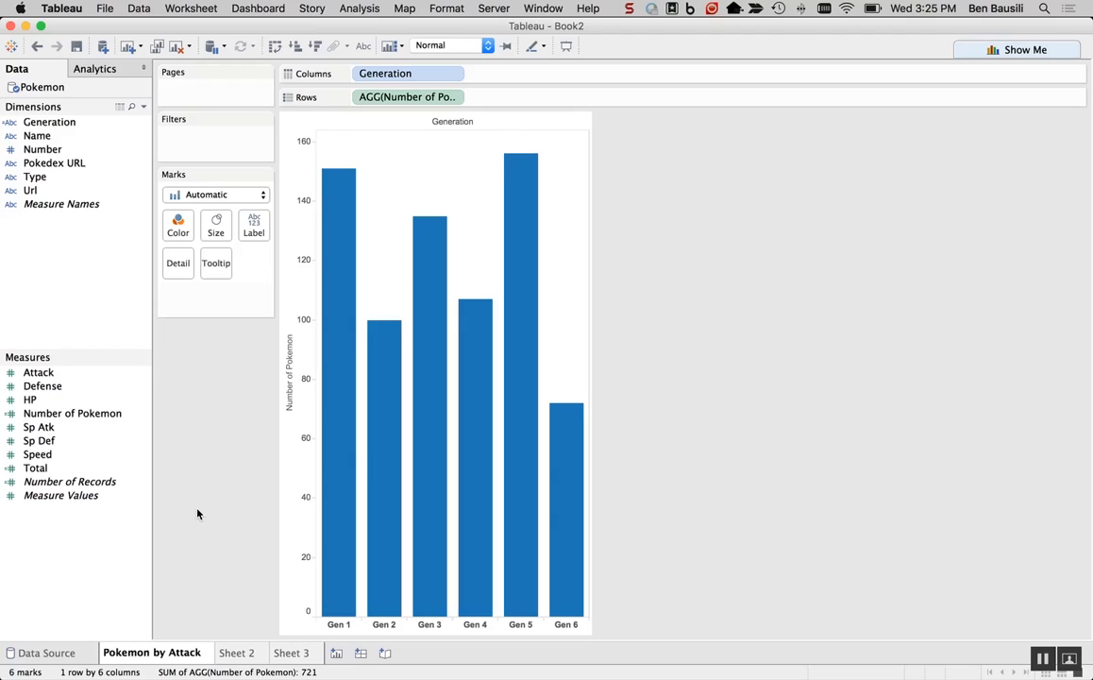
Rename Sheet 2 to Pokemon Stats and Sheet 3 to Pokemon Generations.
right_click(230, 653)
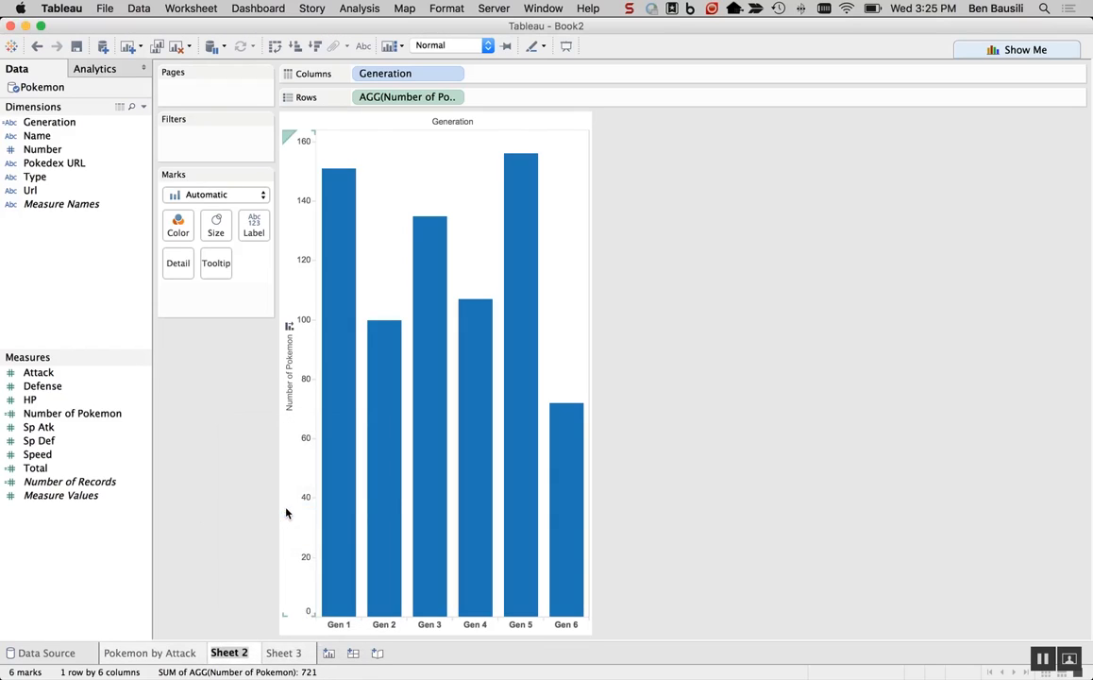
double_click(228, 651)
text(Pokemon Stats)
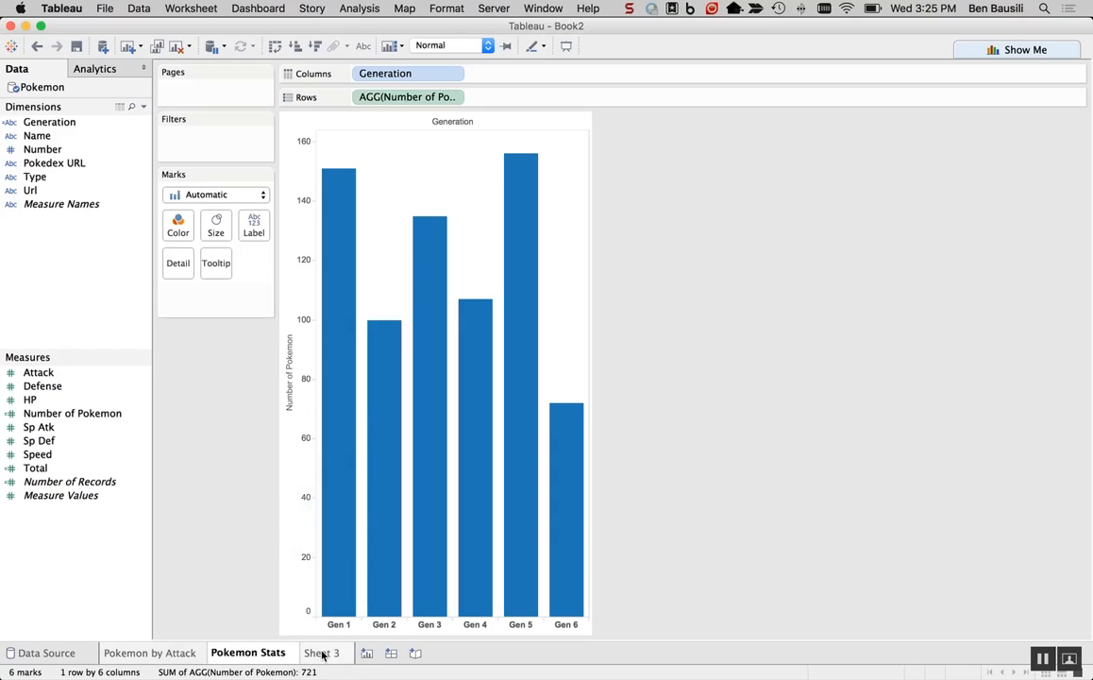
right_click(313, 653)
text(Pokemon Generations)
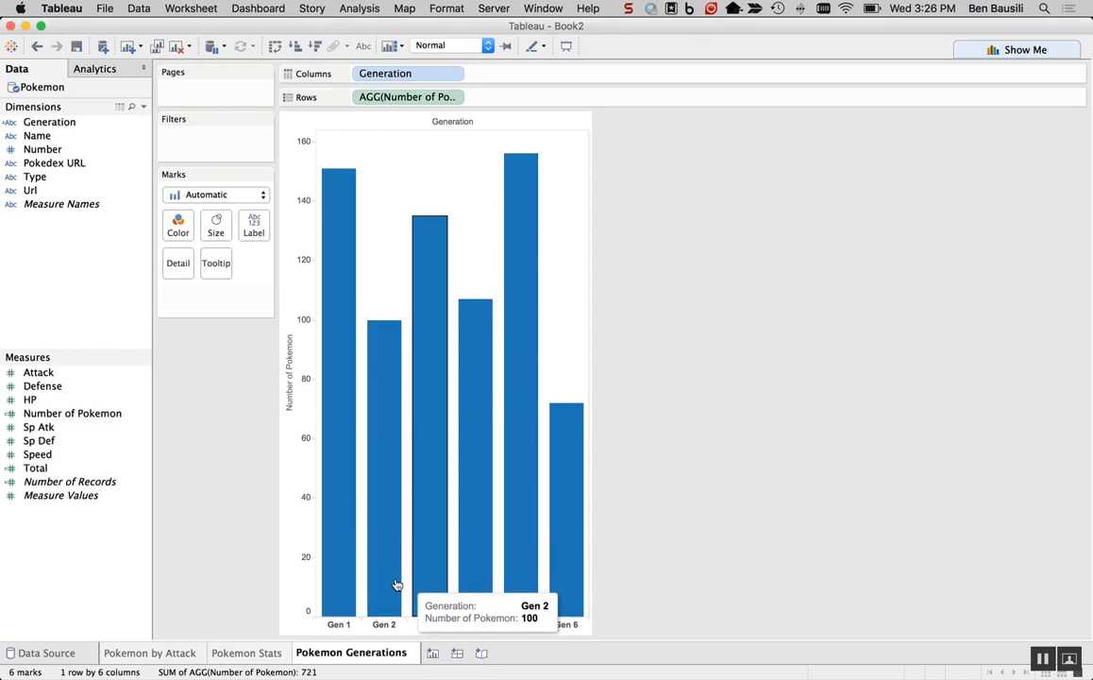
mouse_move(198, 464)
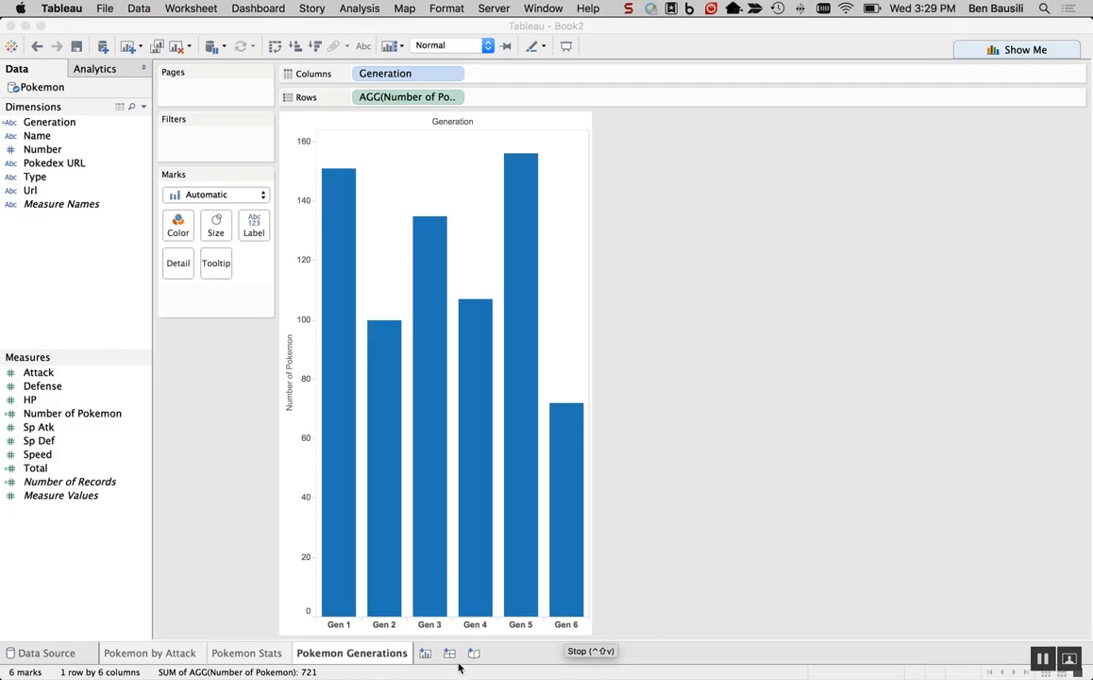
mouse_move(449, 657)
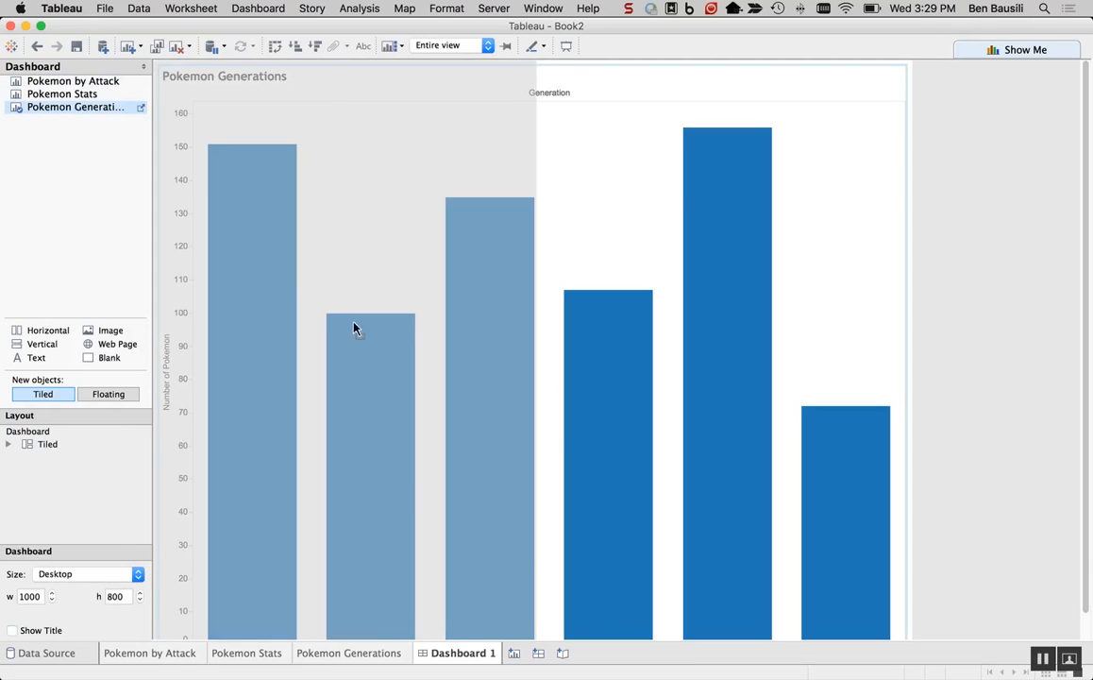
Place the Pokemon Generations chart on the new dashboard above Pokemon Stats.
click(62, 94)
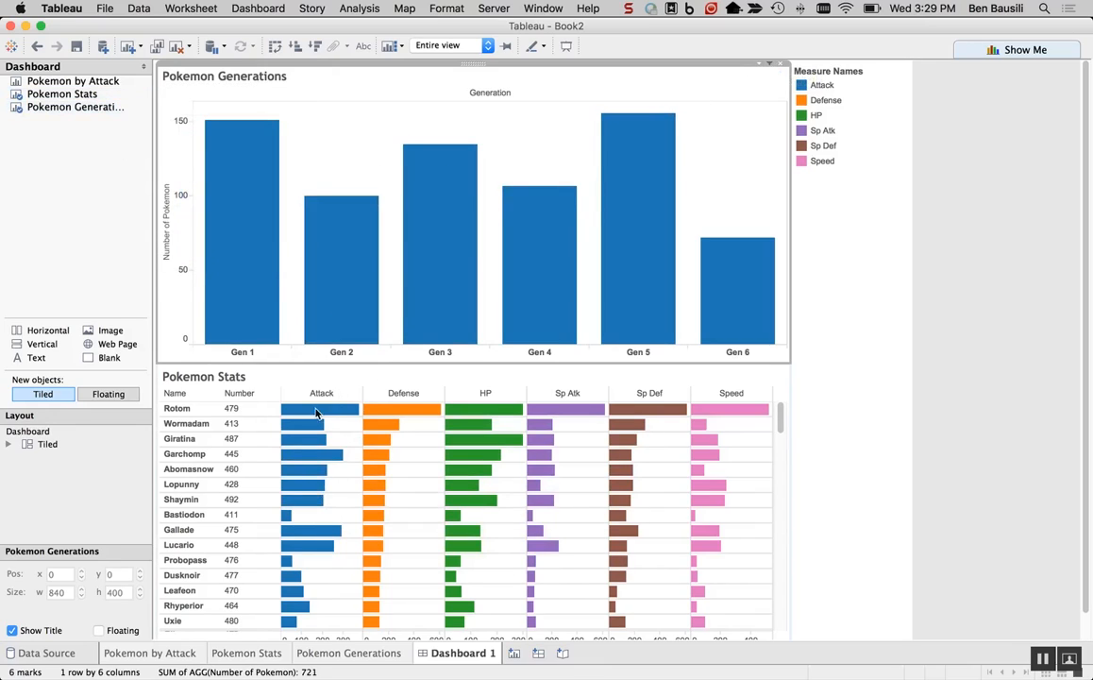
Test the filter action with Gen 1, Gen 4 and Gen 6 bars, leaving Pokemon Stats on Gen 6.
click(321, 393)
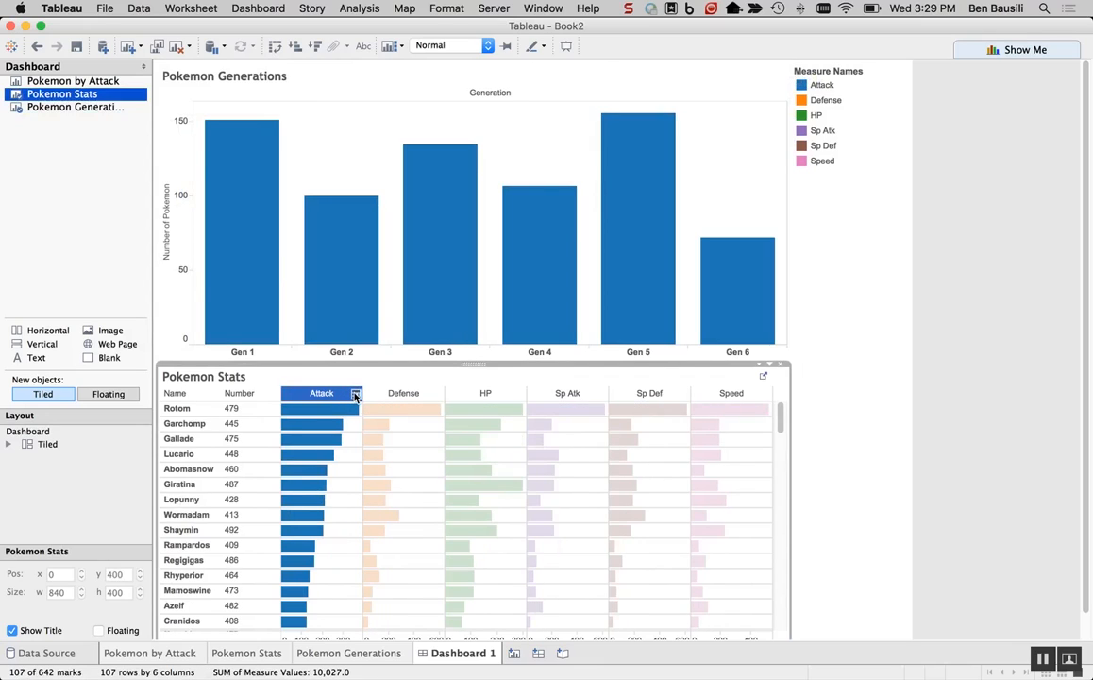
mouse_move(242, 217)
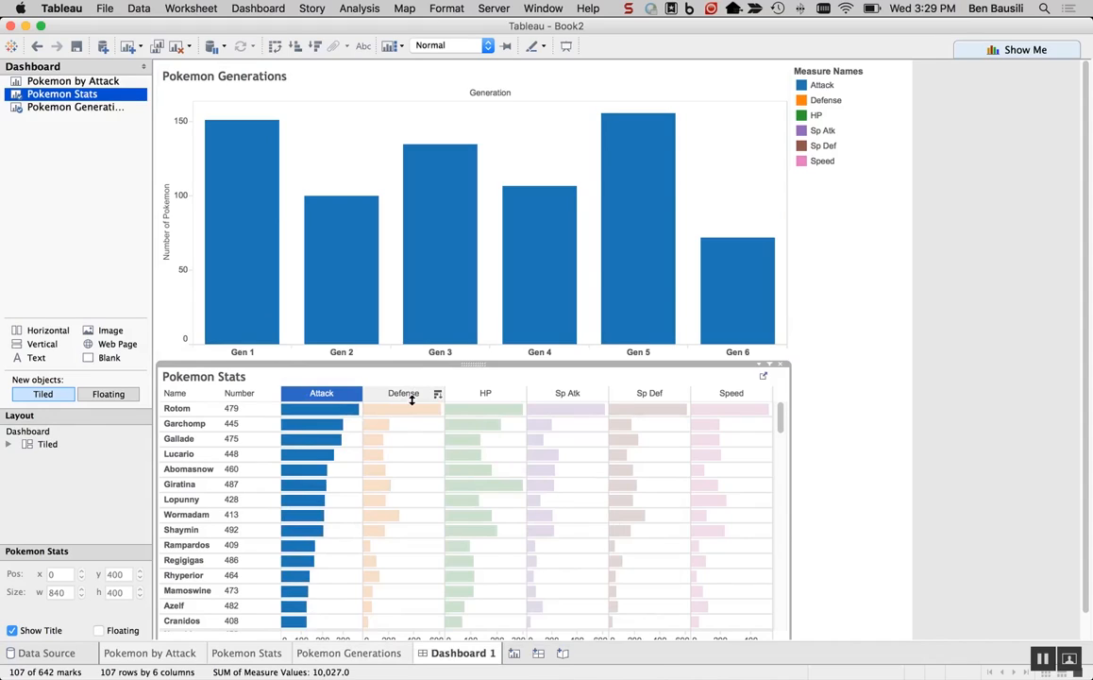
mouse_move(425, 513)
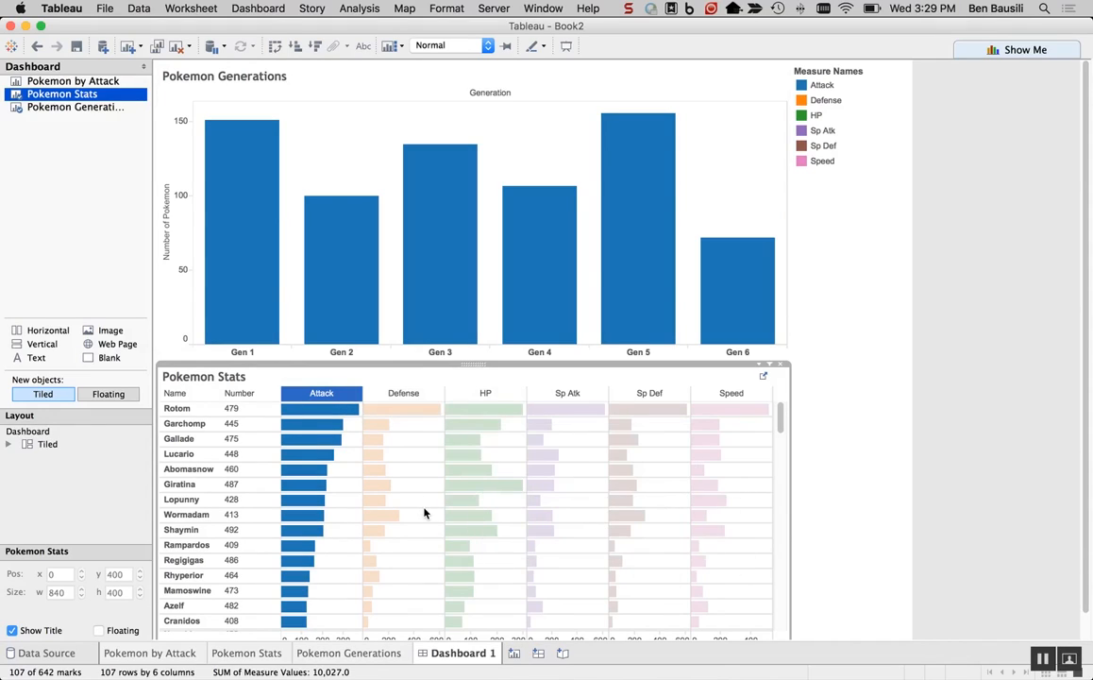
mouse_move(431, 495)
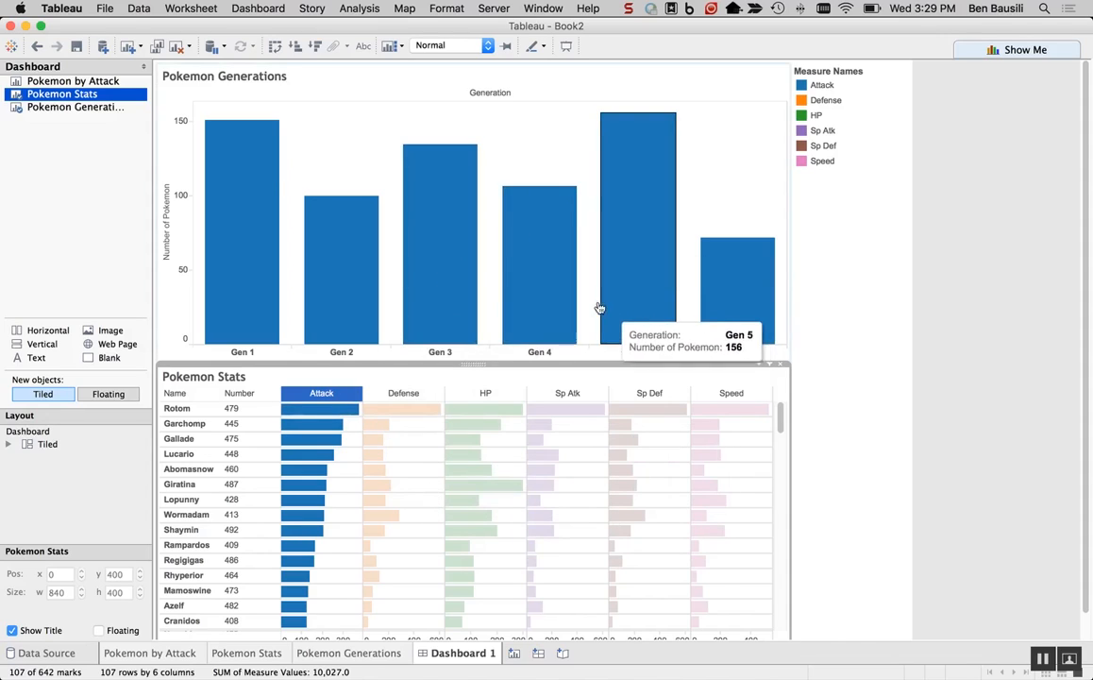
click(242, 230)
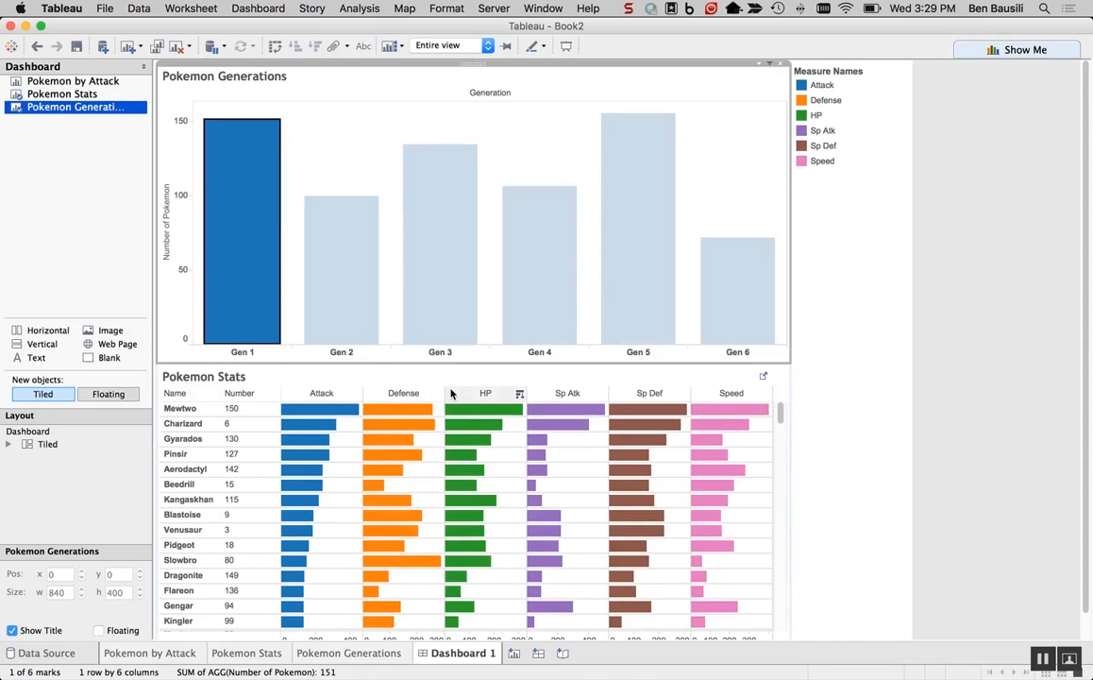
mouse_move(427, 331)
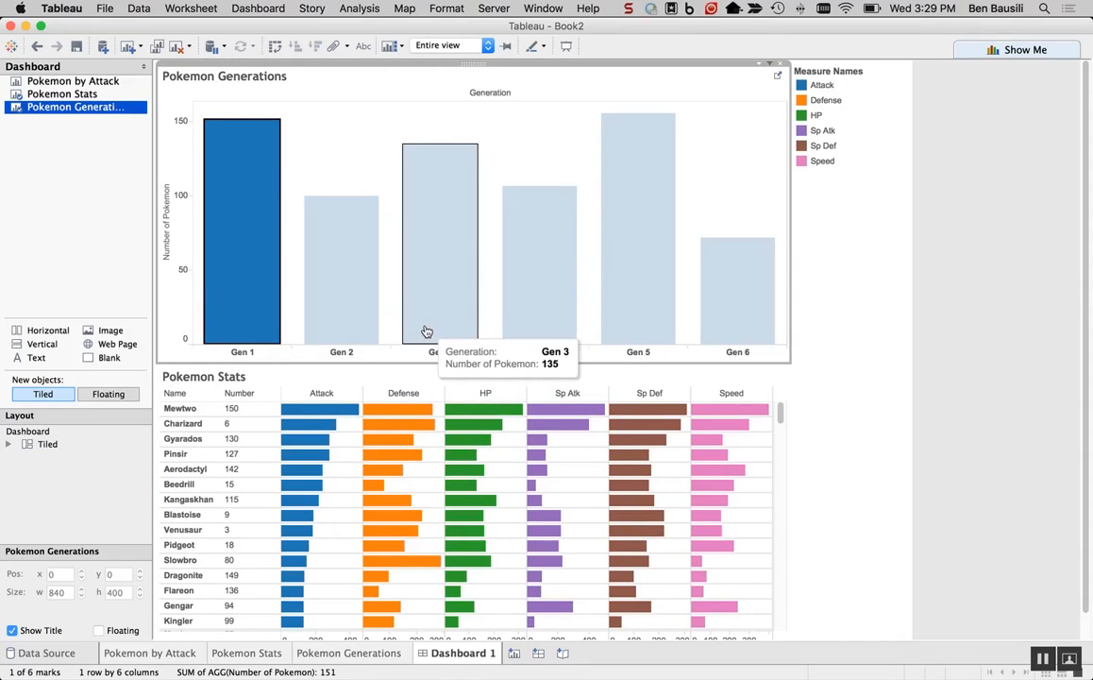
mouse_move(528, 306)
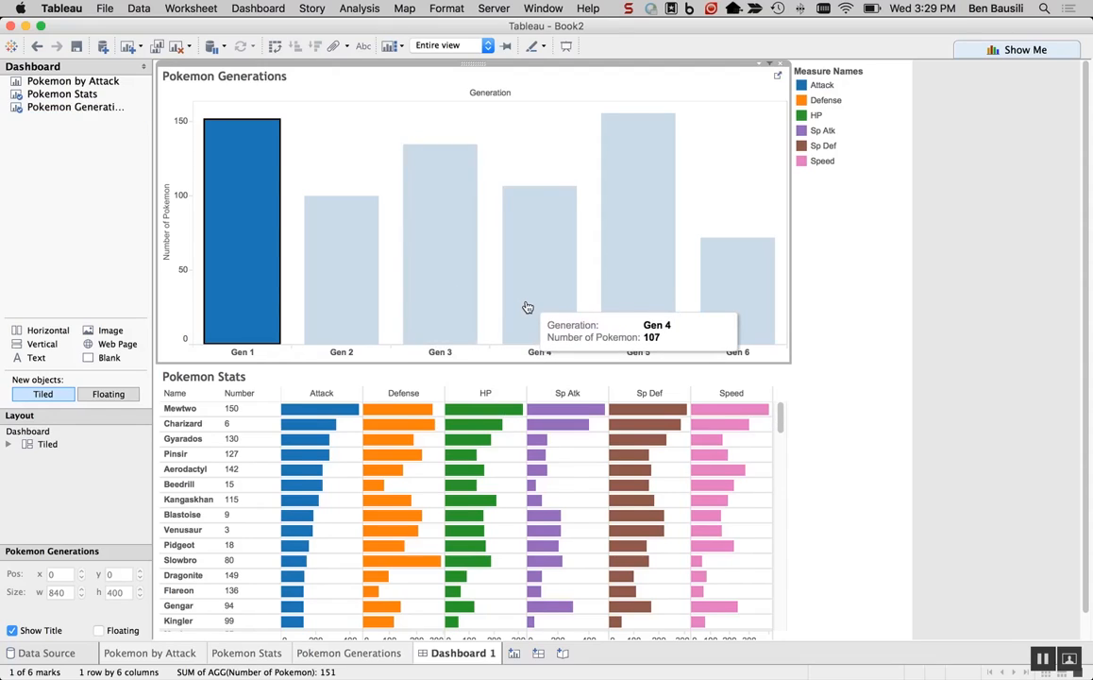
click(540, 264)
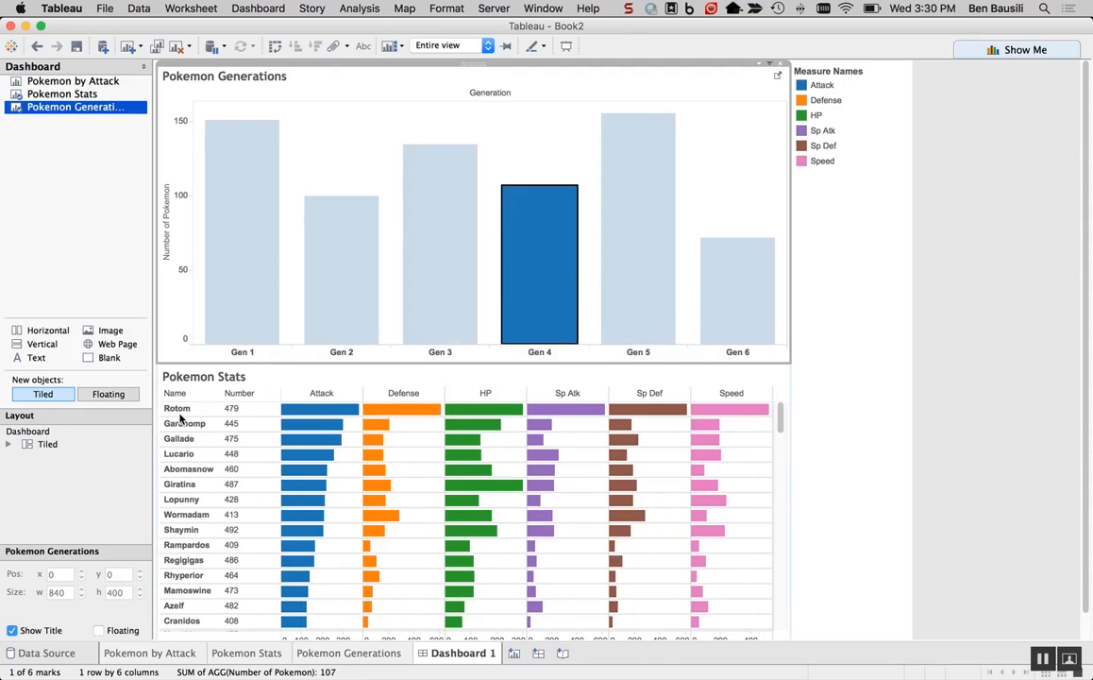
mouse_move(673, 272)
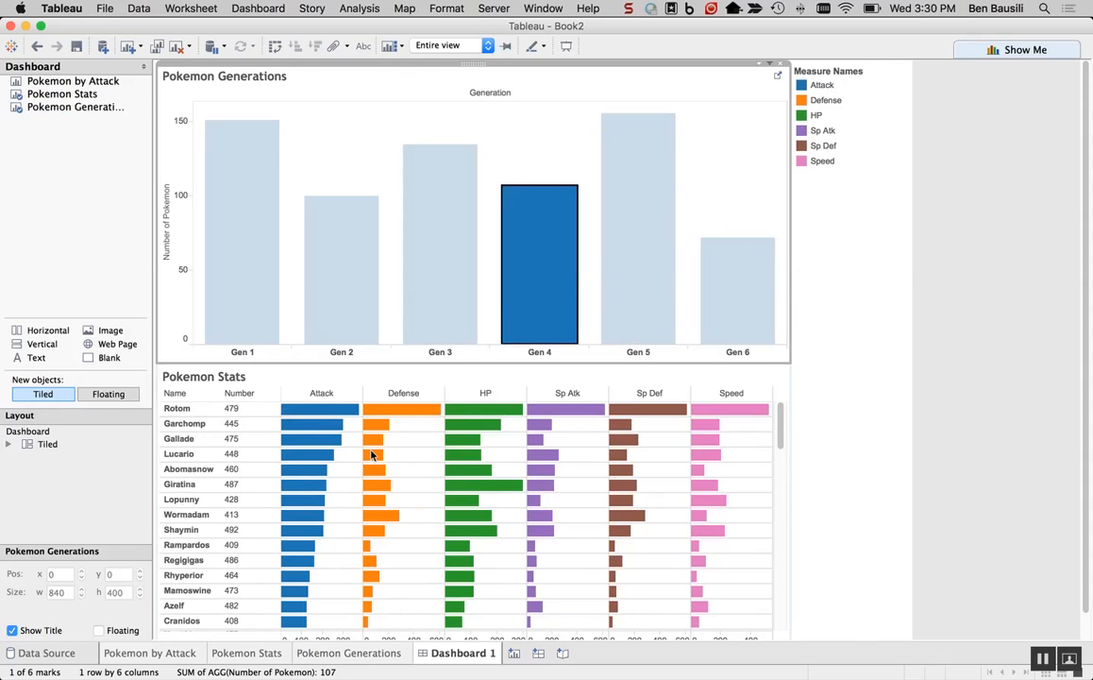
click(736, 291)
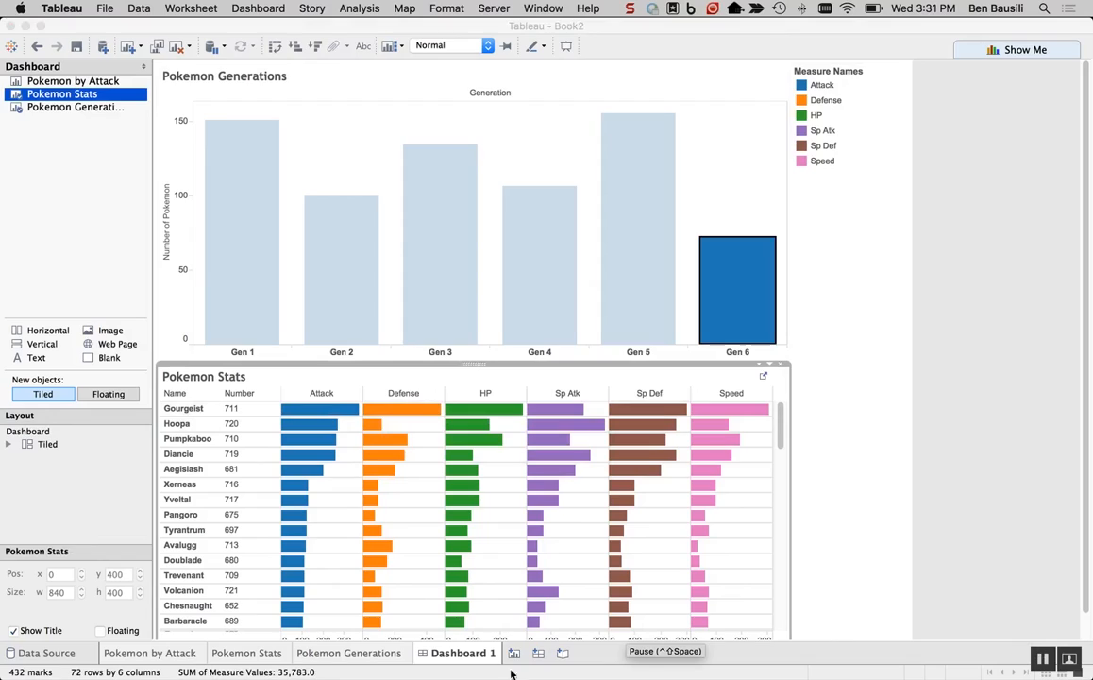
mouse_move(155, 361)
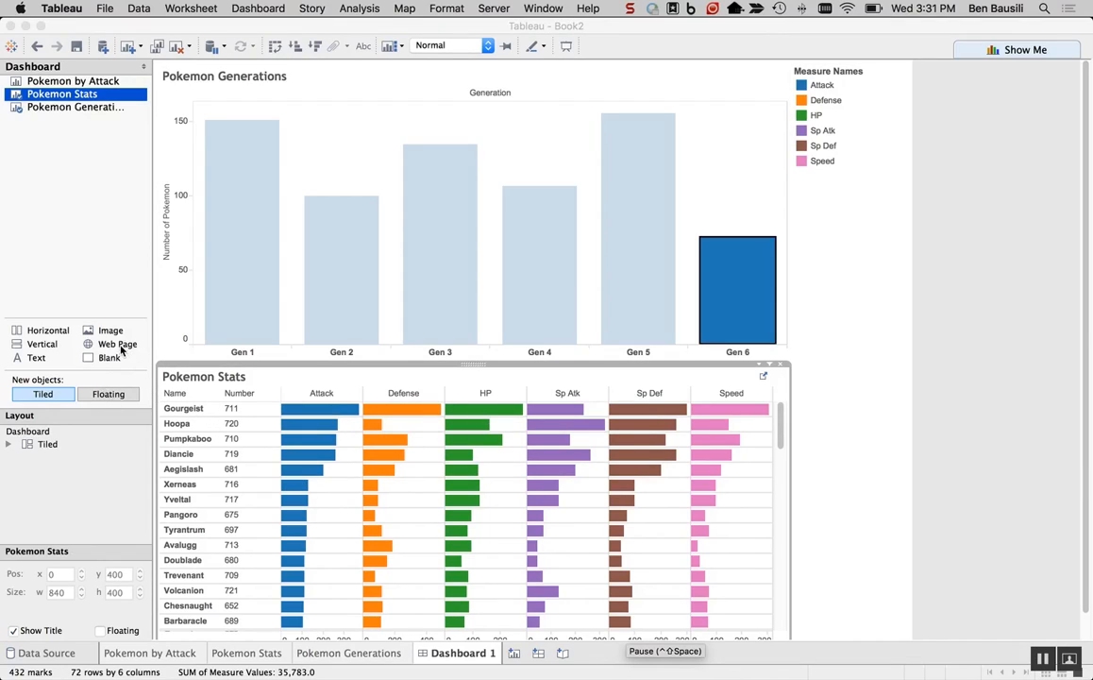
mouse_move(93, 375)
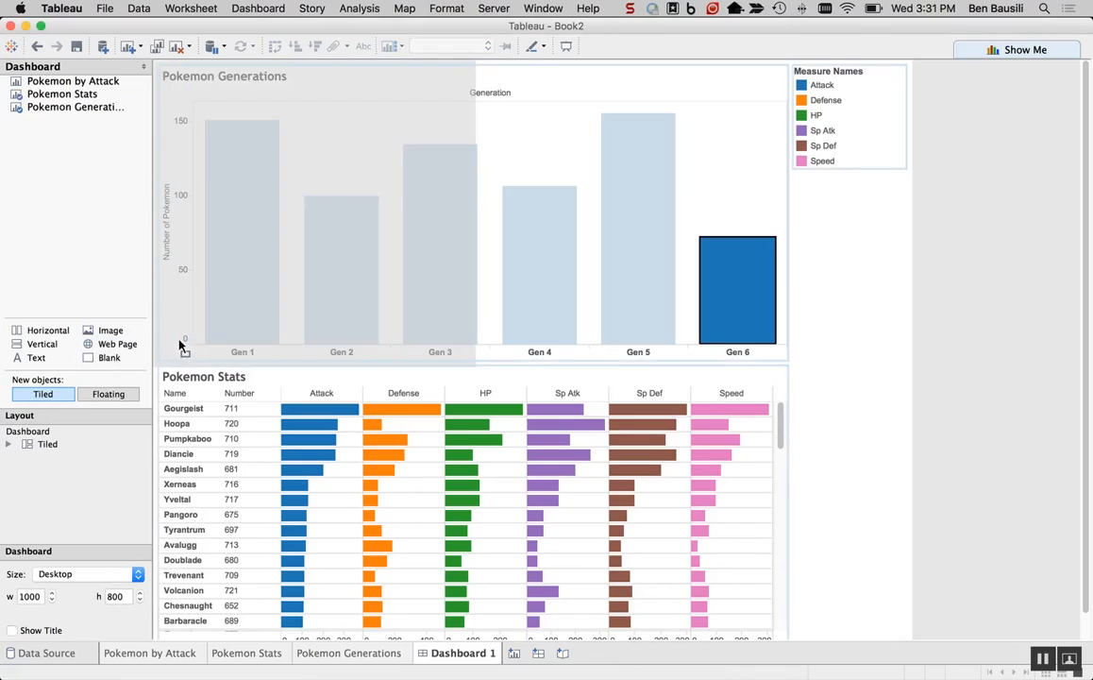
Add a blank Web Page object beside the generations chart, leaving its URL empty.
click(117, 343)
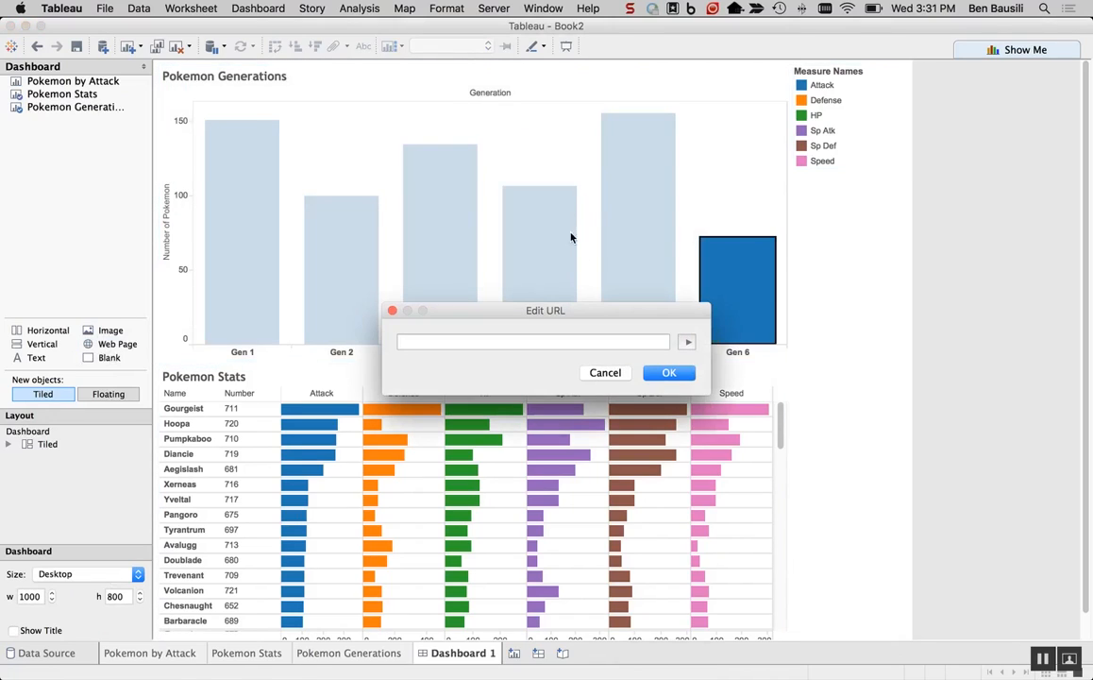
click(604, 372)
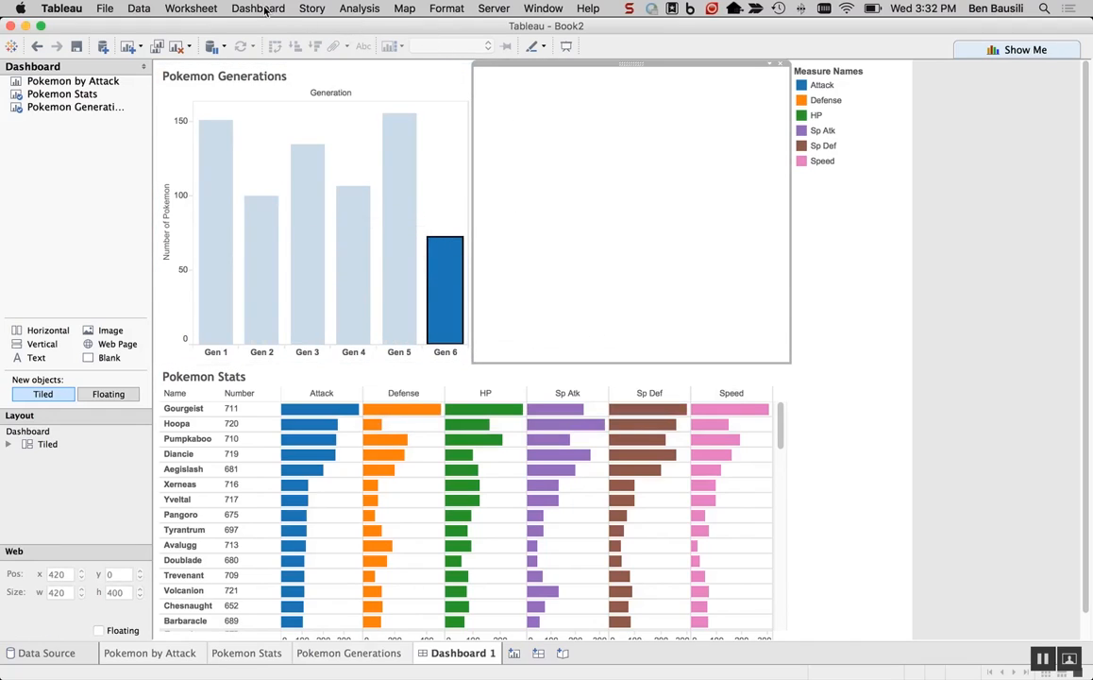
Start a new Go to URL action from the dashboard's Actions list.
click(257, 7)
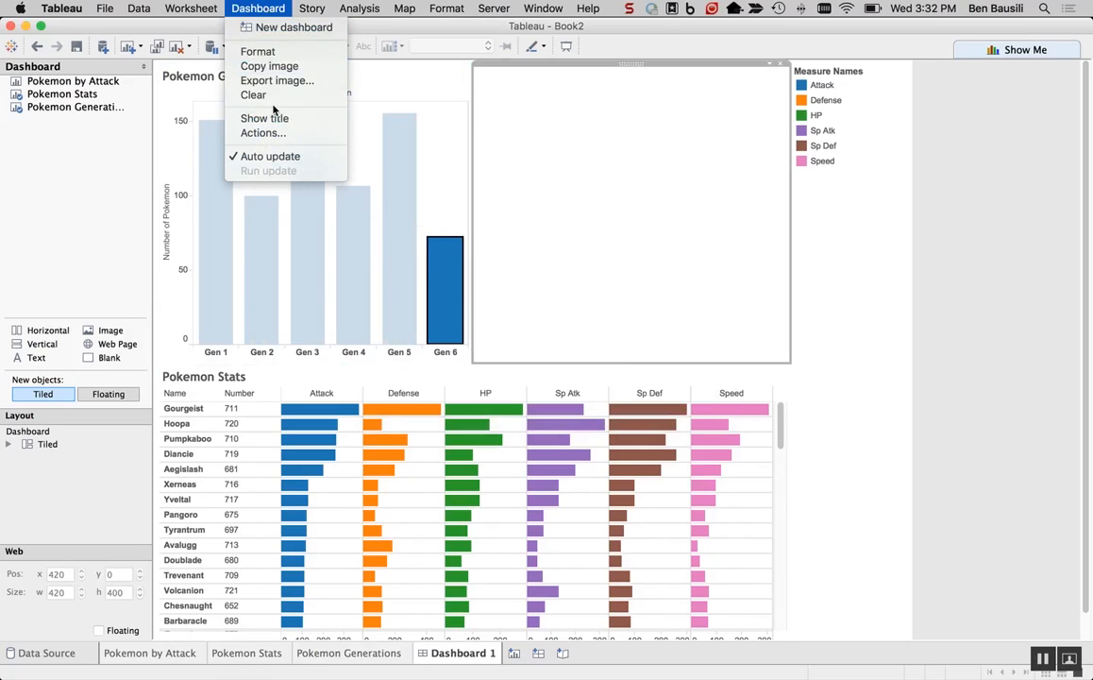
click(265, 133)
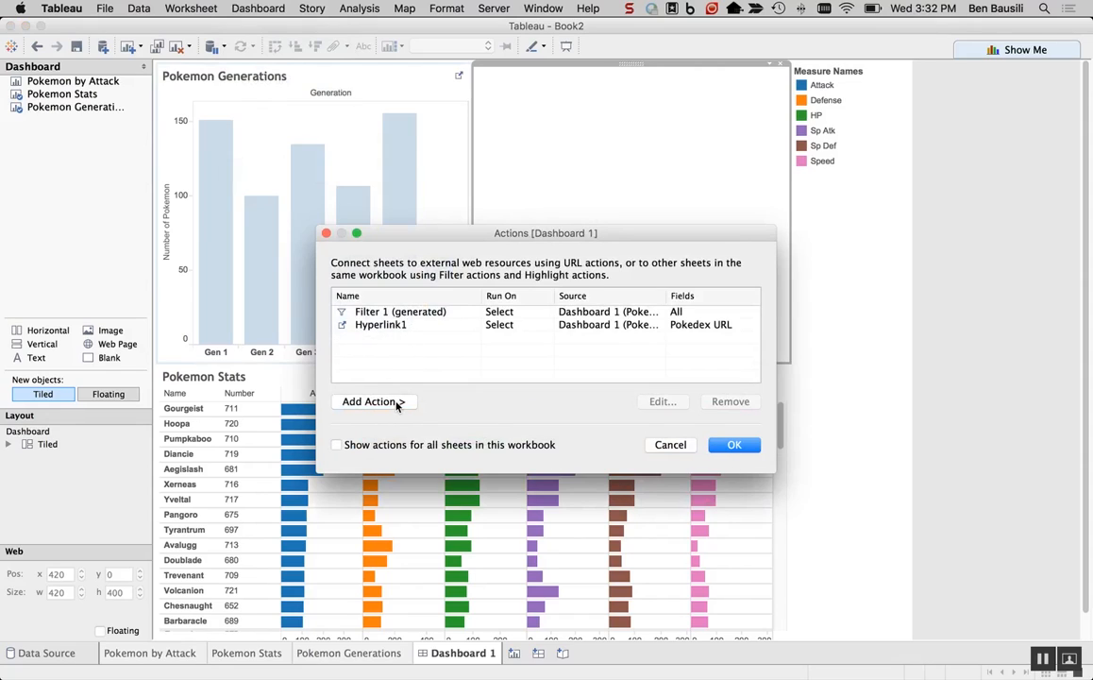
click(374, 400)
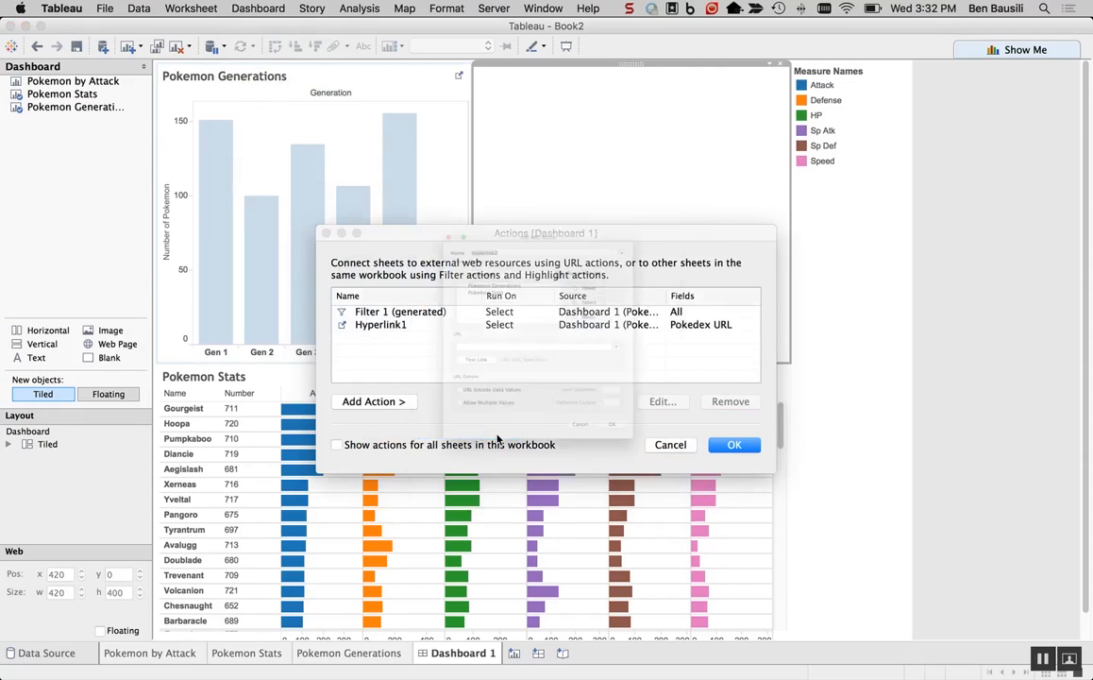
click(374, 400)
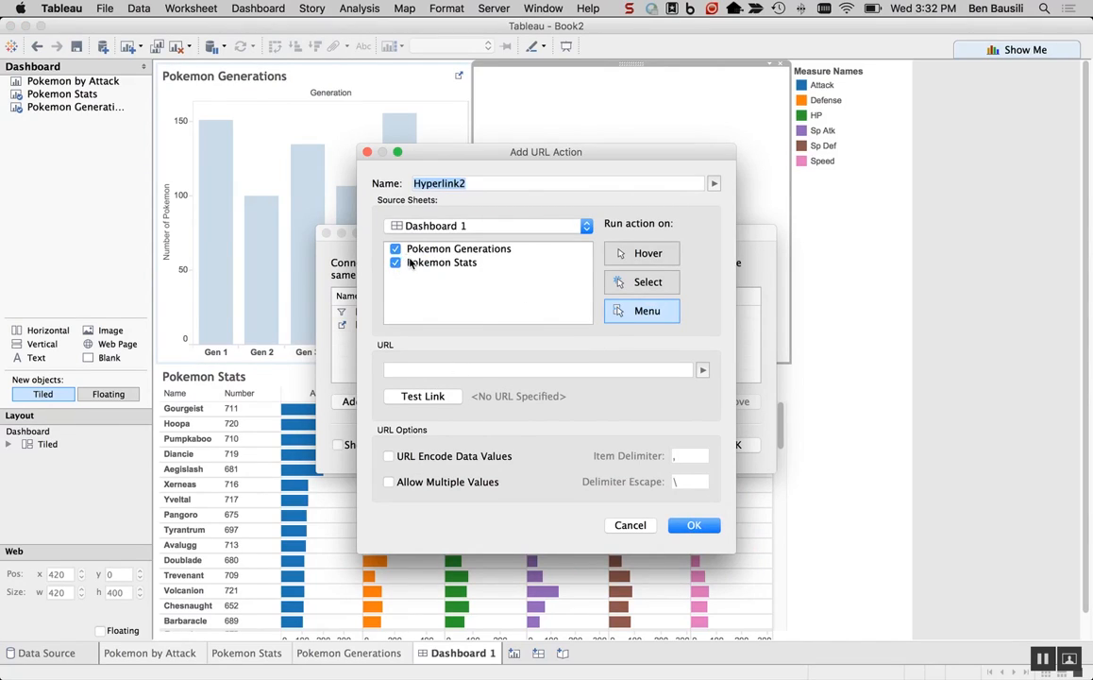
Configure Hyperlink2 to exclude Pokemon Generations and open <Pokedex URL> on select, then keep it.
click(397, 249)
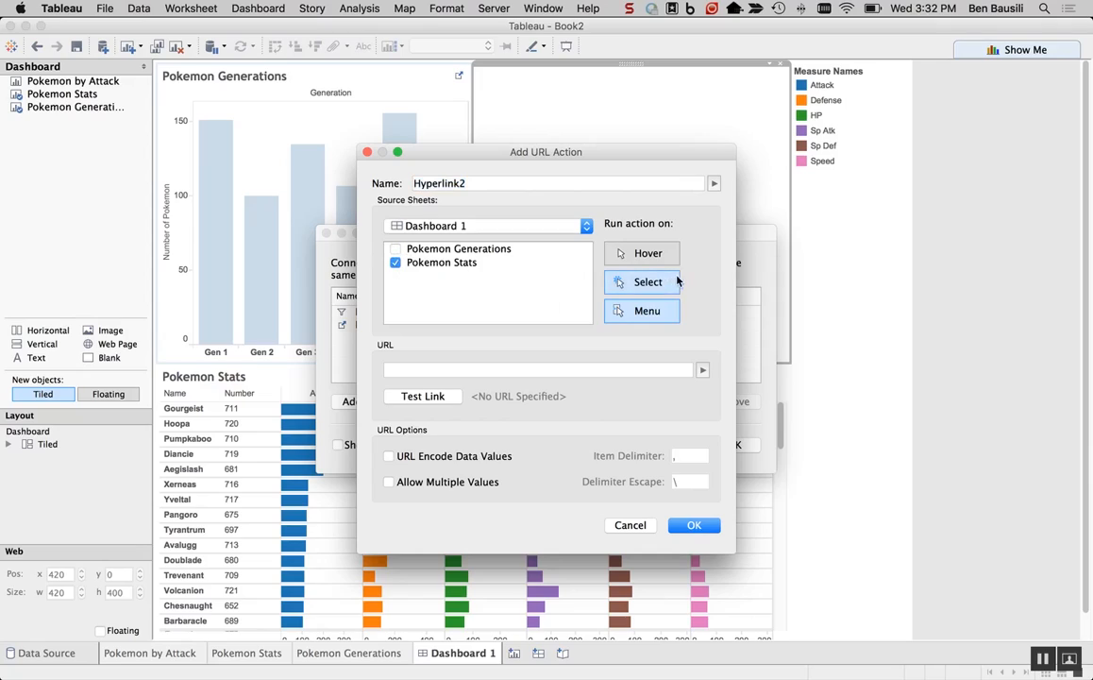
mouse_move(695, 525)
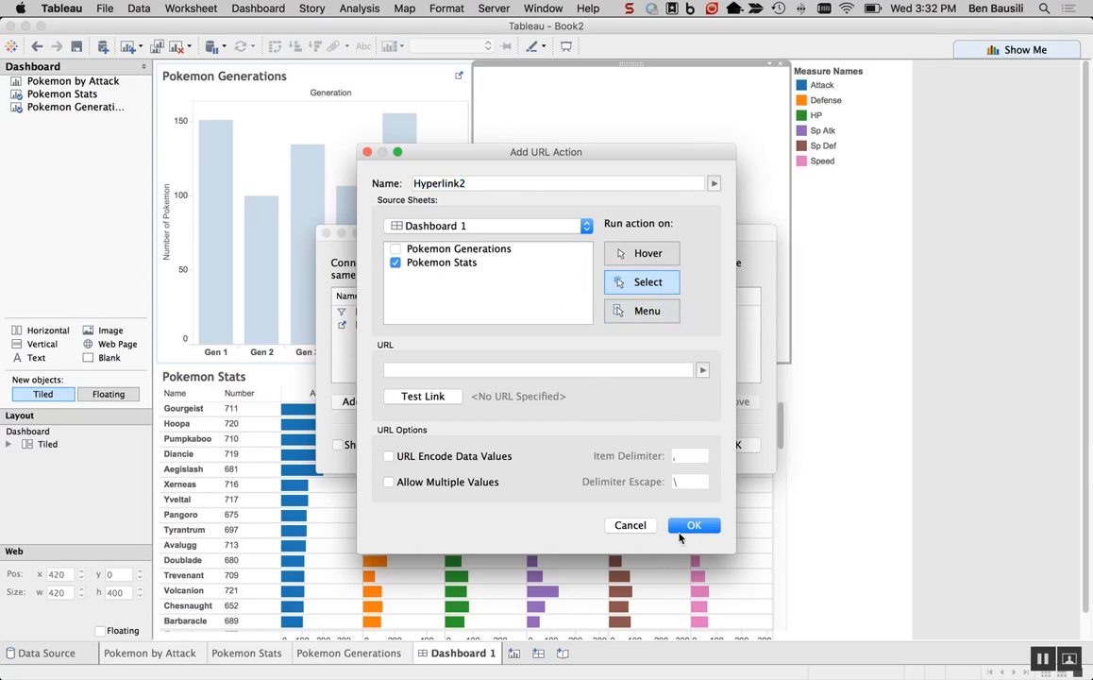
mouse_move(691, 381)
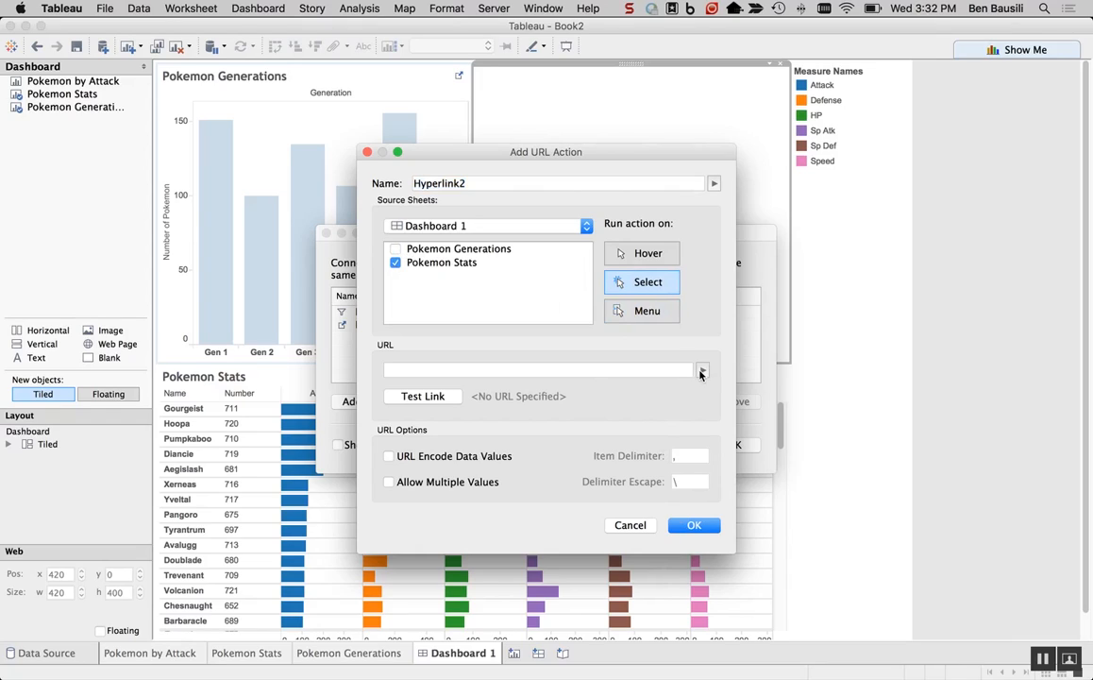
click(703, 368)
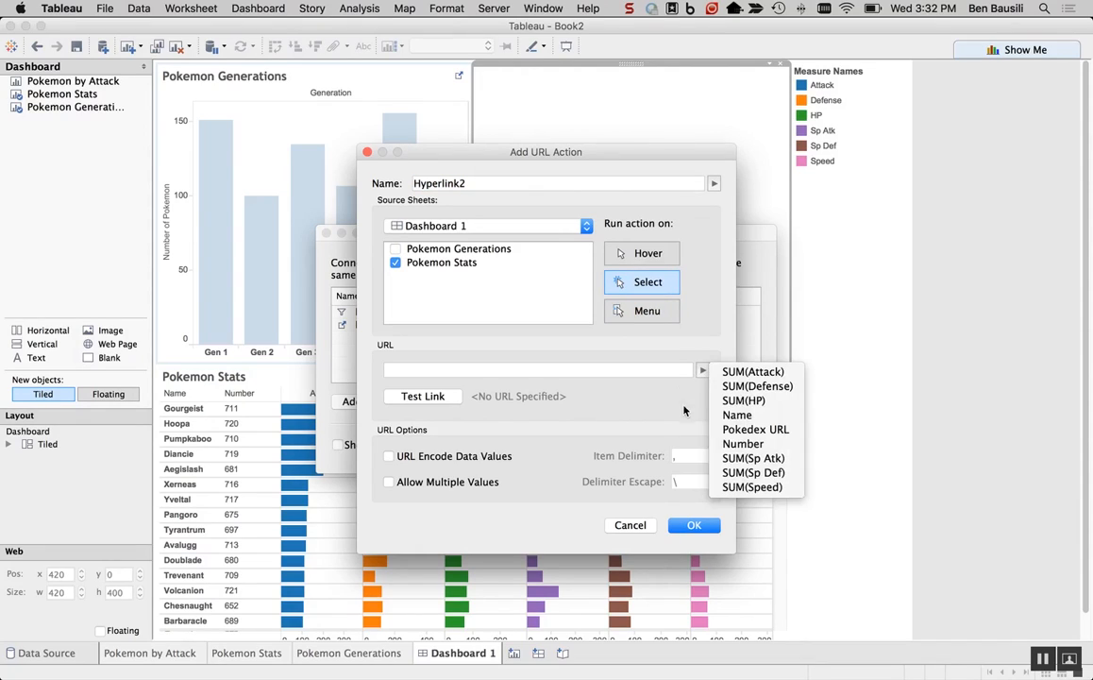
mouse_move(755, 431)
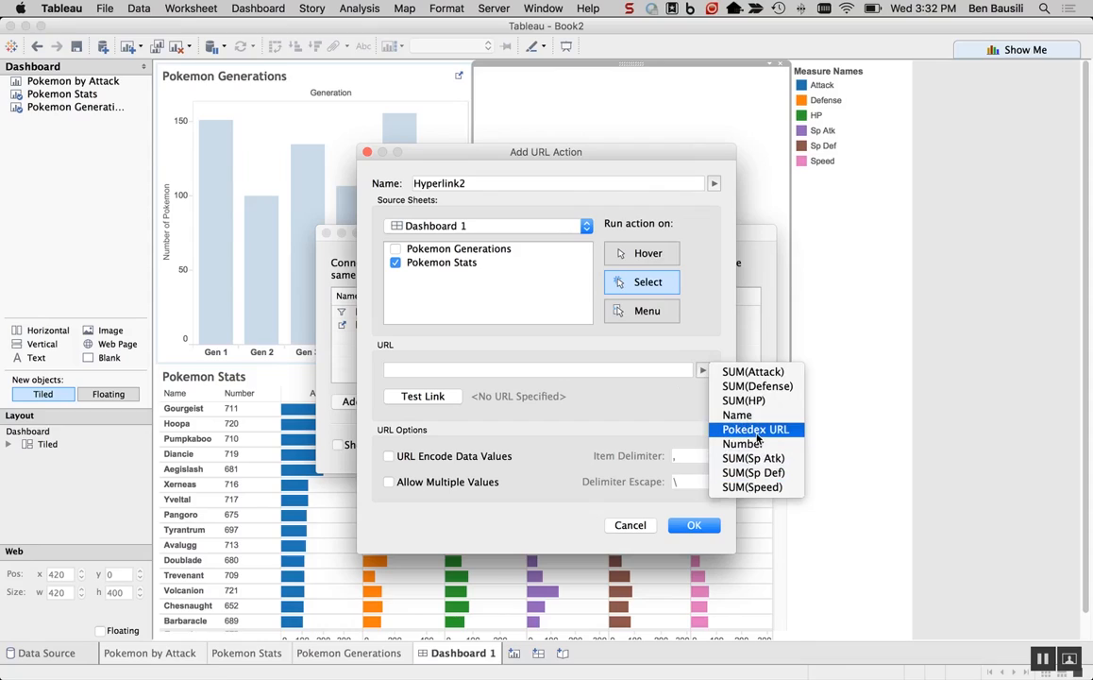
click(753, 430)
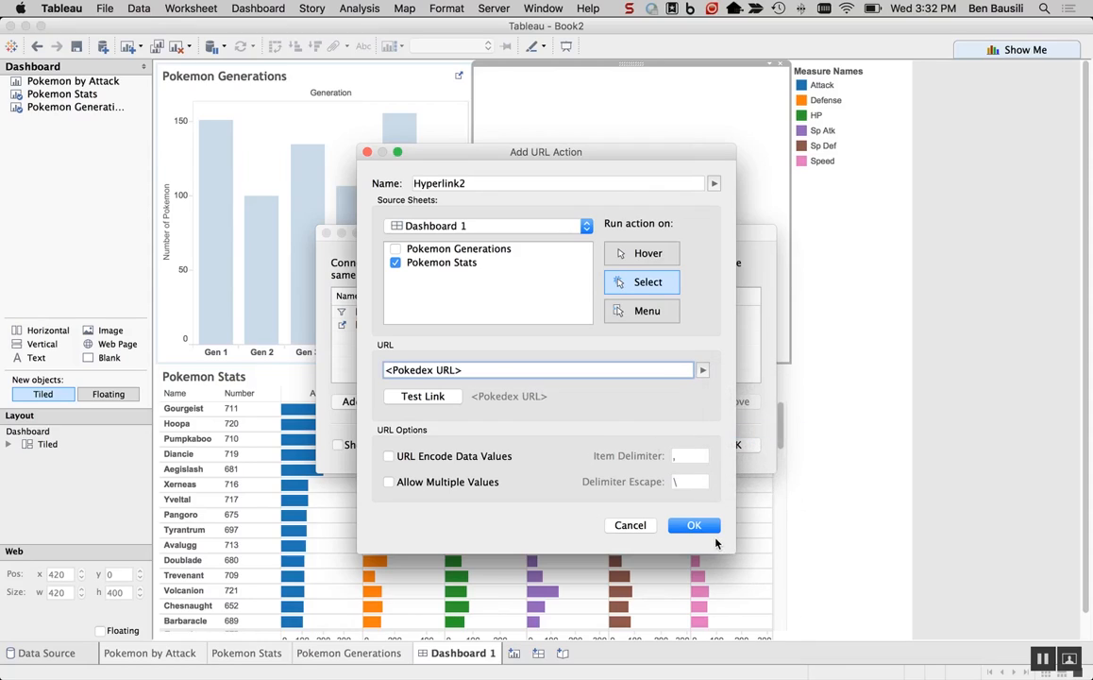
click(695, 525)
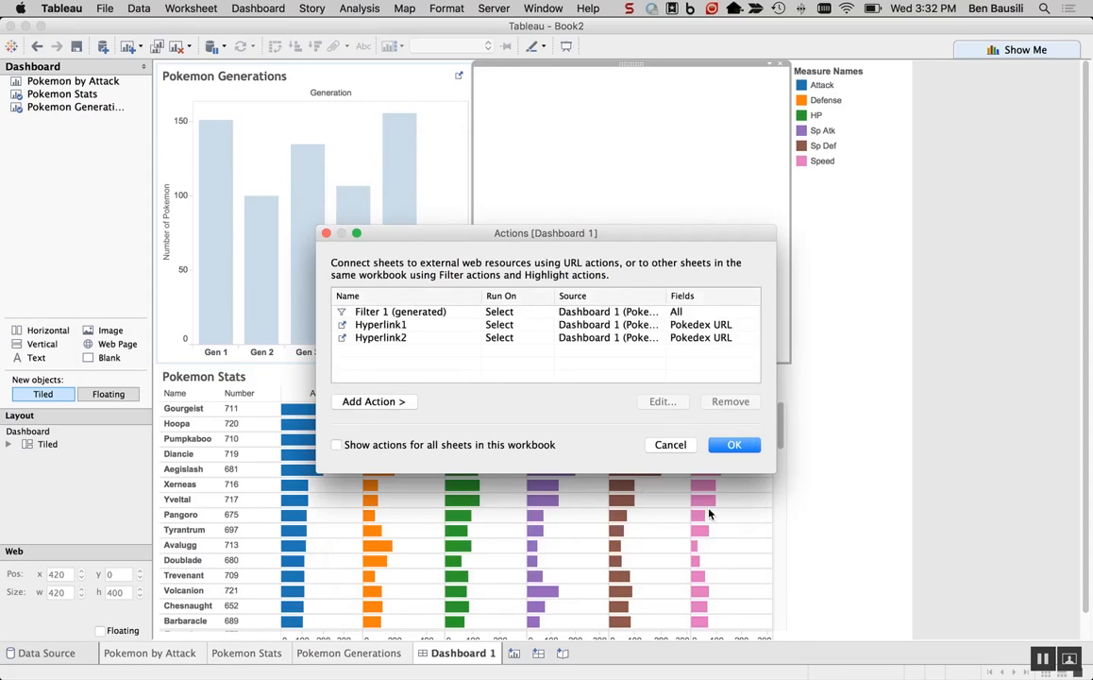
click(735, 445)
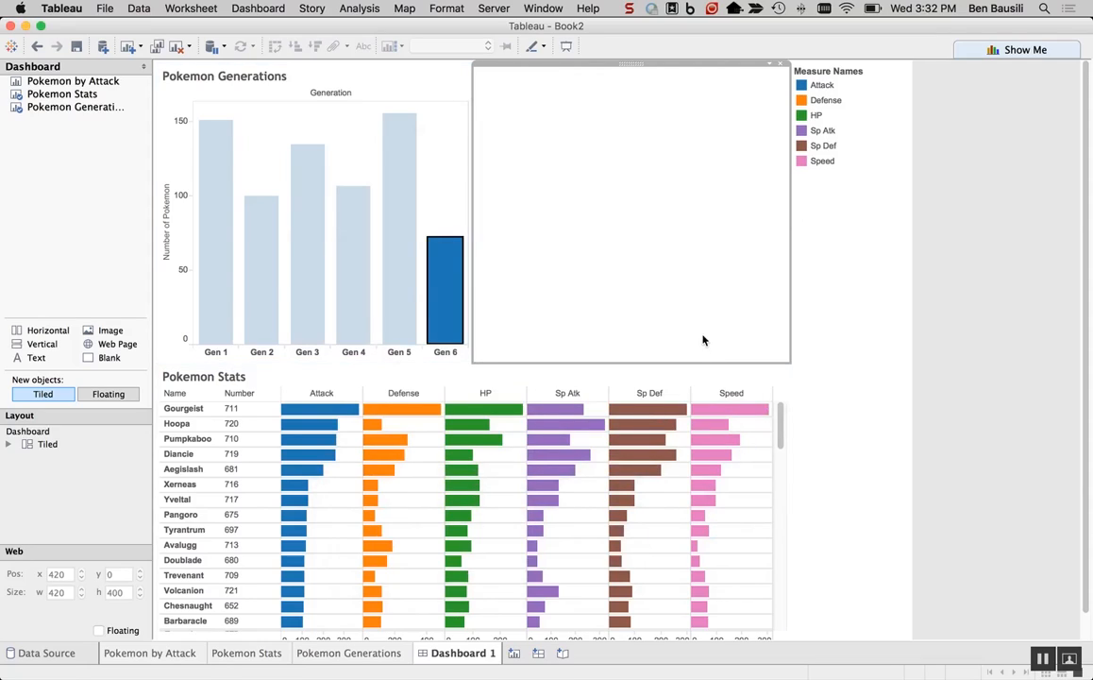
mouse_move(703, 191)
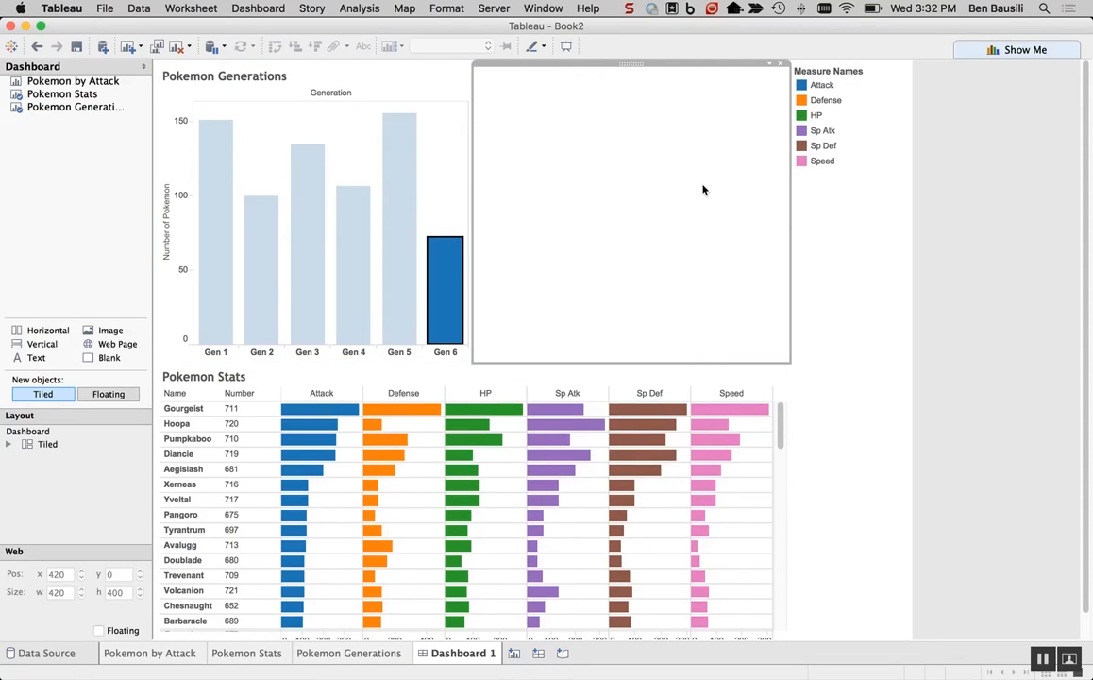
mouse_move(631, 423)
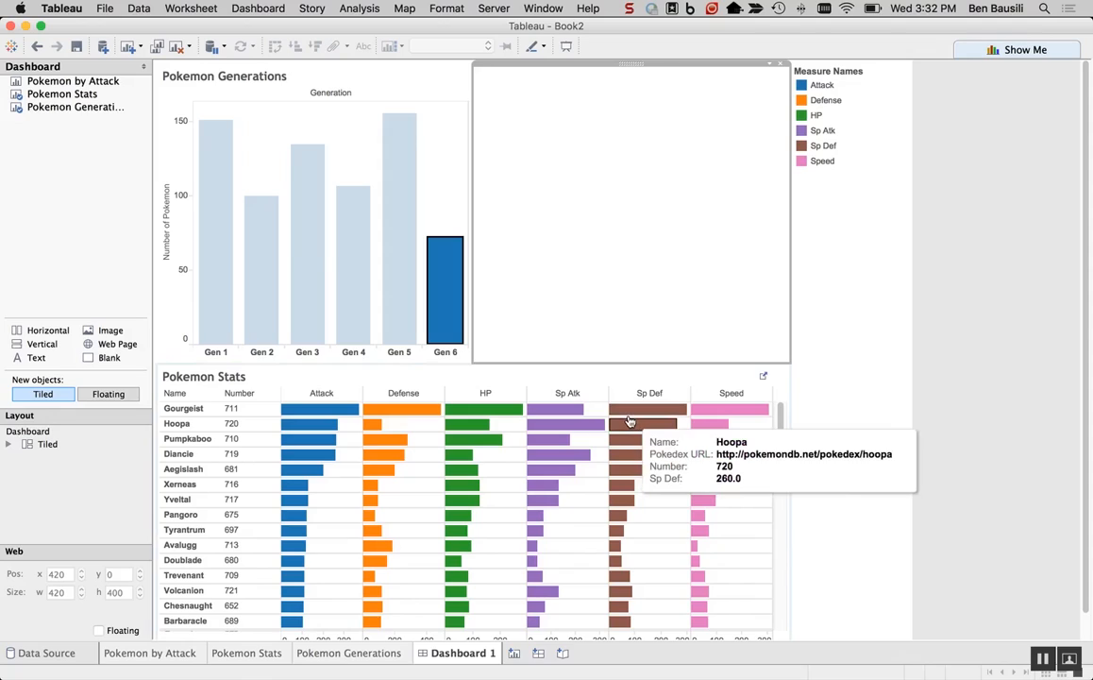
mouse_move(174, 416)
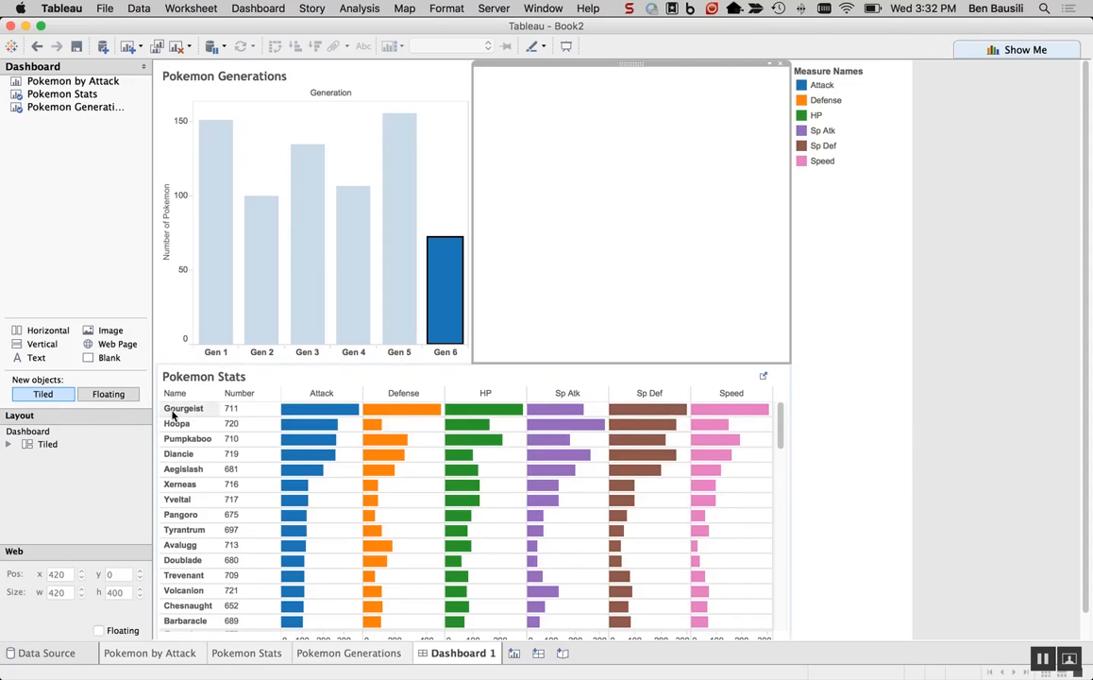
Select Gourgeist in Pokemon Stats and browse its Pokémon Database page in the web object.
click(183, 408)
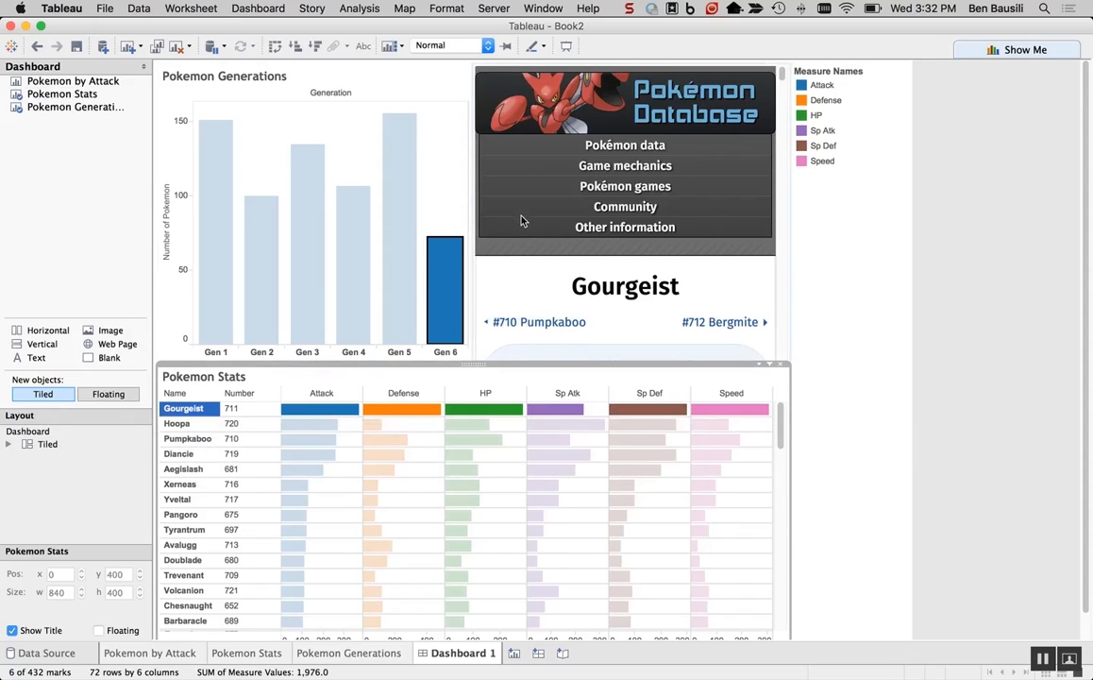
click(625, 226)
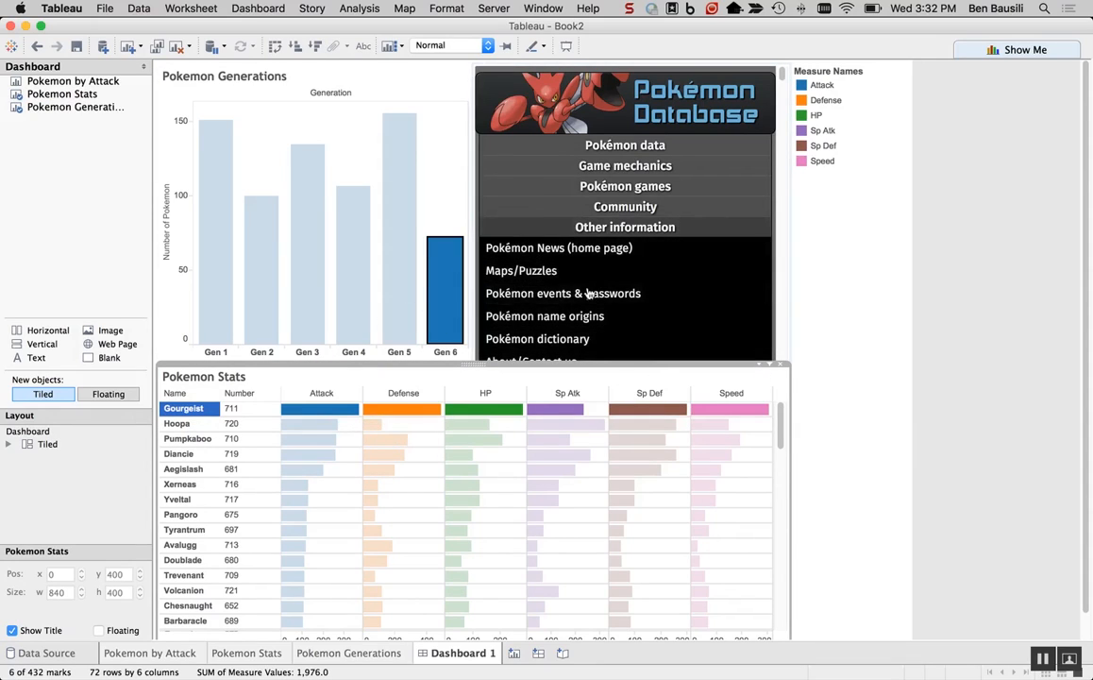
scroll(down, 3)
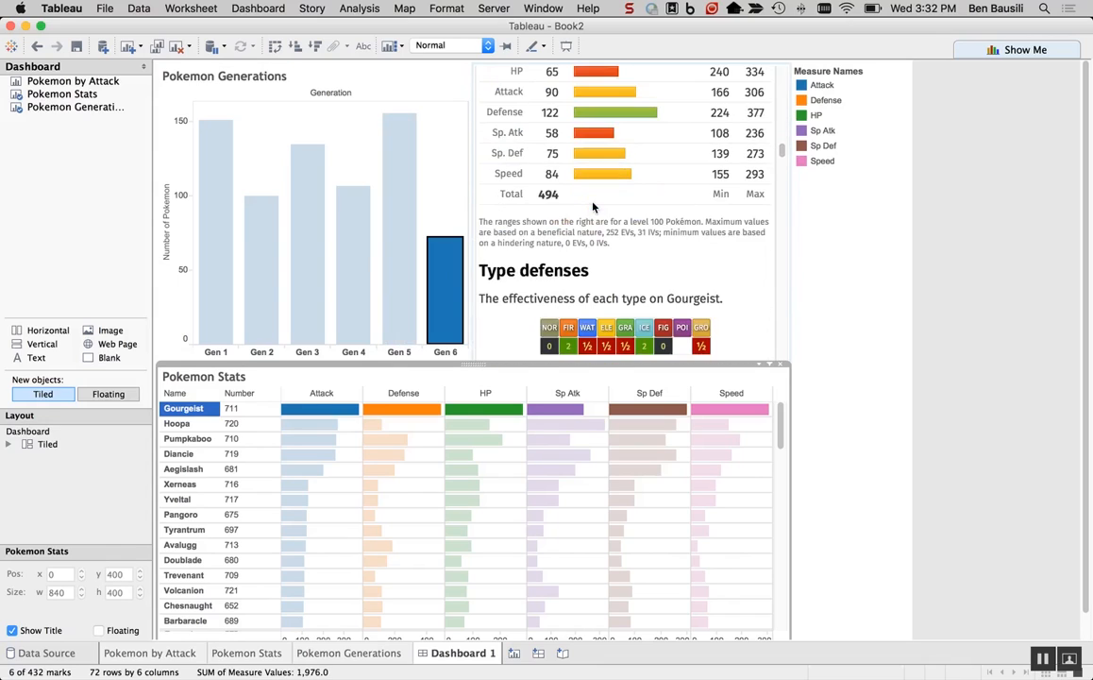
scroll(up, 3)
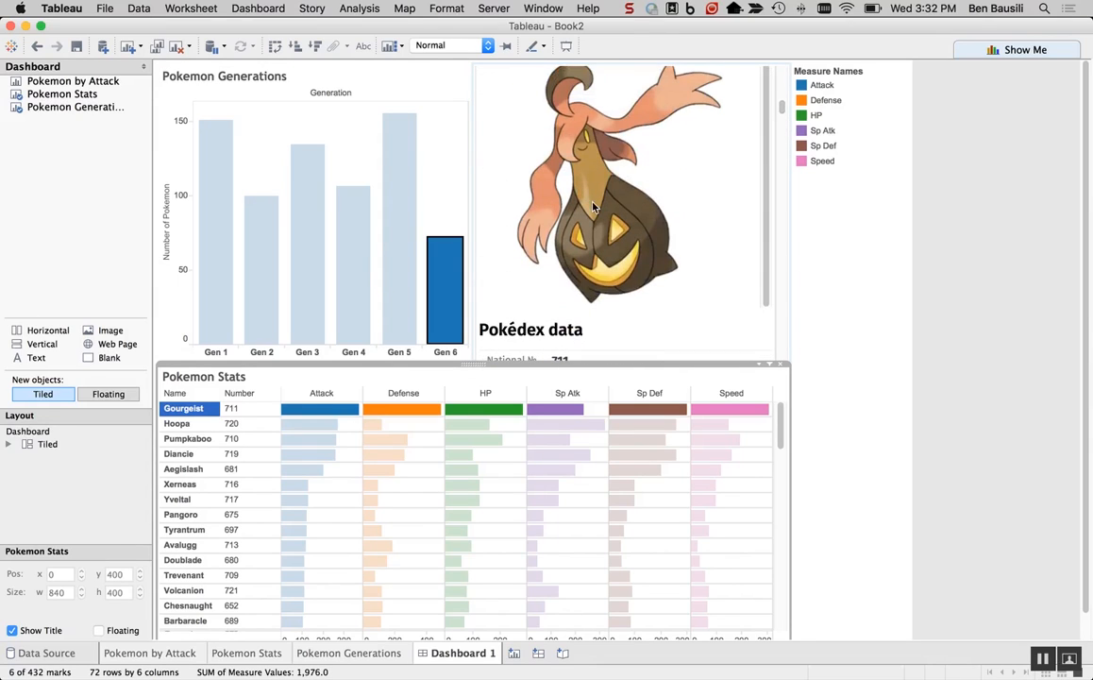
mouse_move(707, 177)
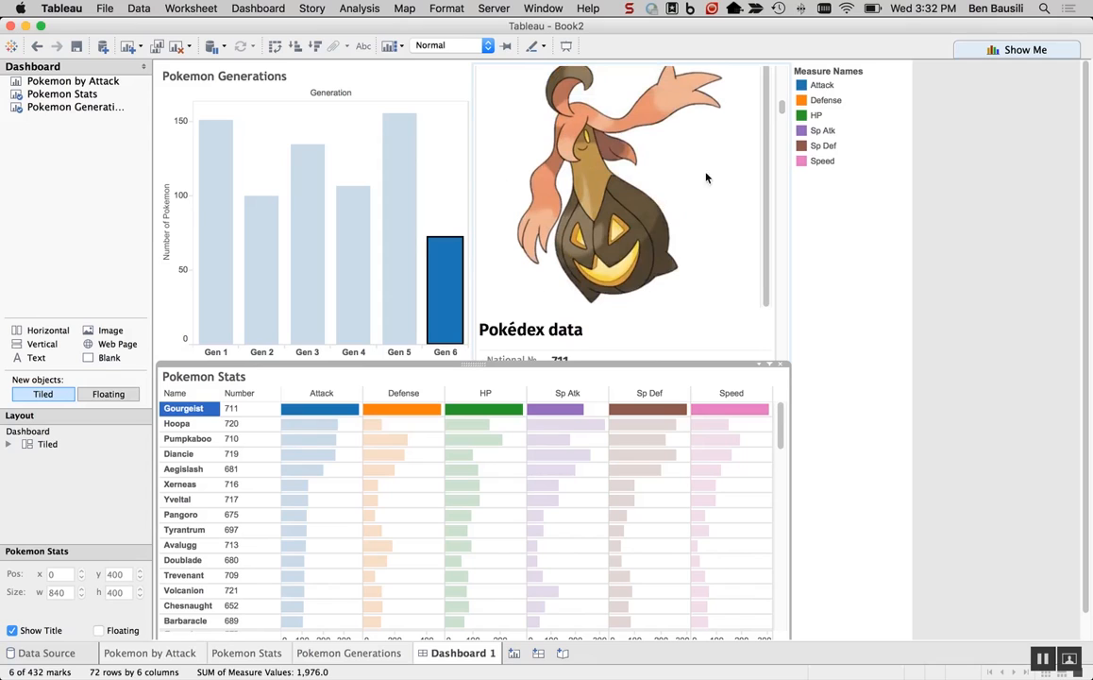
click(623, 207)
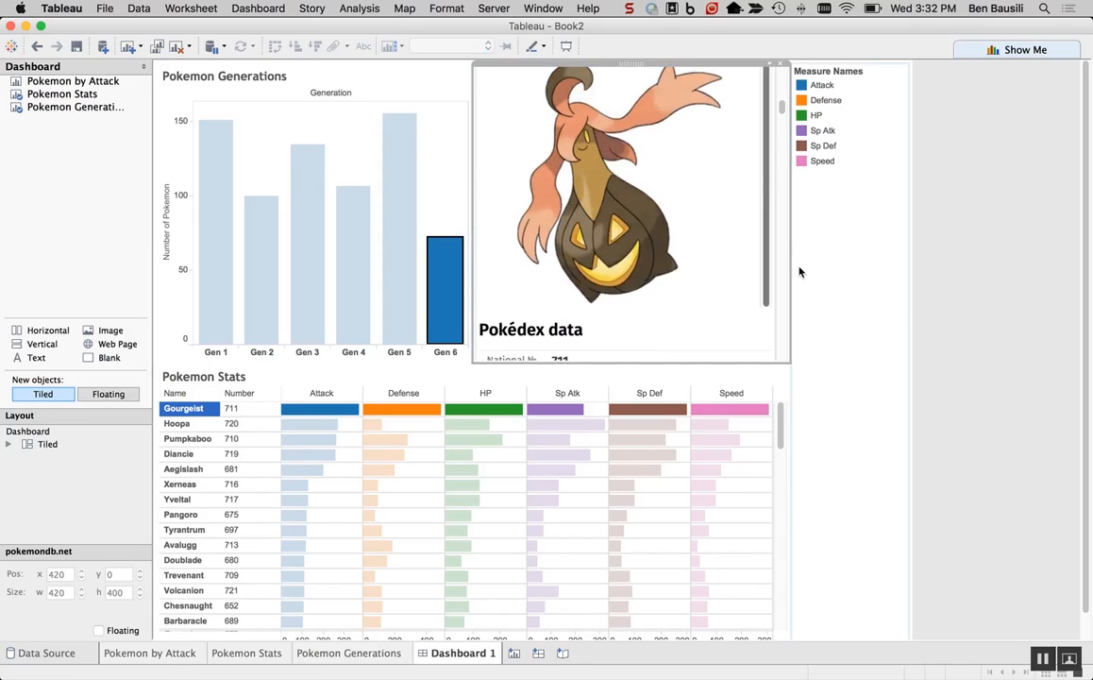